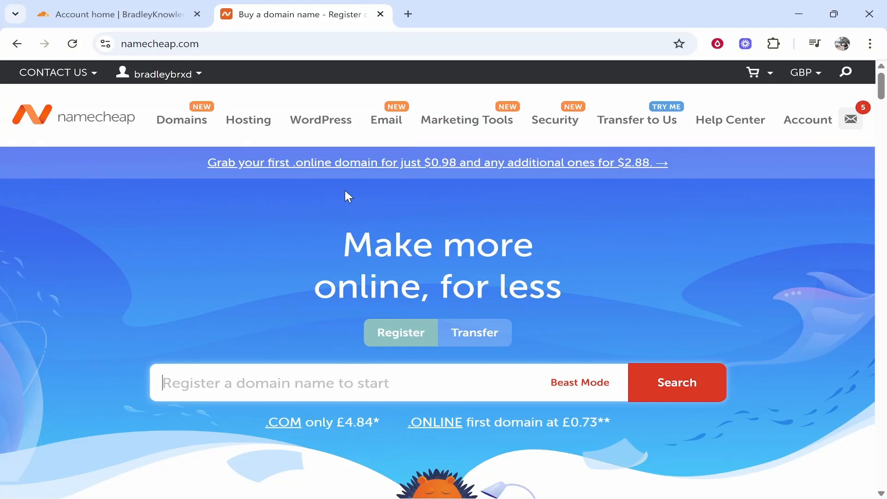
Step: Return to the Cloudflare account home listing the single Active Free-plan domain
left_click(114, 14)
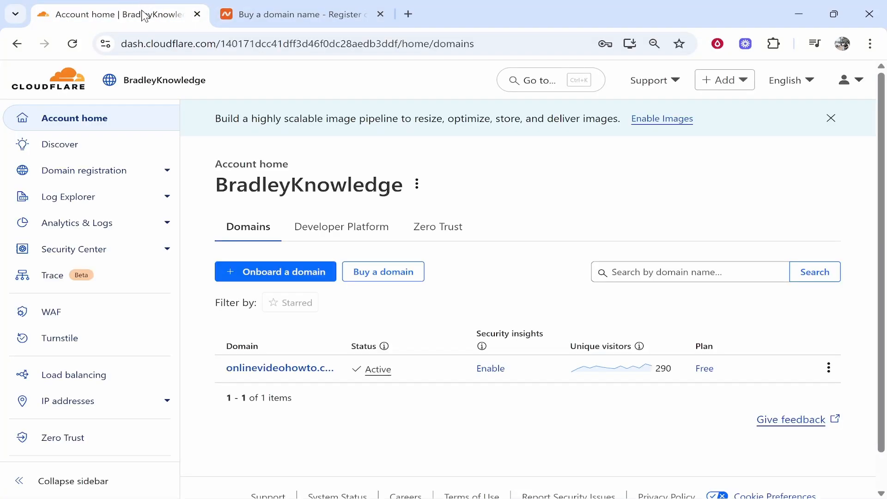
mouse_move(49, 90)
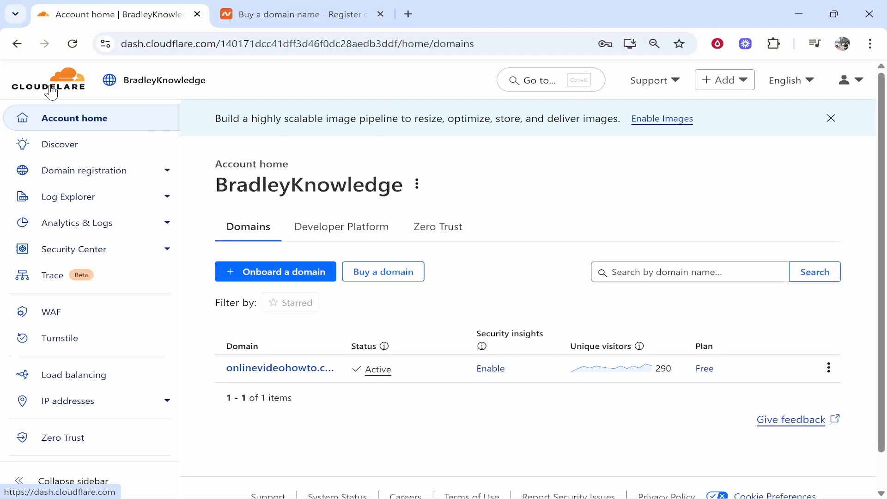
left_click(48, 82)
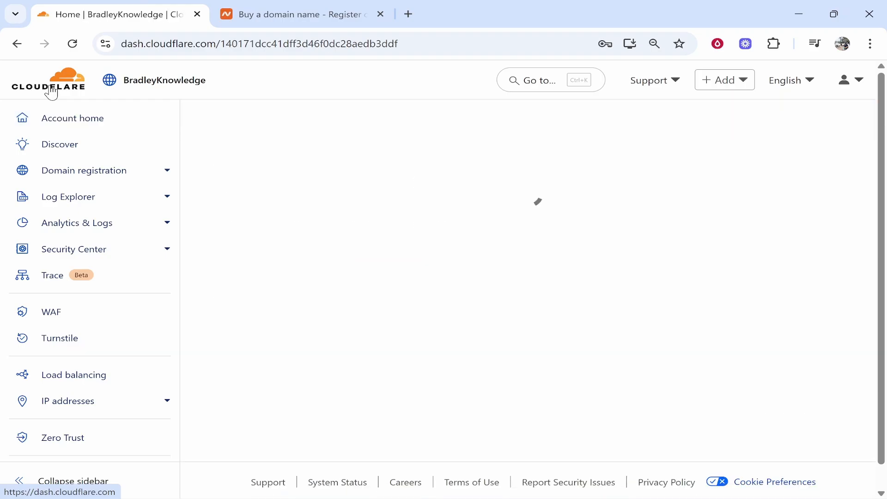
left_click(72, 118)
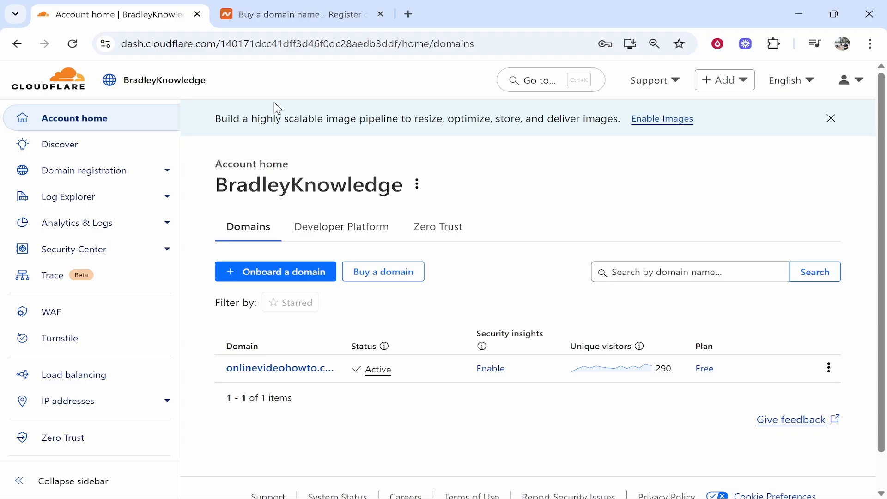
mouse_move(64, 93)
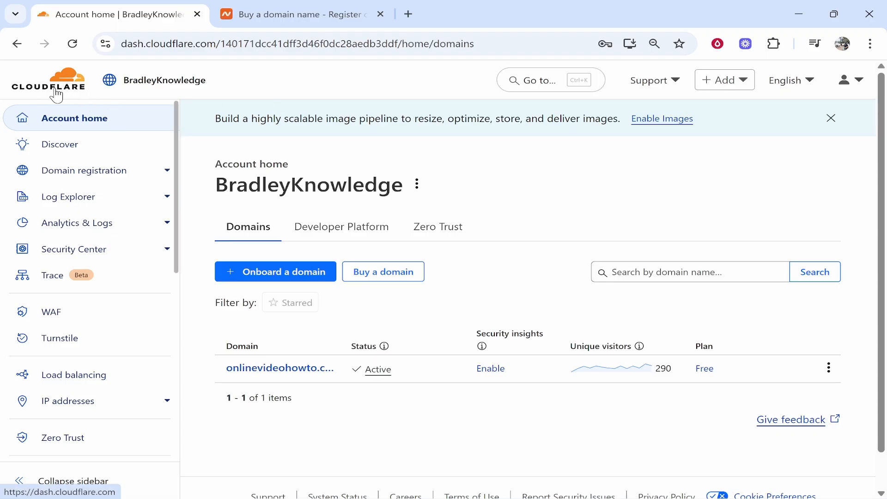
Step: Expand Compute (Workers) in the sidebar and open Workers & Pages showing the todovideo project
scroll("down", 3)
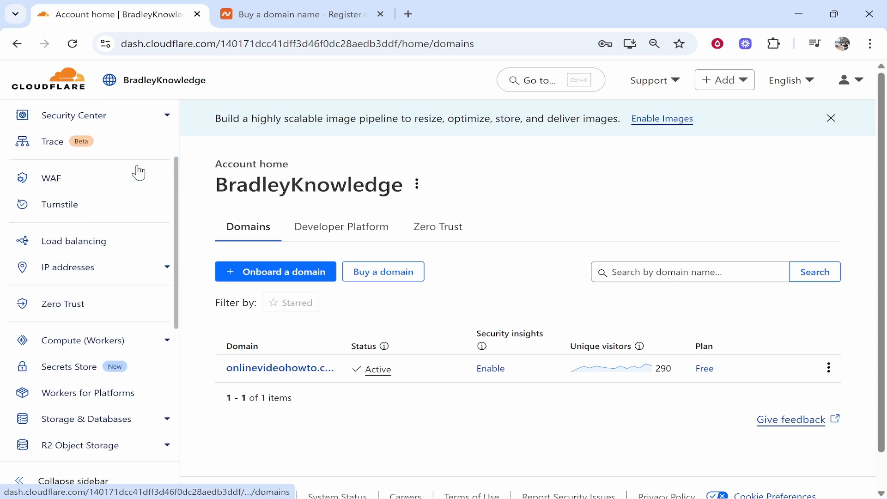
scroll("down", 3)
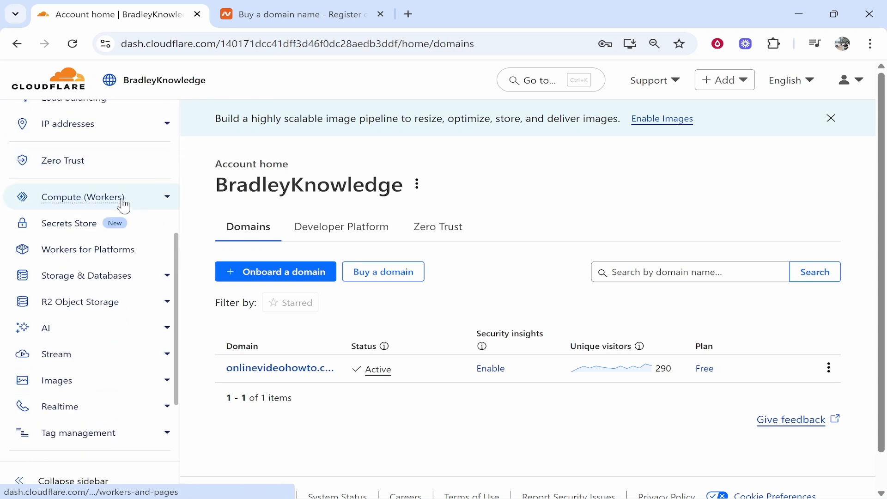
left_click(83, 196)
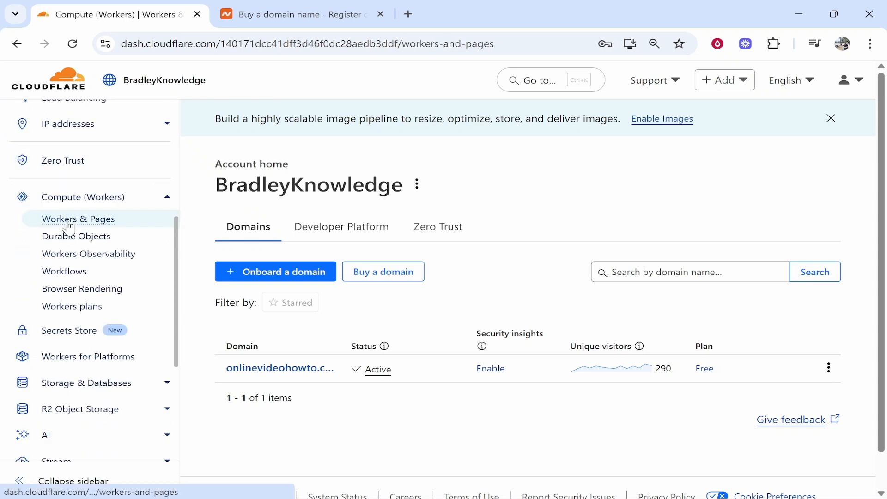
left_click(78, 219)
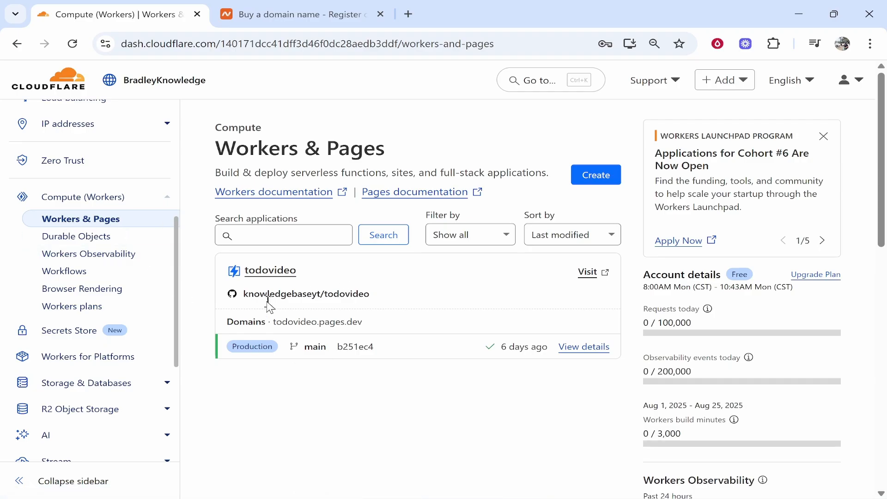
mouse_move(277, 282)
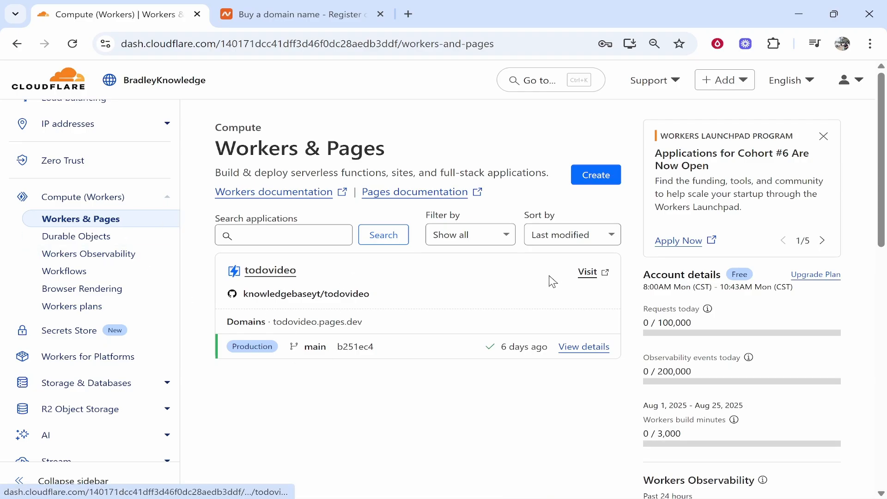
Step: Visit the live todovideo.pages.dev site and add the task 'record video'
left_click(588, 272)
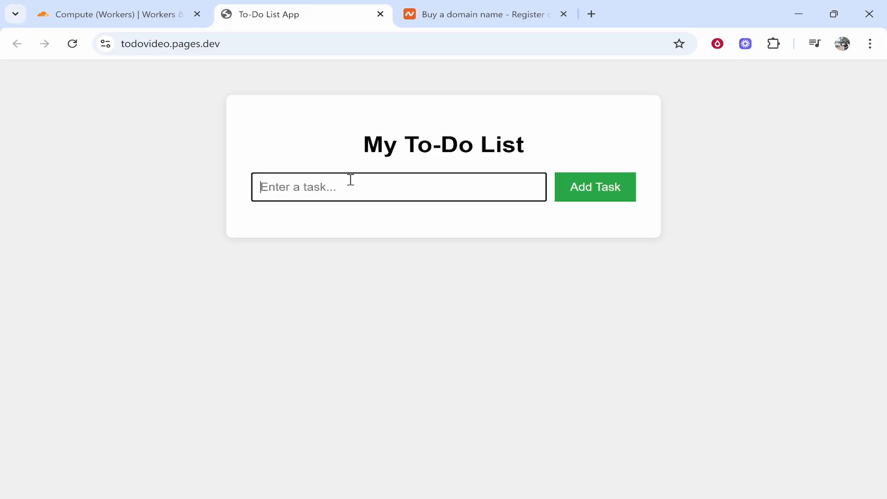
type("recro")
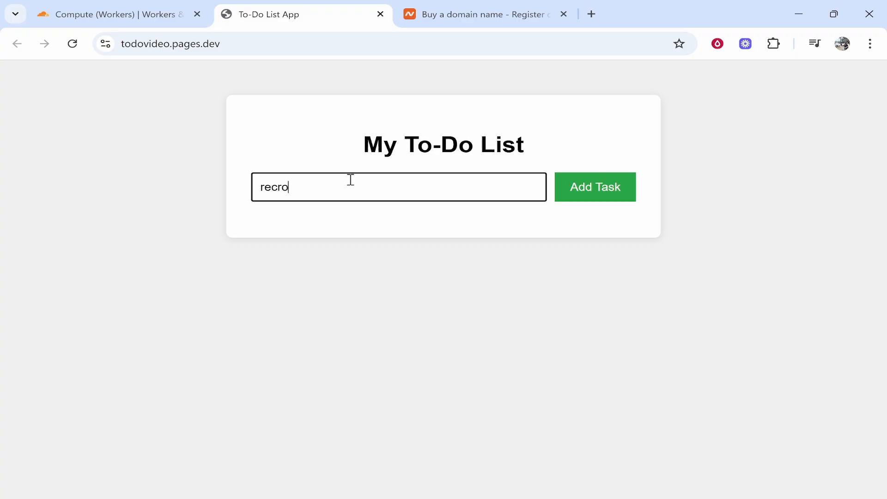
left_click(595, 187)
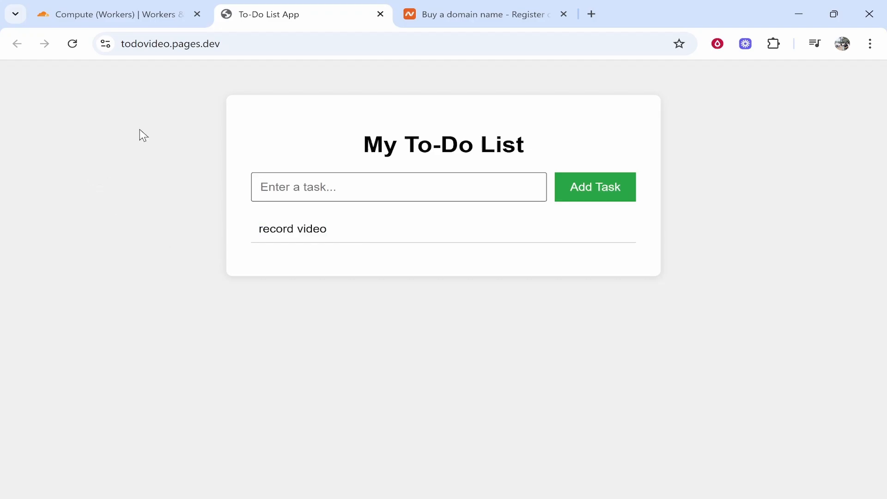
Step: Glance at the Namecheap tab, then return to the Cloudflare Workers & Pages overview
left_click(113, 14)
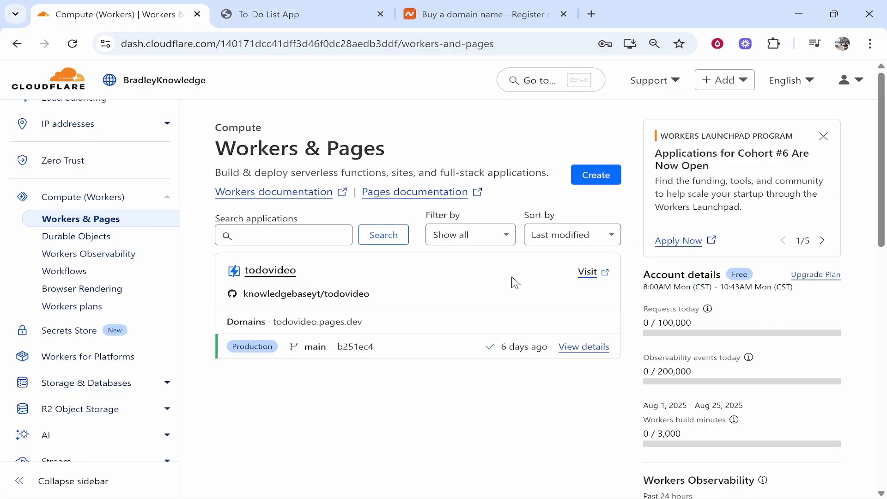
mouse_move(419, 157)
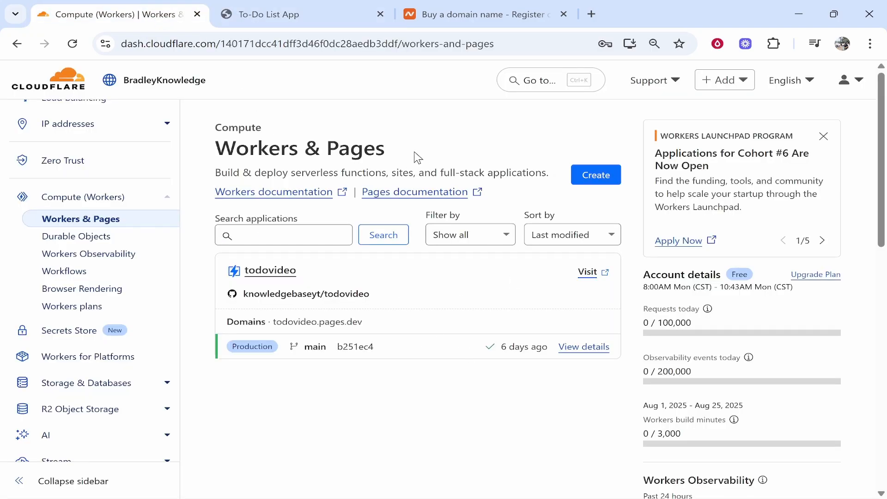
left_click(483, 14)
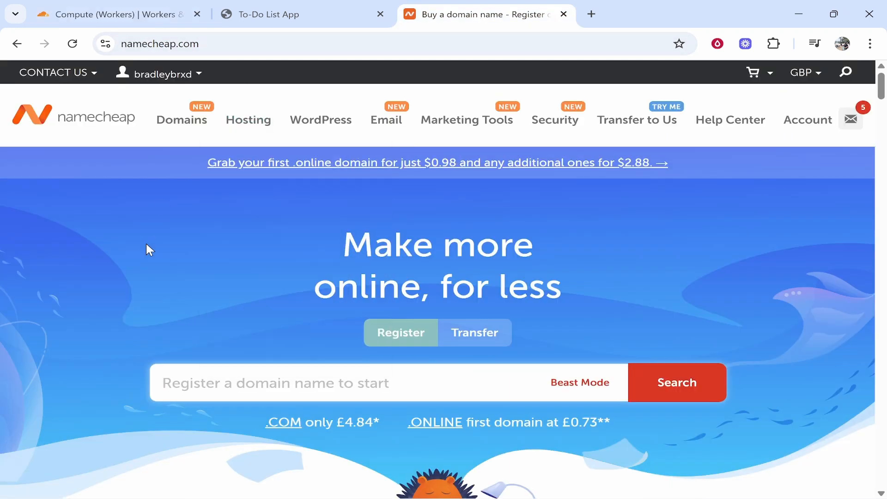
left_click(113, 14)
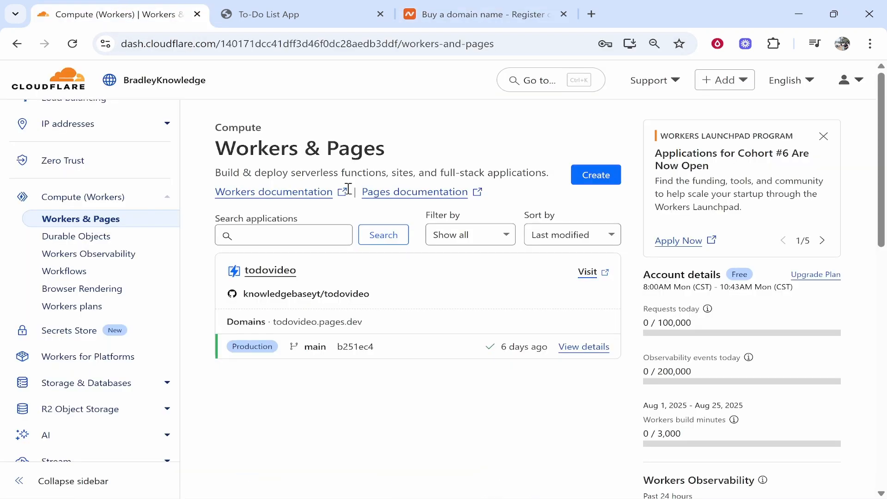
mouse_move(261, 277)
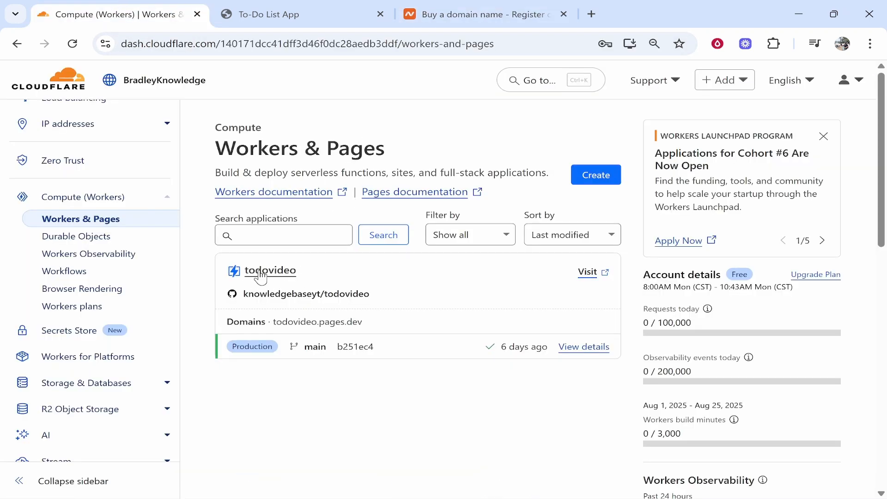
scroll("up", 3)
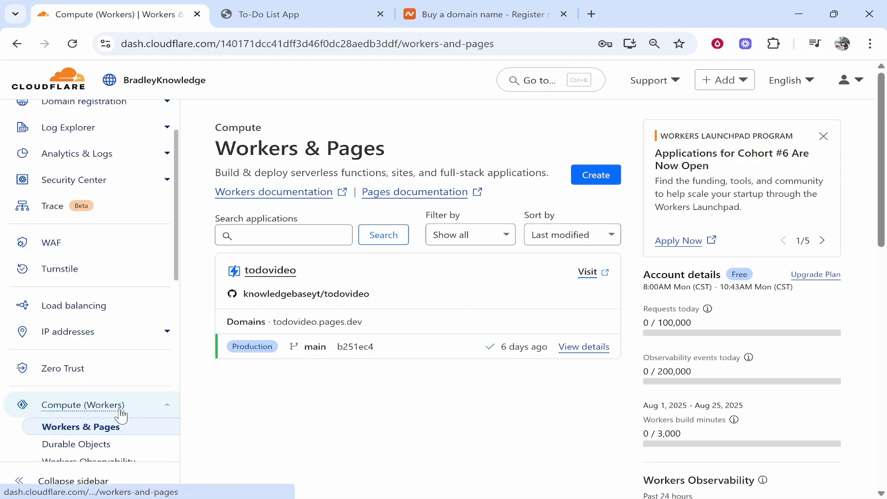
scroll("down", 3)
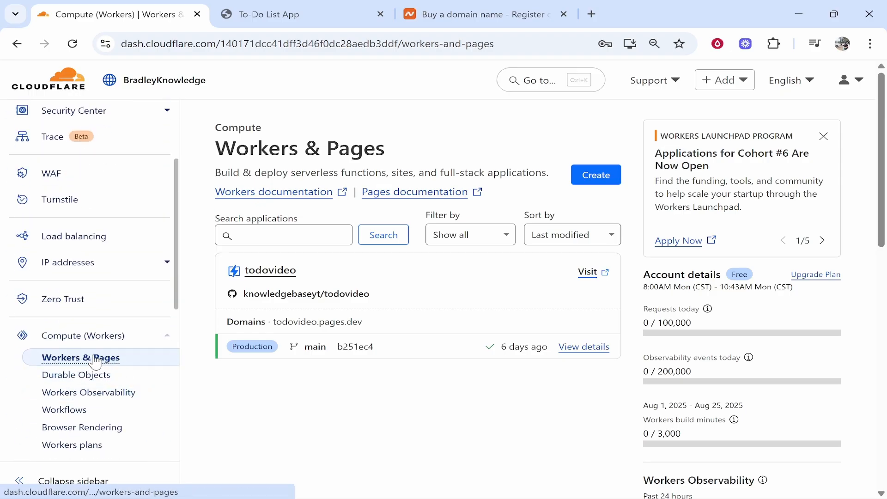
mouse_move(307, 267)
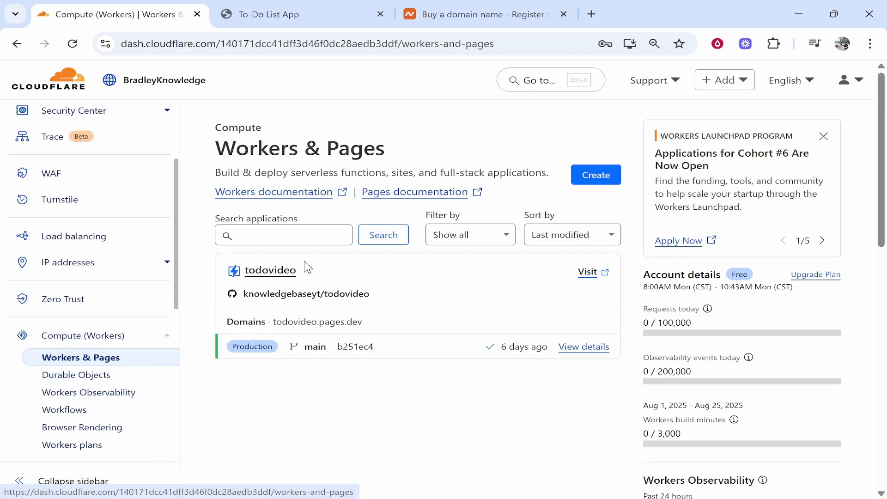
Step: Open the todovideo project's Custom domains tab, showing only todovideo.pages.dev so far
left_click(269, 270)
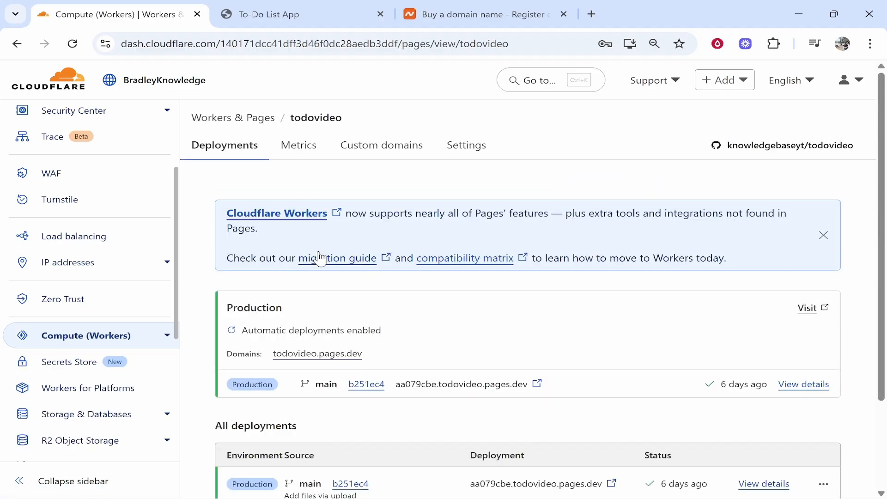
left_click(382, 145)
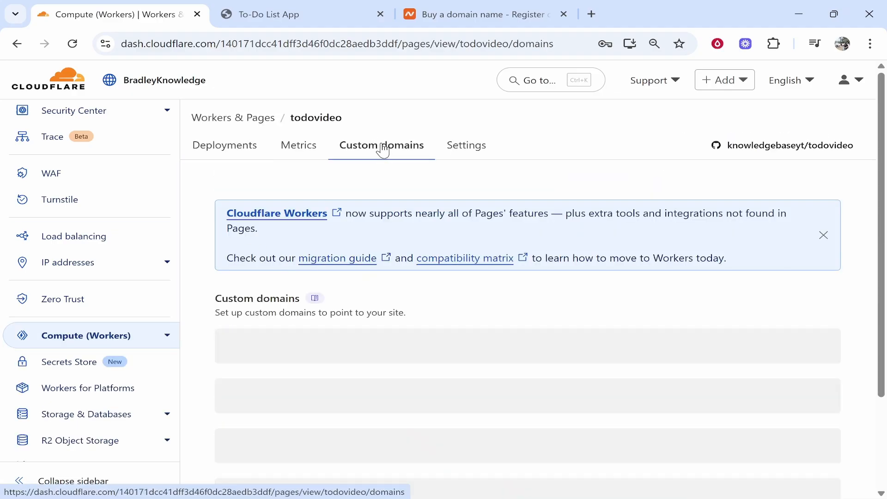
scroll("down", 3)
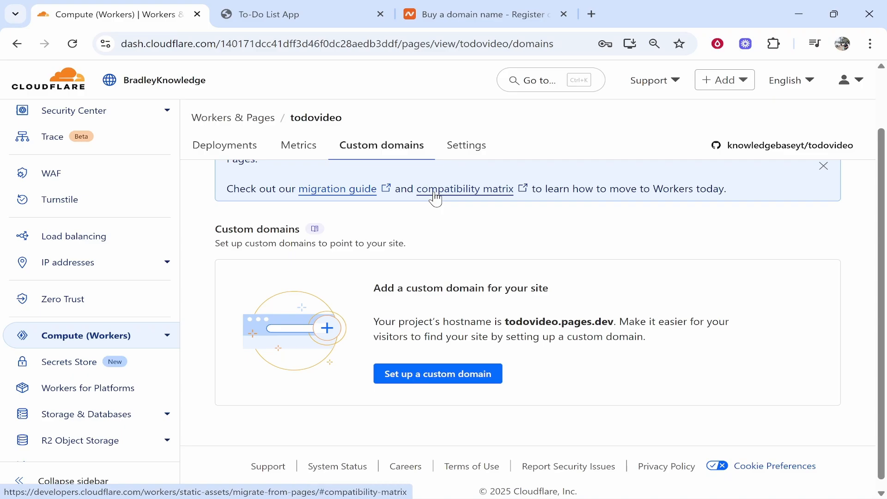
mouse_move(535, 266)
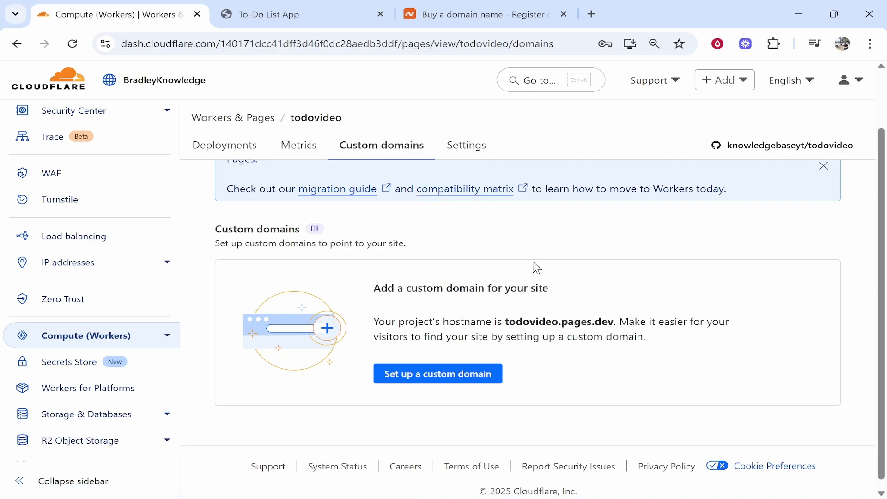
mouse_move(536, 312)
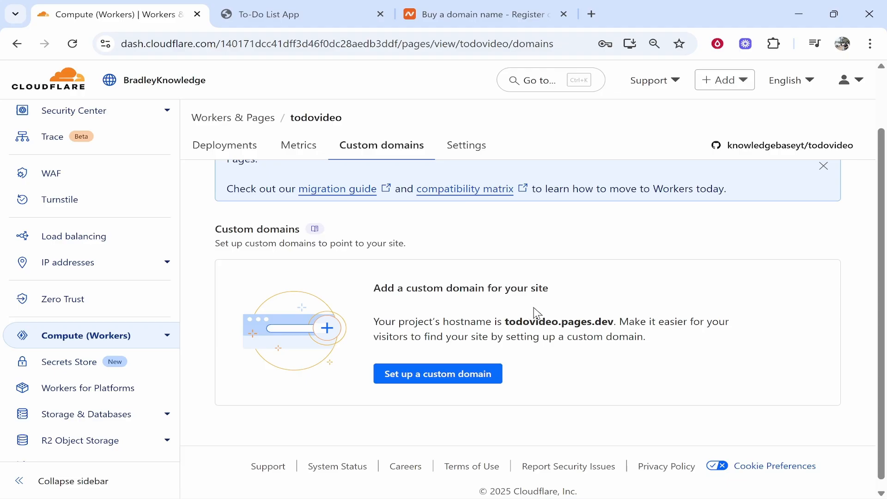
mouse_move(272, 314)
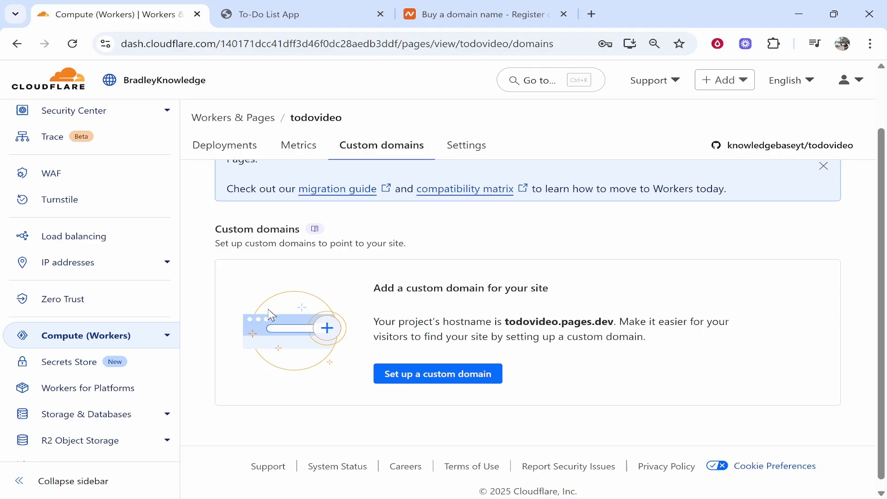
mouse_move(468, 250)
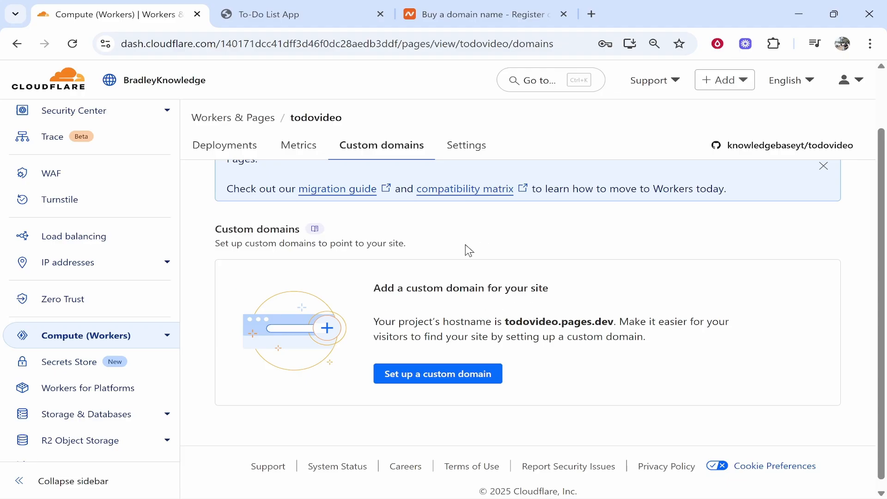
scroll("up", 3)
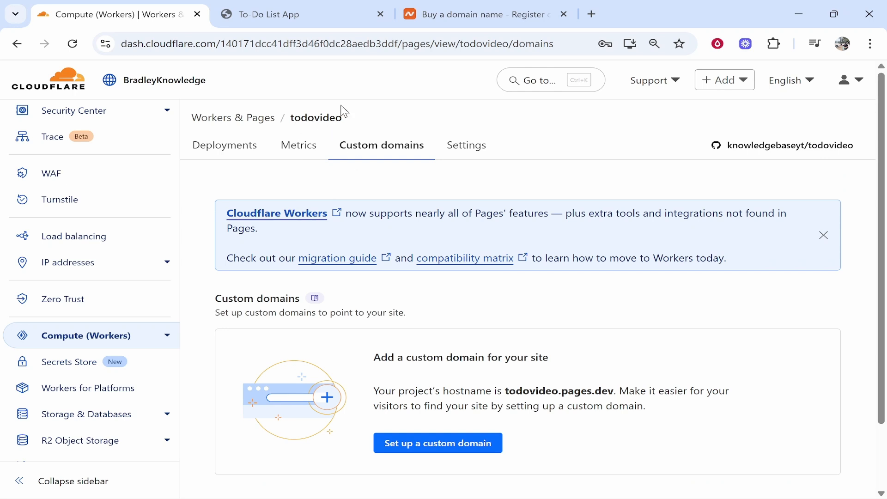
scroll("down", 3)
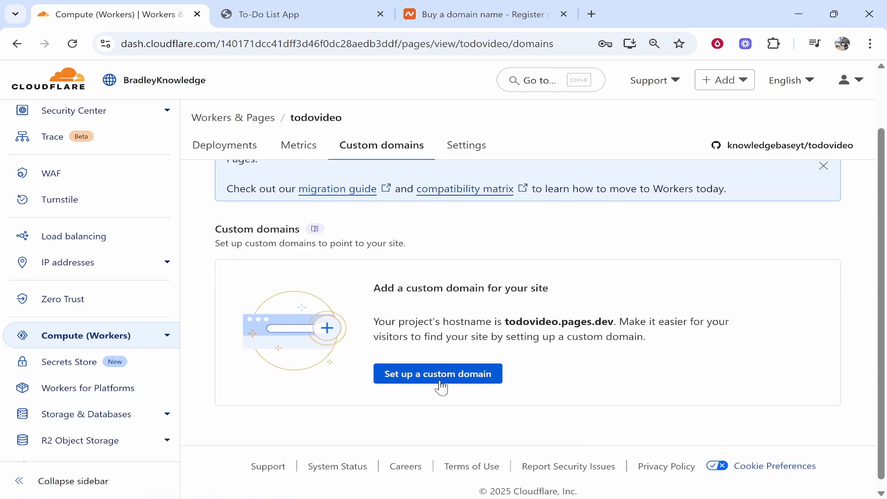
Step: Start a custom domain setup and copy onlinehowtoguide.click from the Namecheap dashboard domain list
left_click(437, 374)
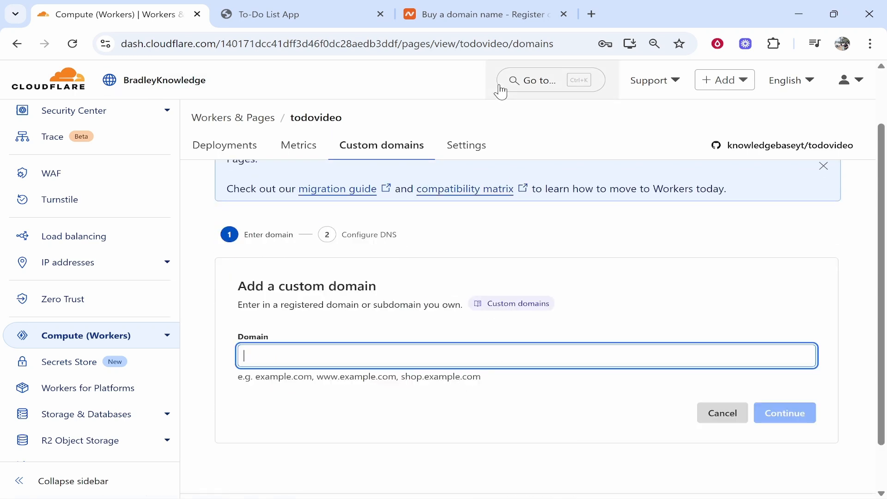
left_click(484, 15)
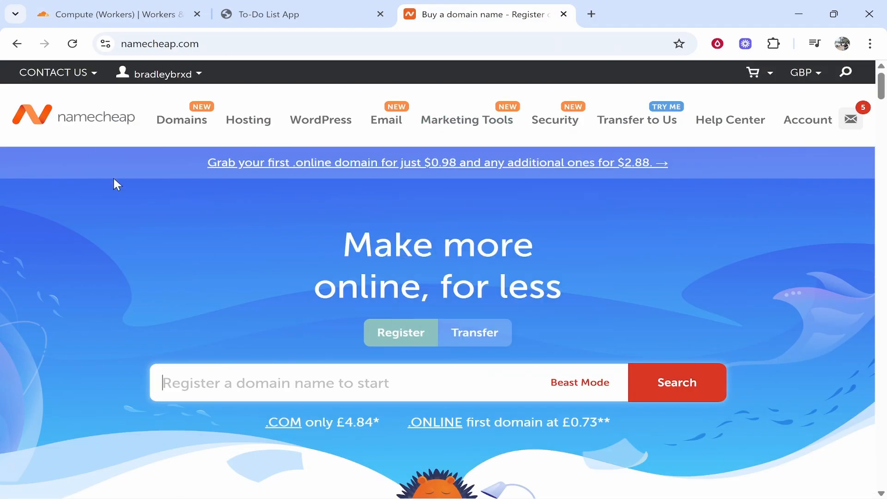
left_click(160, 72)
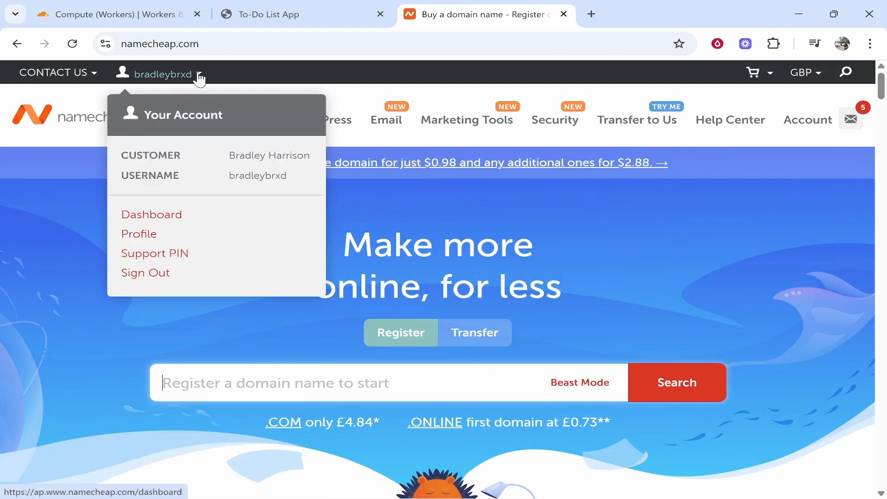
left_click(151, 214)
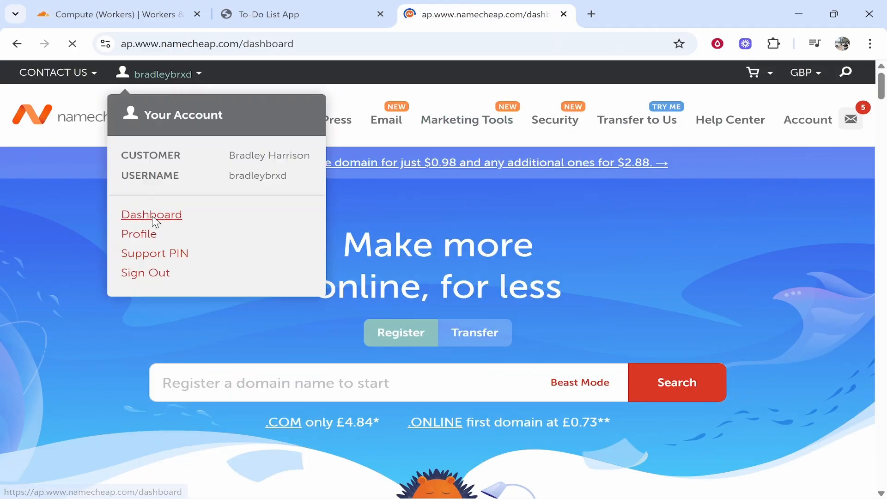
left_click(151, 214)
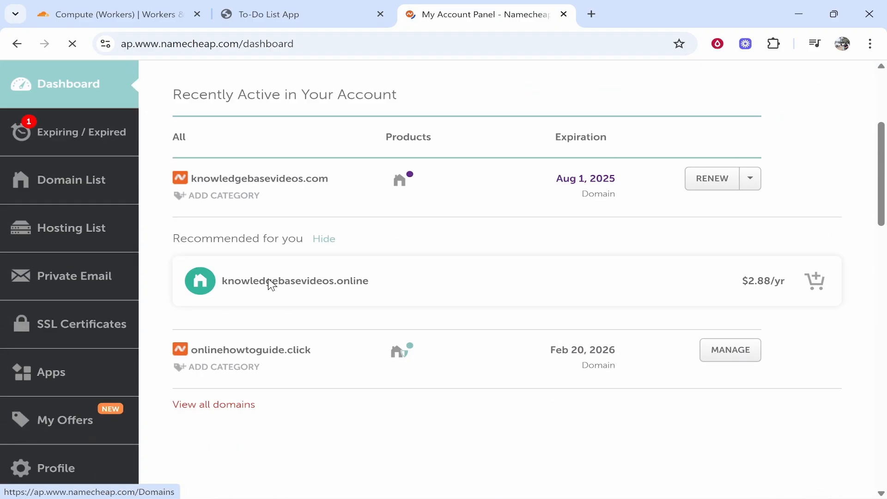
double_click(250, 349)
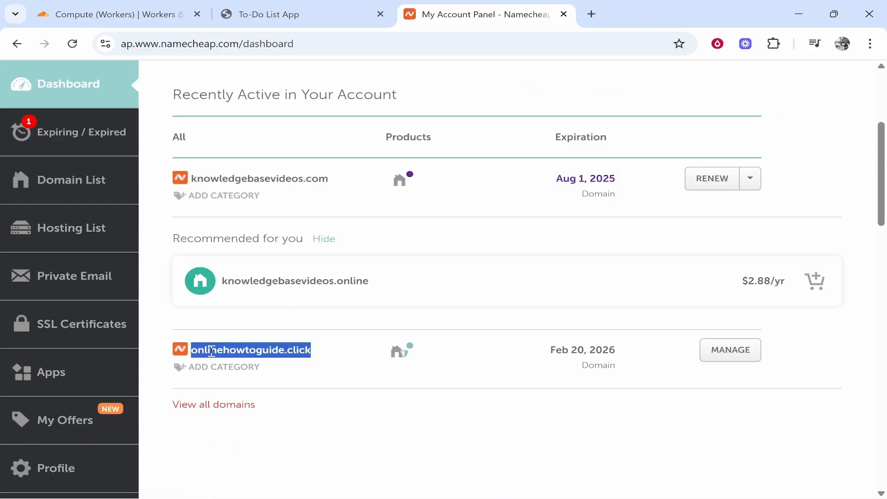
mouse_move(237, 333)
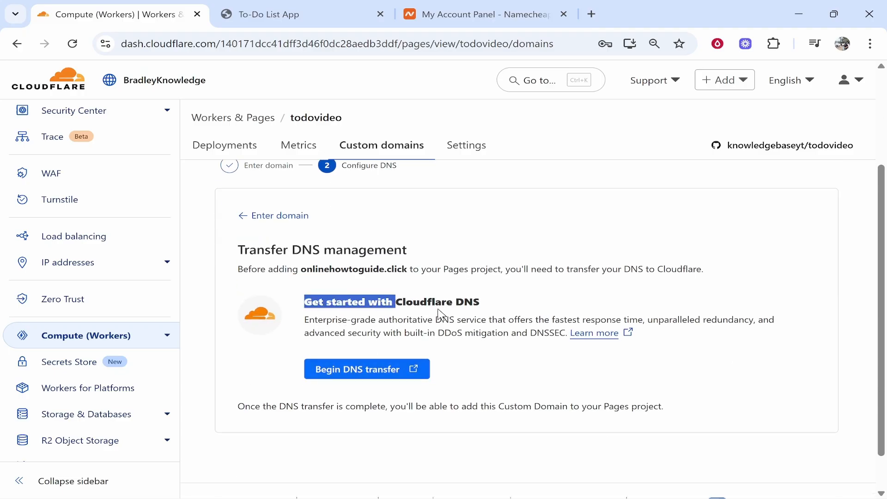
mouse_move(496, 308)
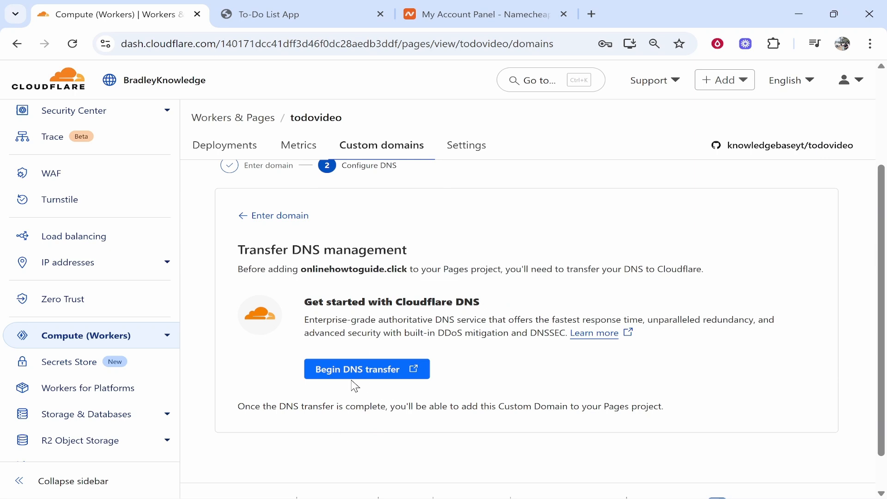
mouse_move(361, 373)
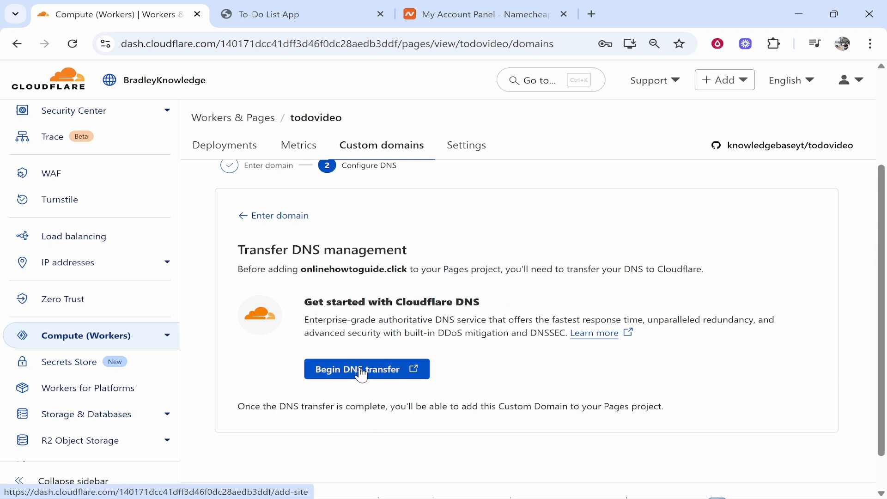
Step: Add onlinehowtoguide.click as a Cloudflare site with manually entered DNS records
left_click(362, 369)
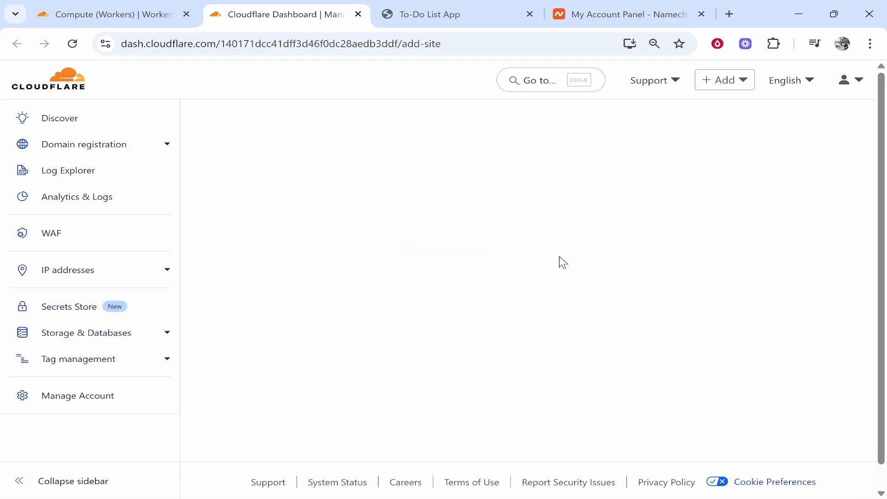
left_click(363, 234)
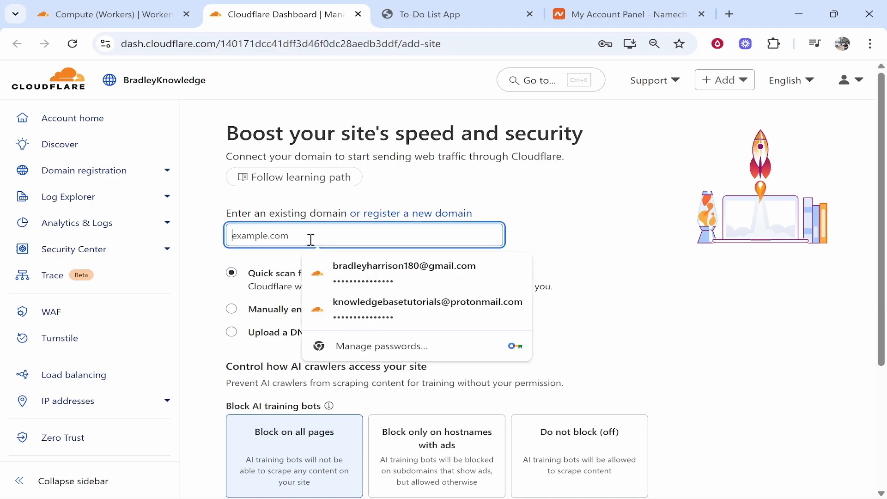
type("onlinehowtoguide.click")
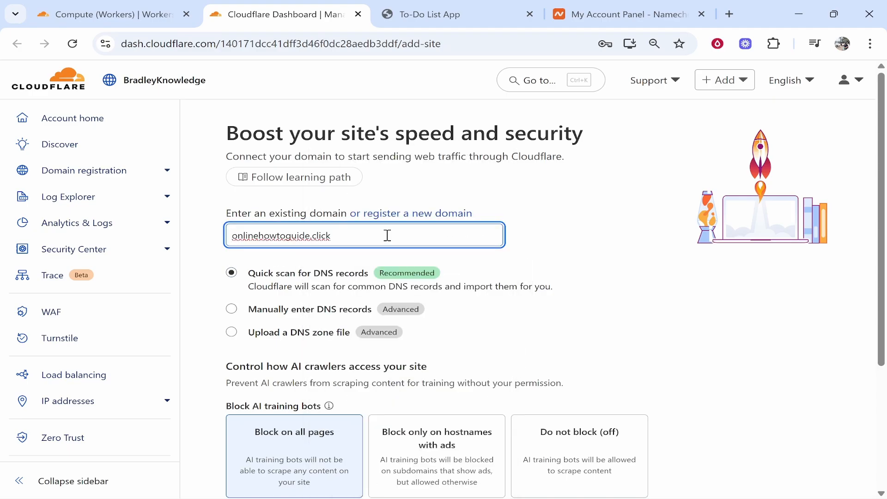
left_click(231, 309)
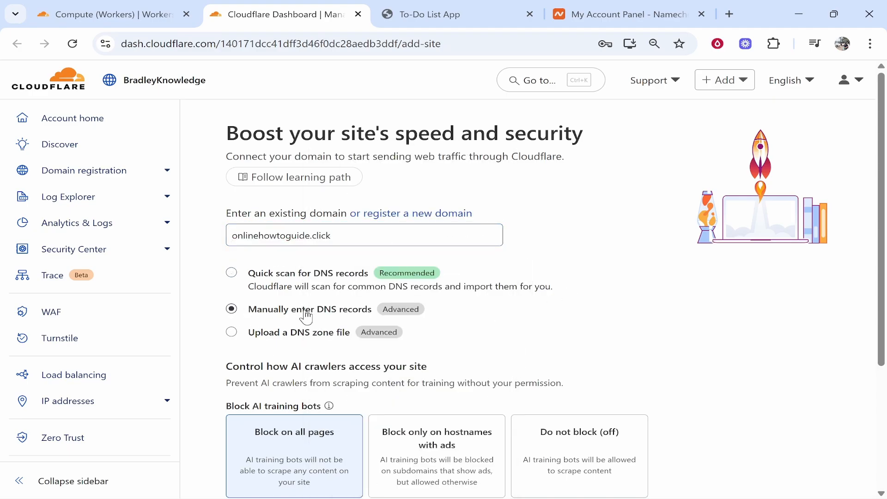
mouse_move(257, 277)
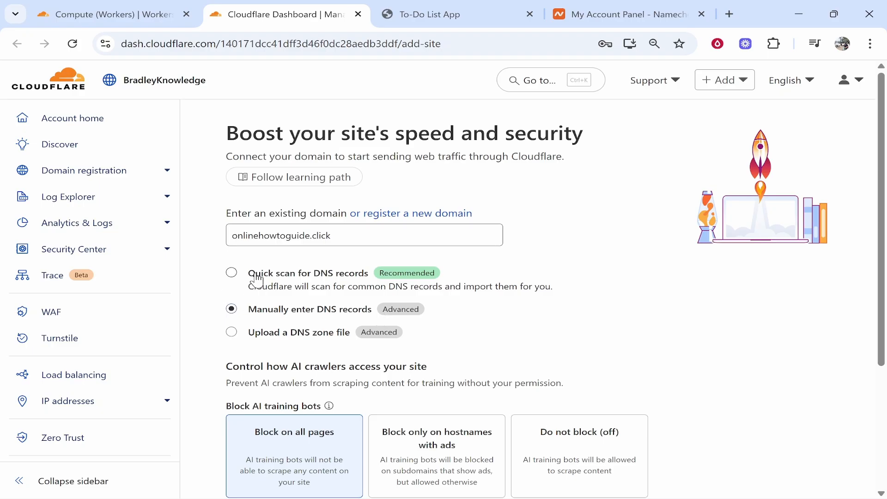
mouse_move(350, 283)
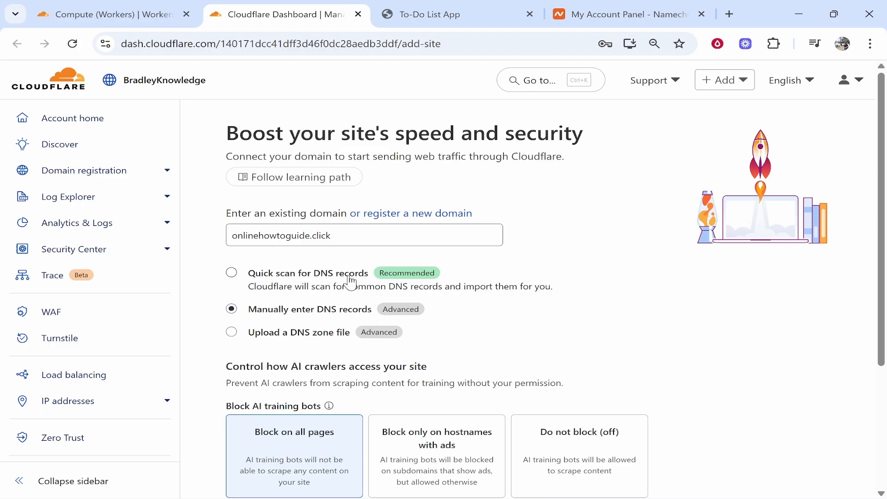
scroll("down", 3)
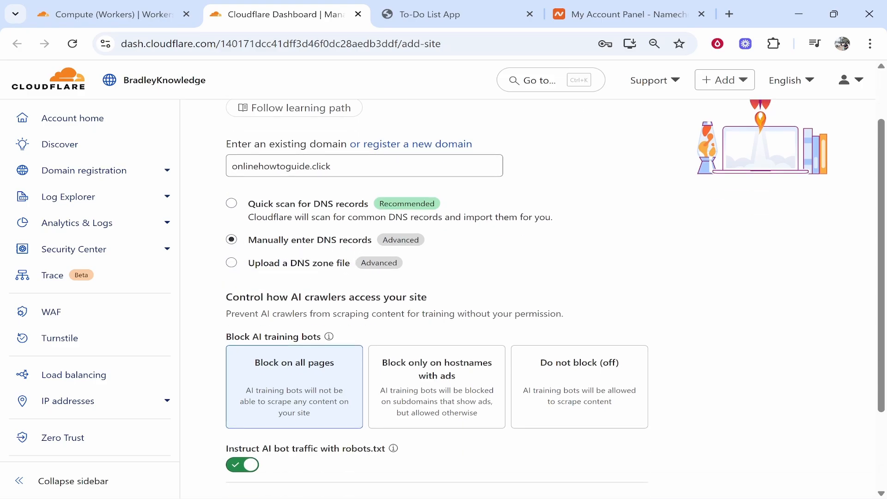
scroll("down", 3)
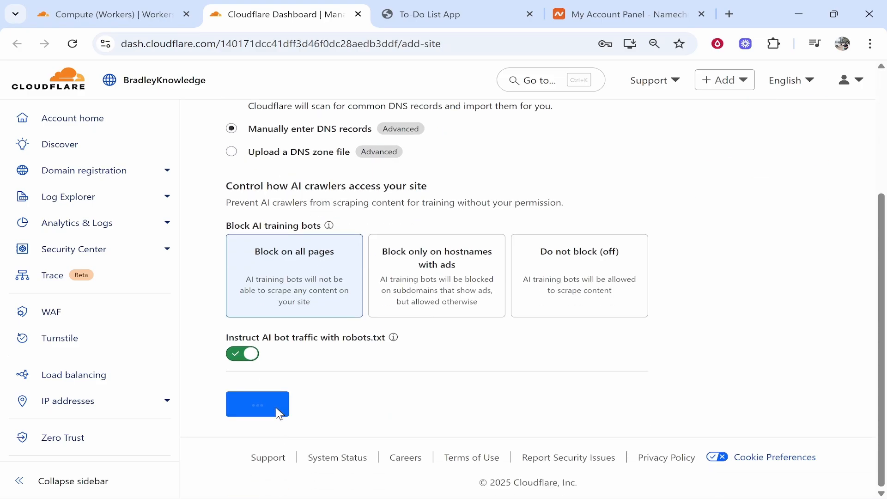
left_click(257, 404)
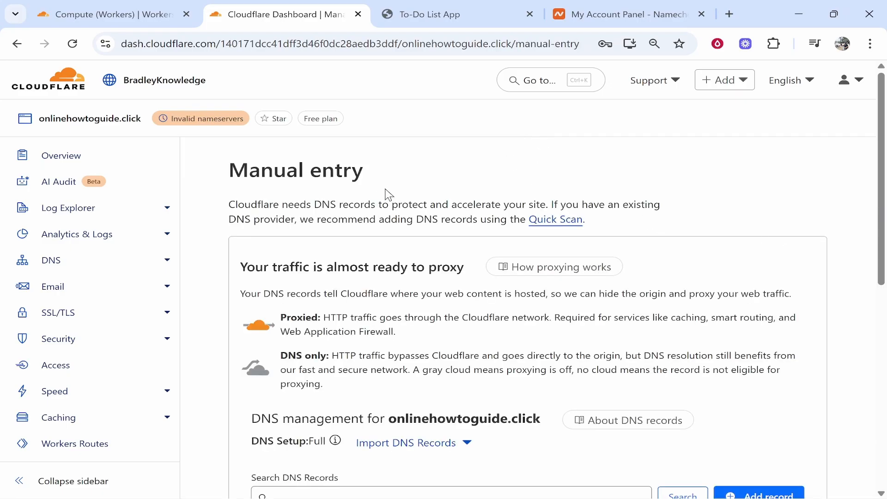
scroll("down", 3)
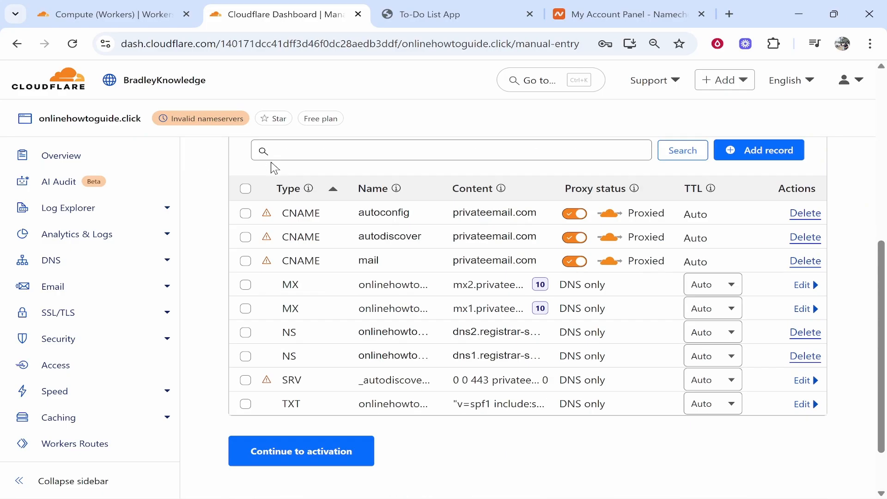
mouse_move(469, 327)
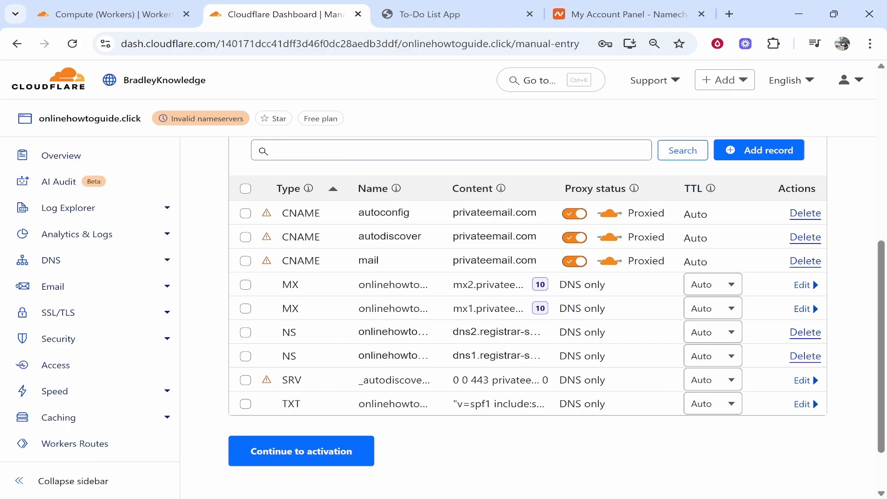
mouse_move(337, 281)
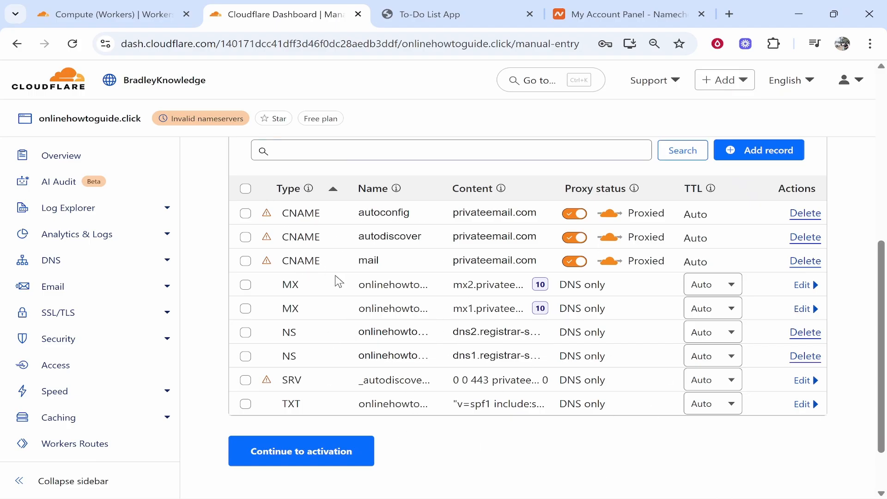
mouse_move(390, 308)
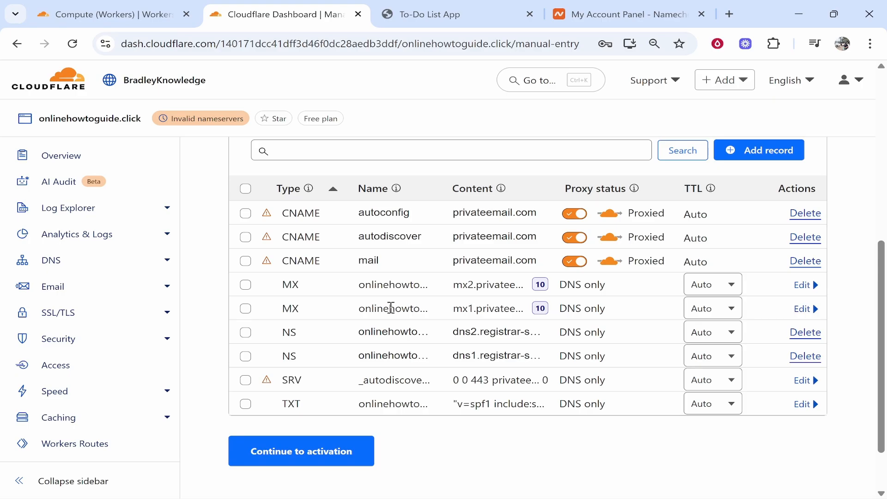
scroll("up", 3)
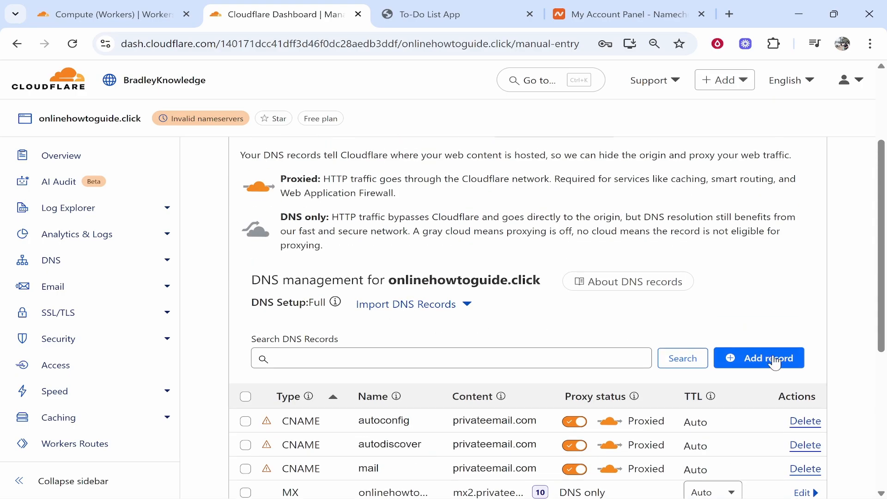
scroll("down", 3)
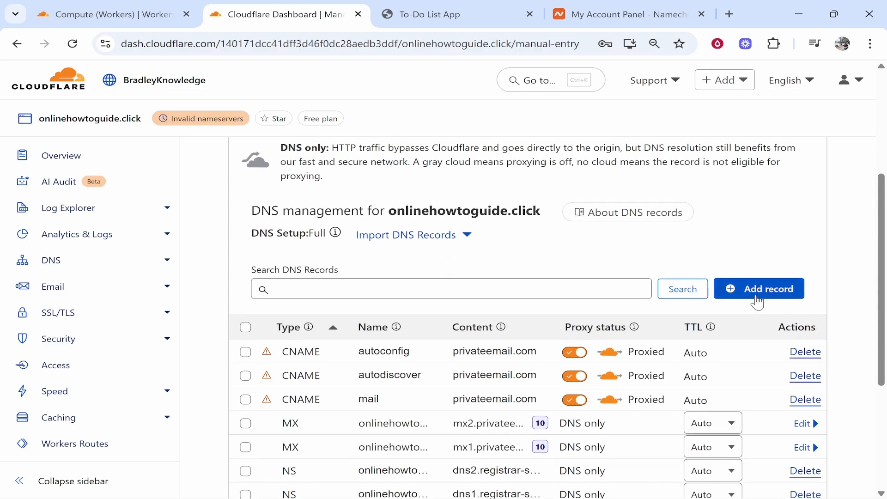
Step: Save a proxied CNAME record named www pointing to todovideo.pages.dev
left_click(758, 289)
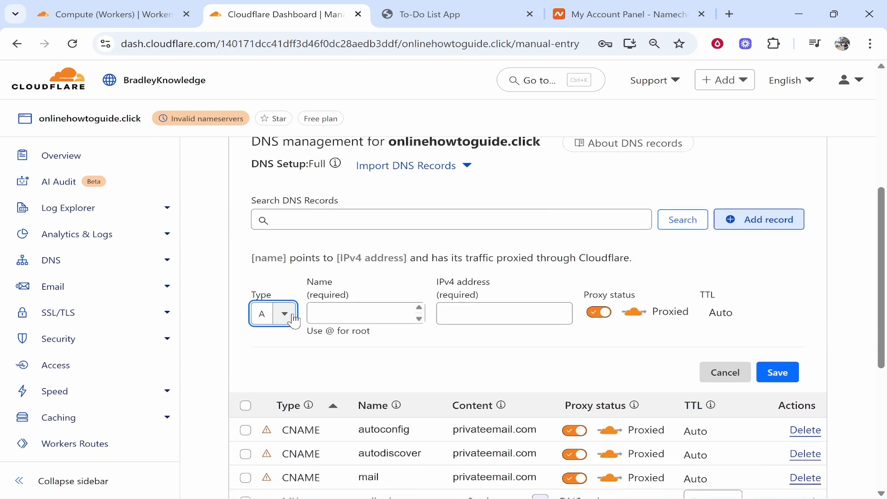
left_click(285, 313)
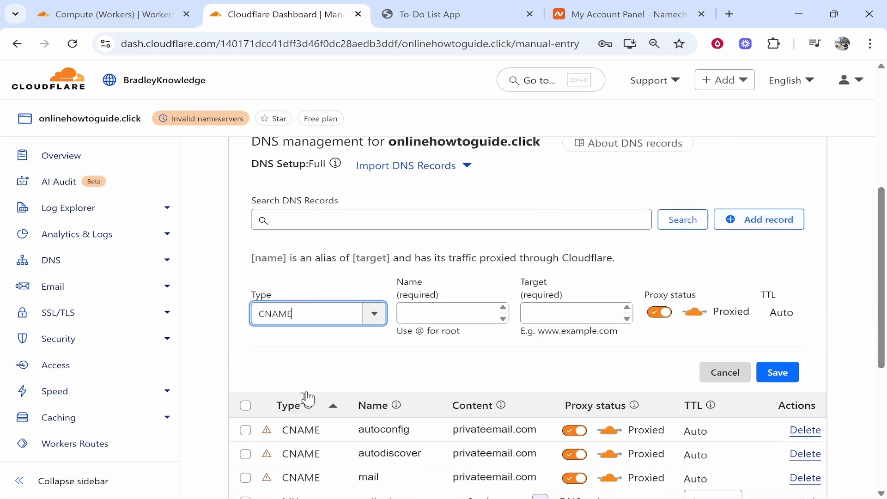
type("www")
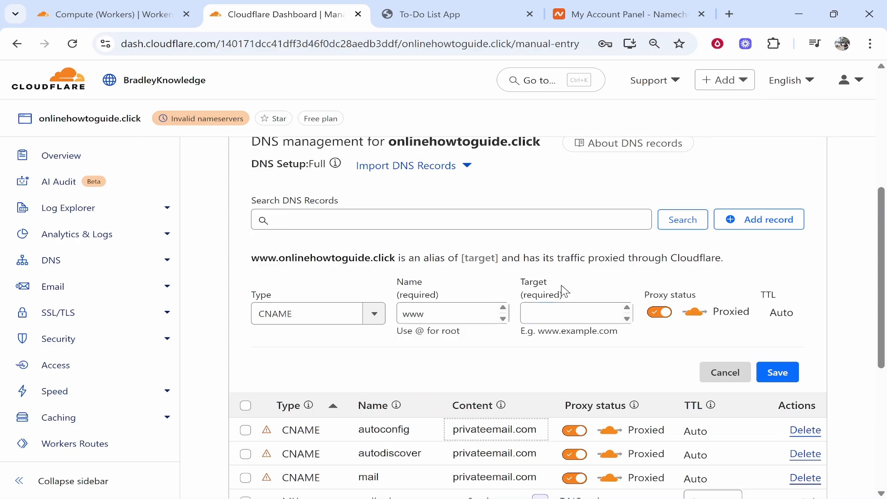
left_click(449, 15)
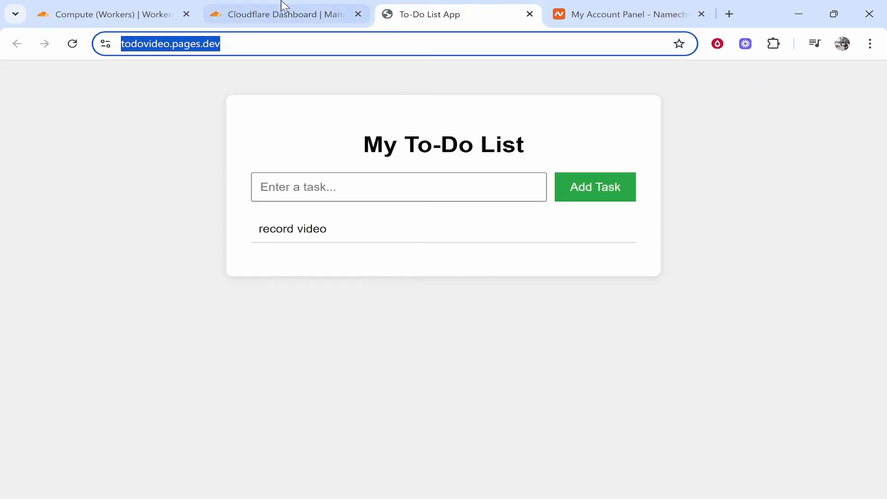
right_click(531, 313)
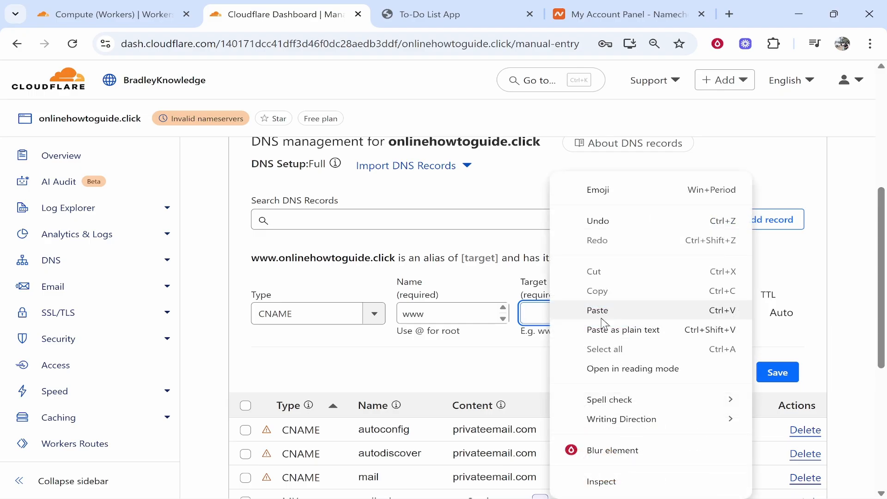
left_click(597, 310)
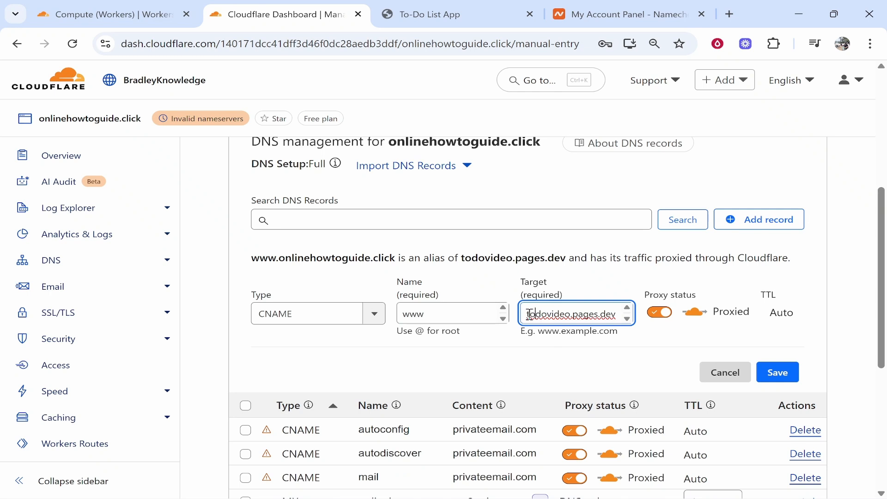
left_click(460, 15)
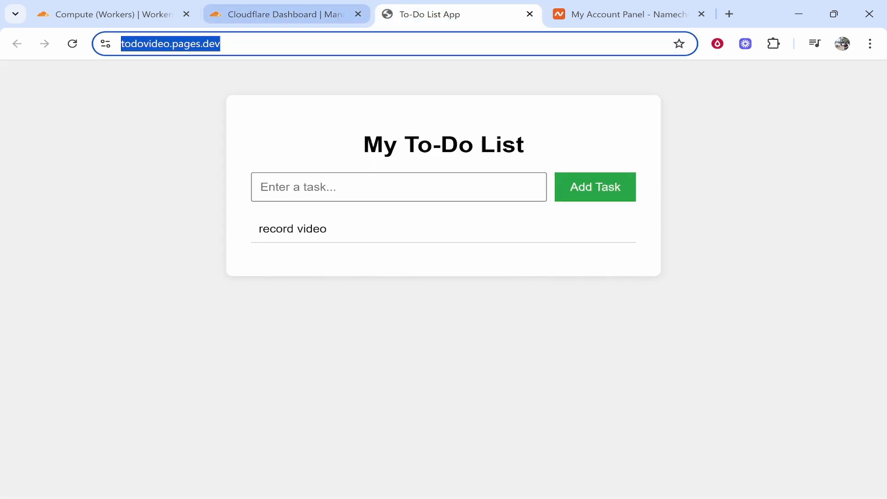
left_click(285, 14)
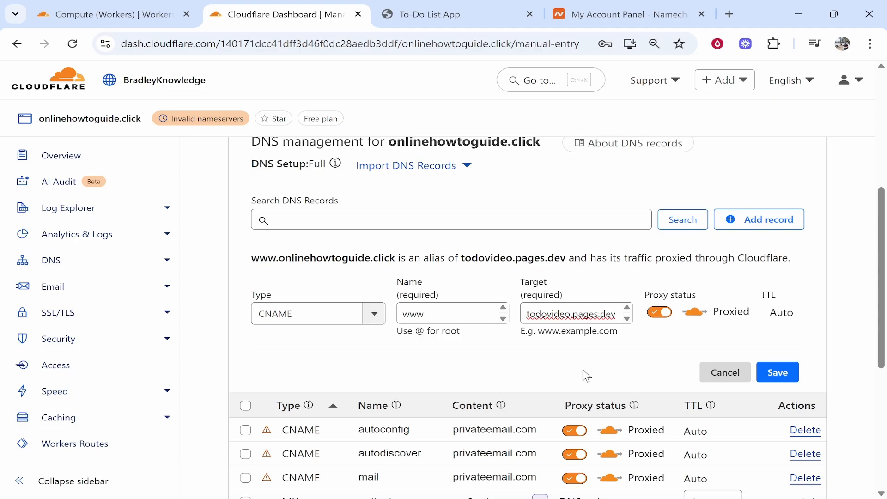
mouse_move(583, 375)
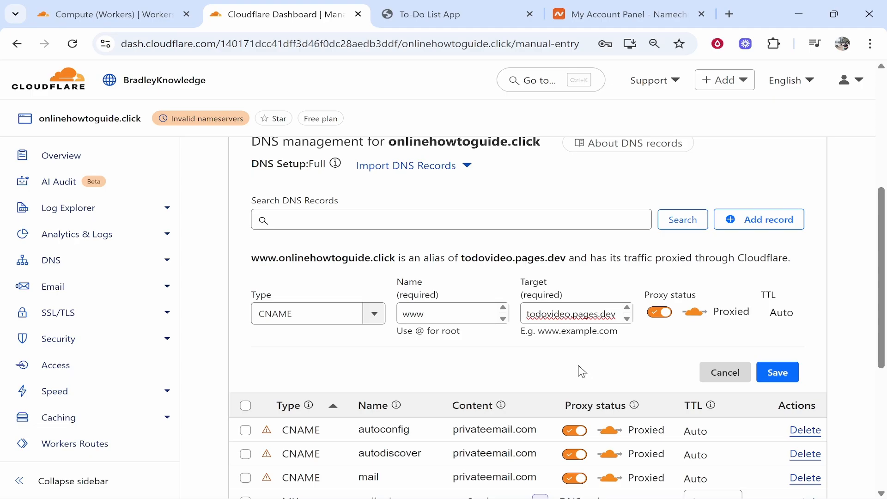
mouse_move(630, 328)
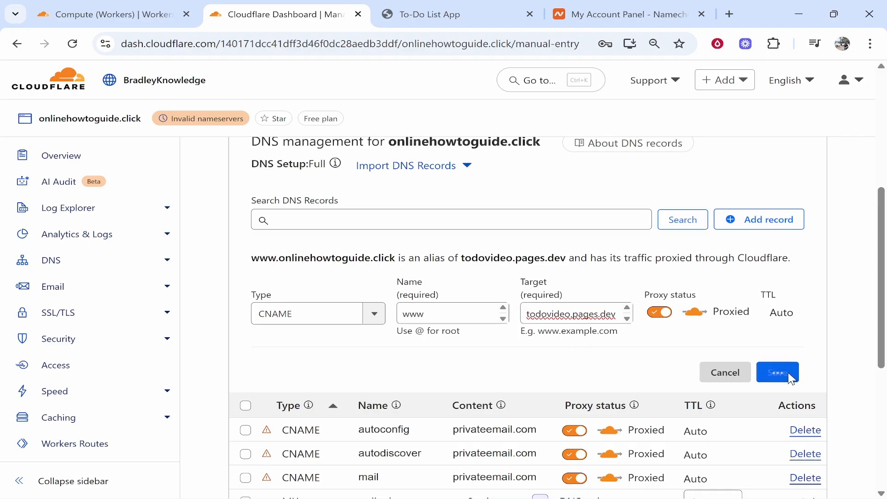
left_click(776, 372)
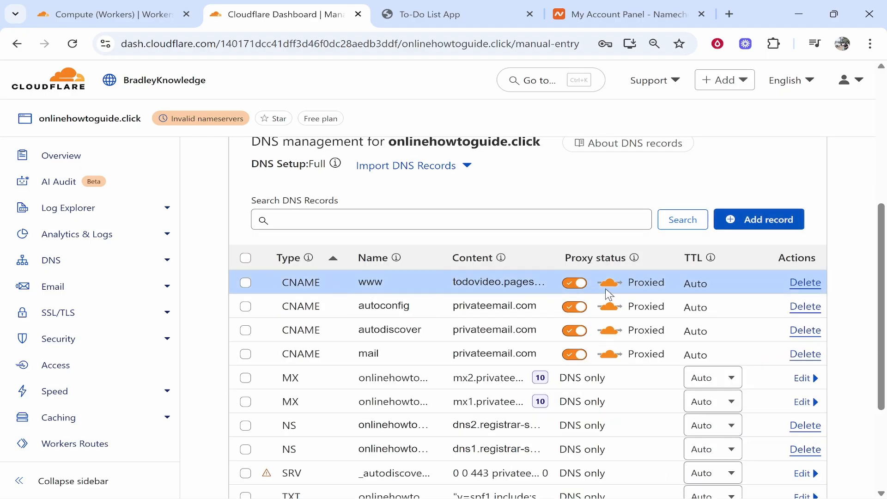
mouse_move(668, 294)
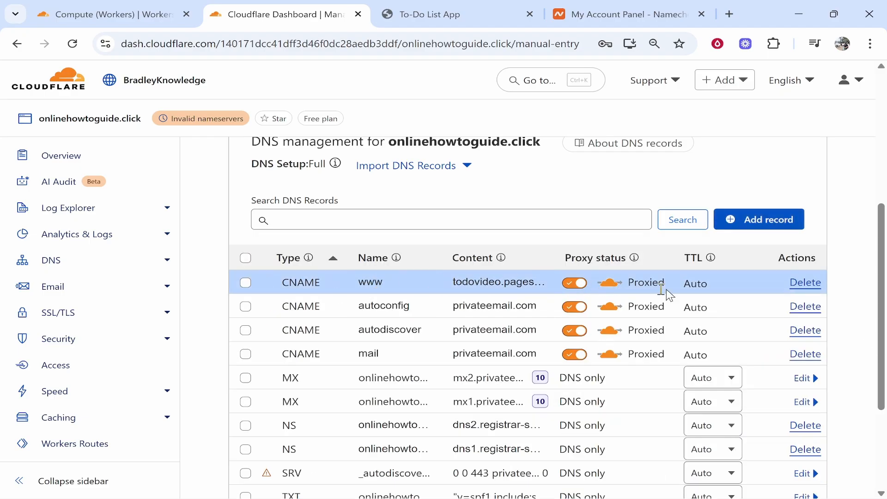
mouse_move(314, 288)
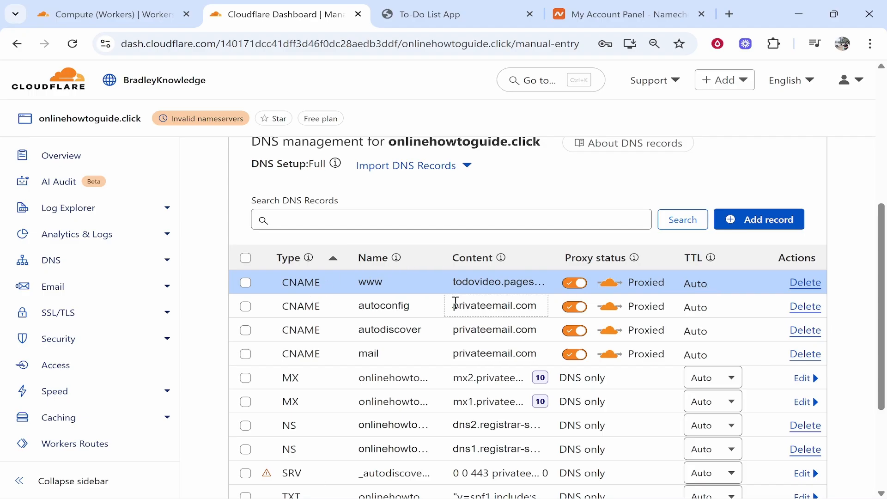
mouse_move(384, 282)
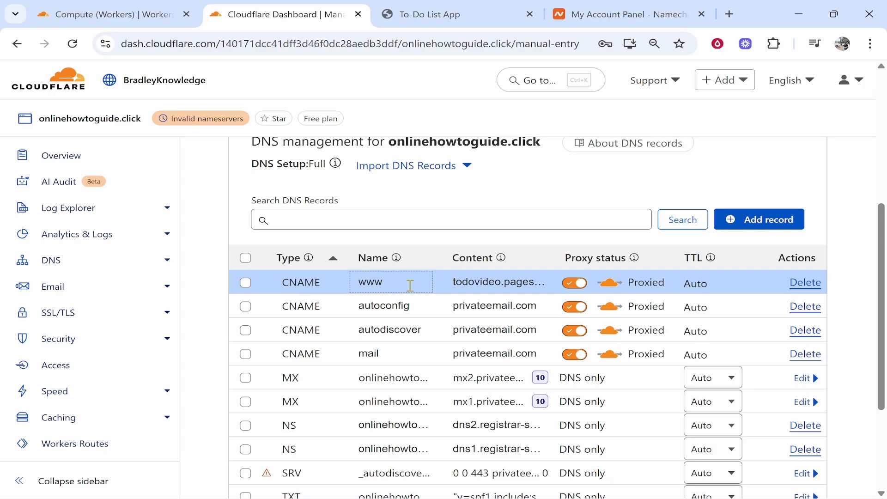
left_click(496, 283)
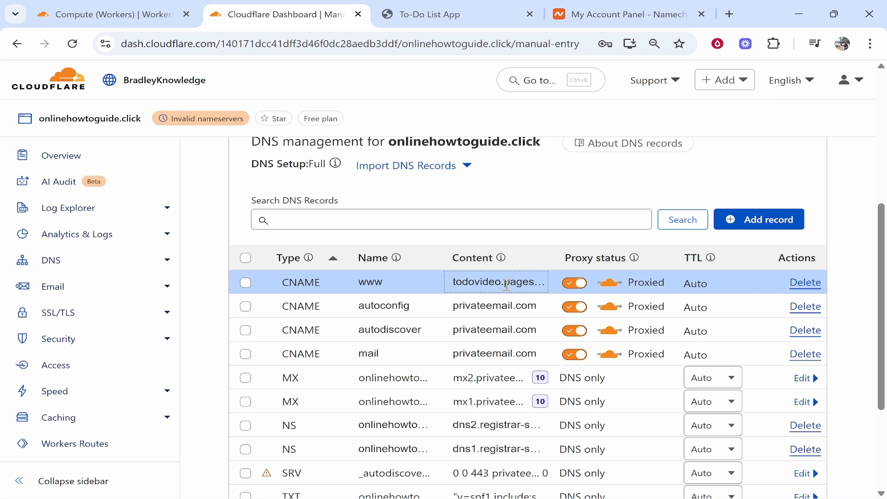
mouse_move(294, 284)
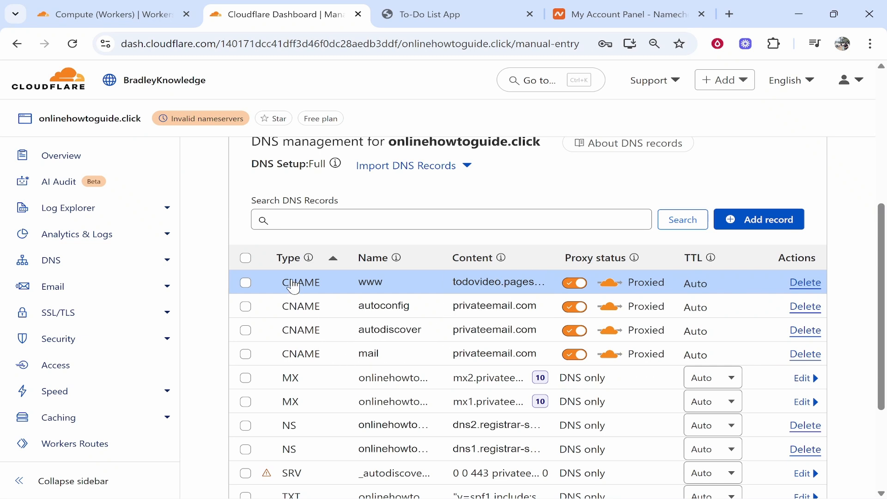
mouse_move(438, 146)
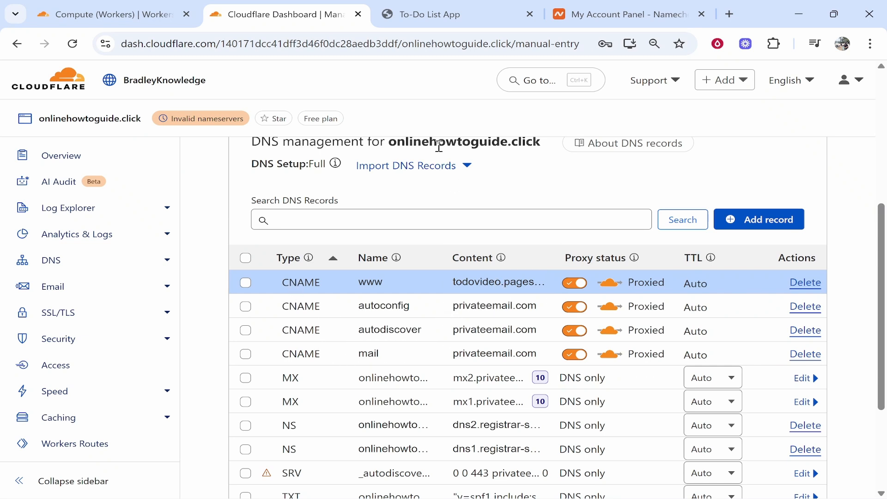
mouse_move(337, 378)
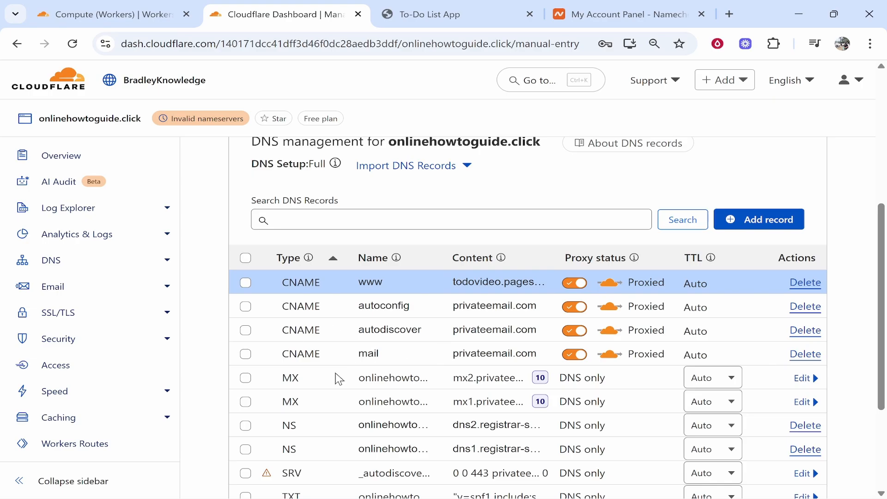
scroll("down", 3)
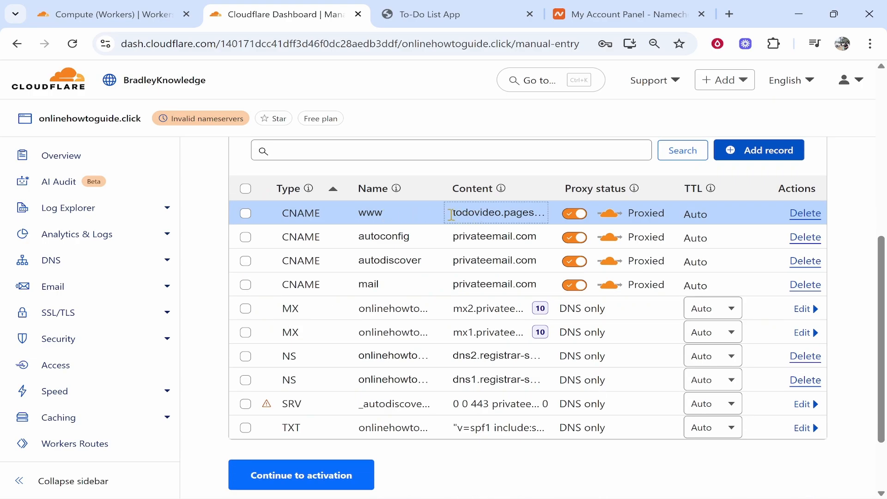
scroll("up", 3)
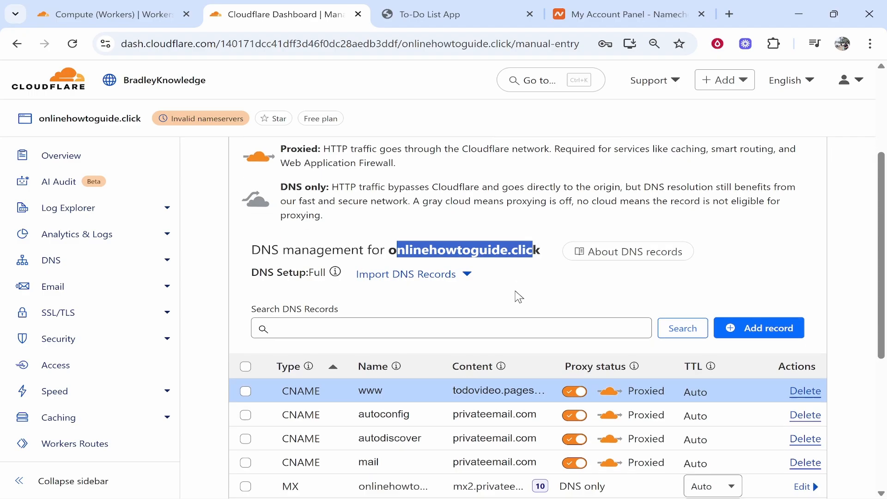
scroll("down", 3)
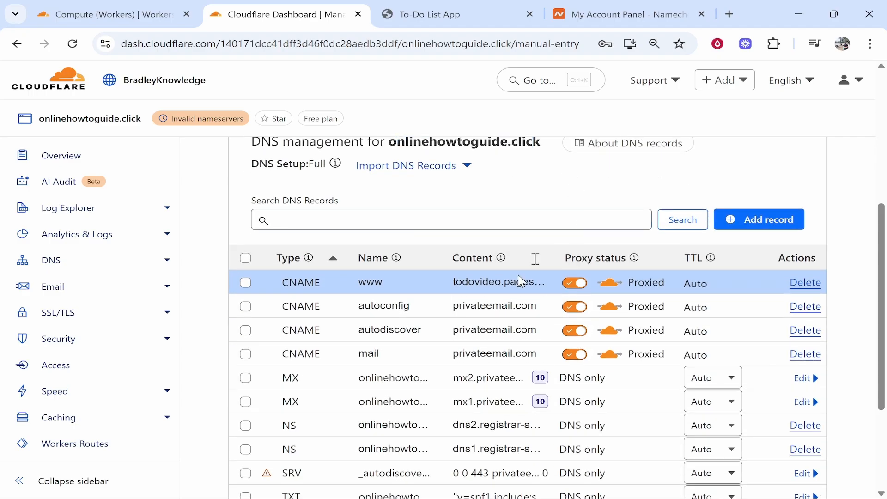
scroll("up", 3)
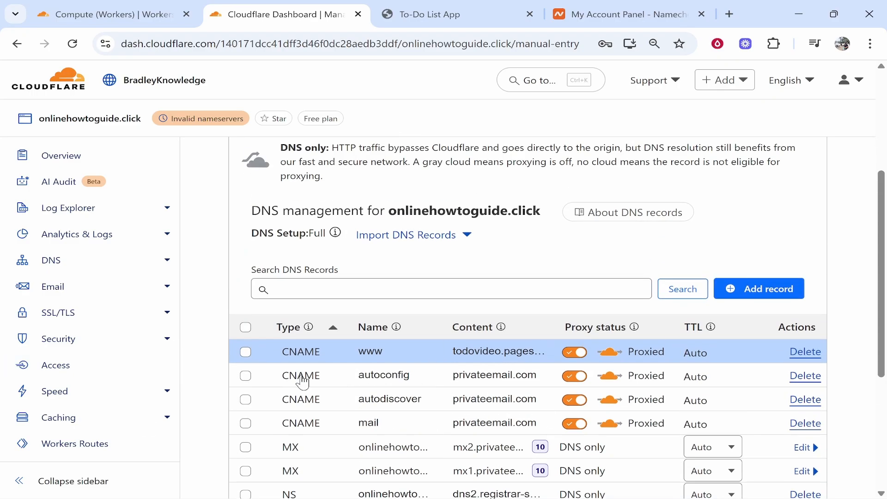
left_click(246, 352)
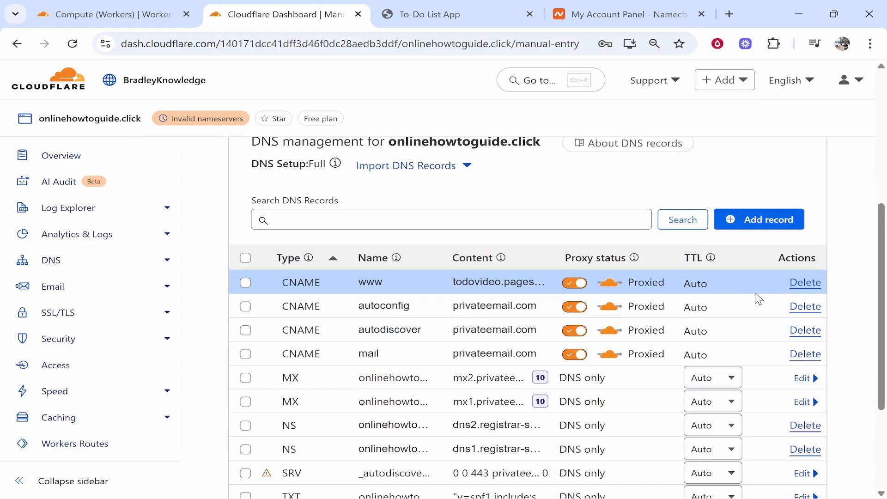
Step: Save a proxied CNAME record named @ pointing to todovideo.pages.dev
left_click(758, 219)
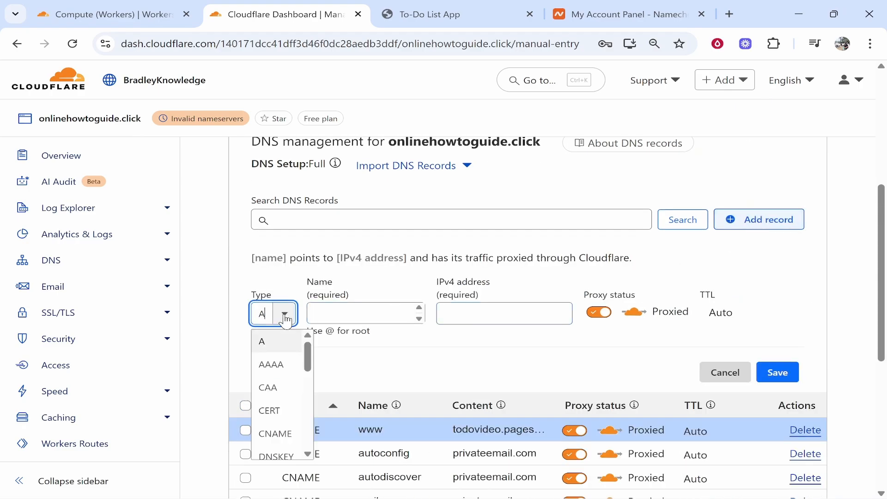
left_click(275, 433)
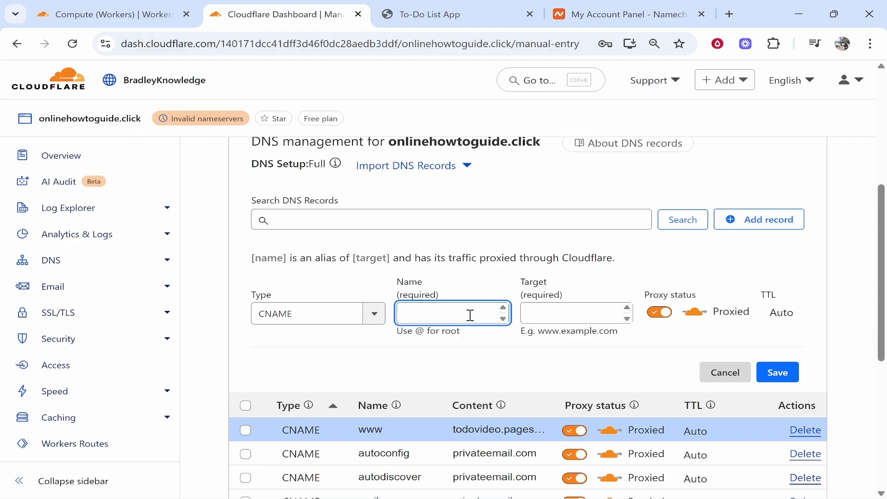
type("@")
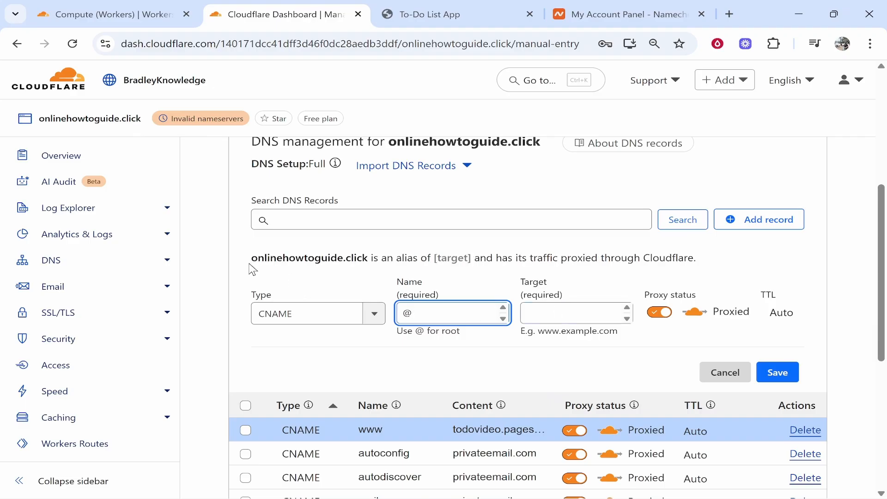
double_click(310, 258)
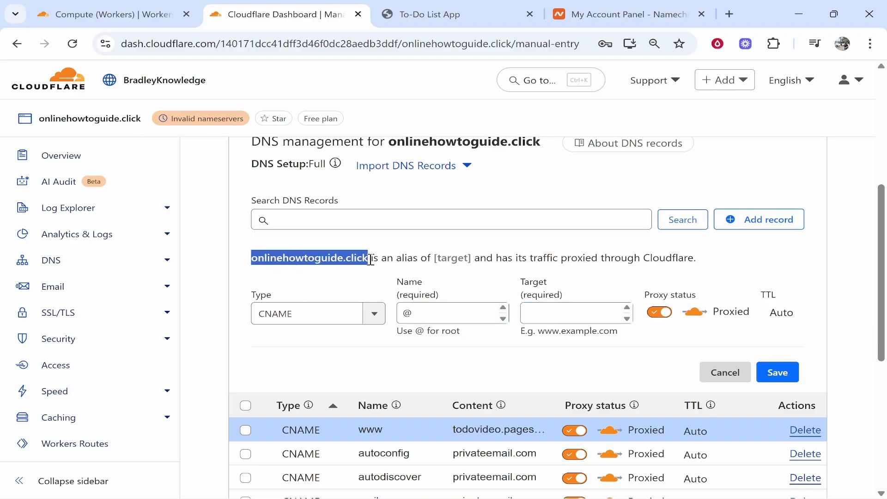
type("https://todovideo.pages.dev")
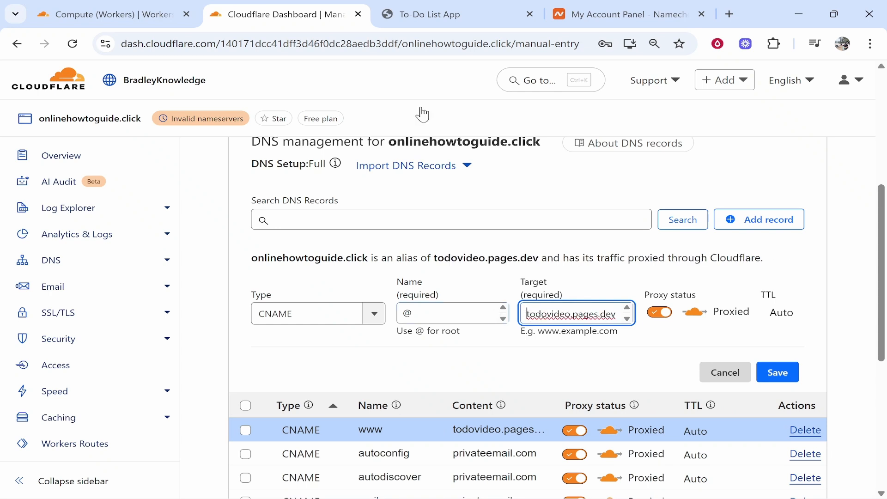
left_click(458, 14)
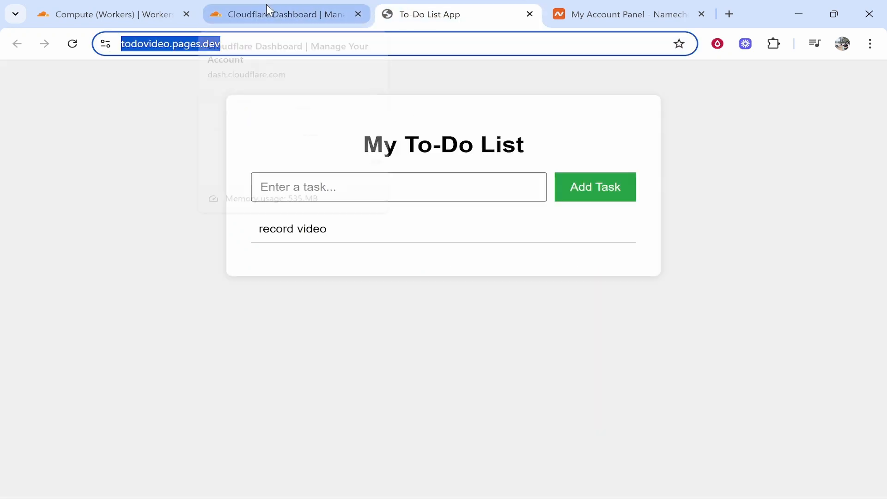
left_click(282, 15)
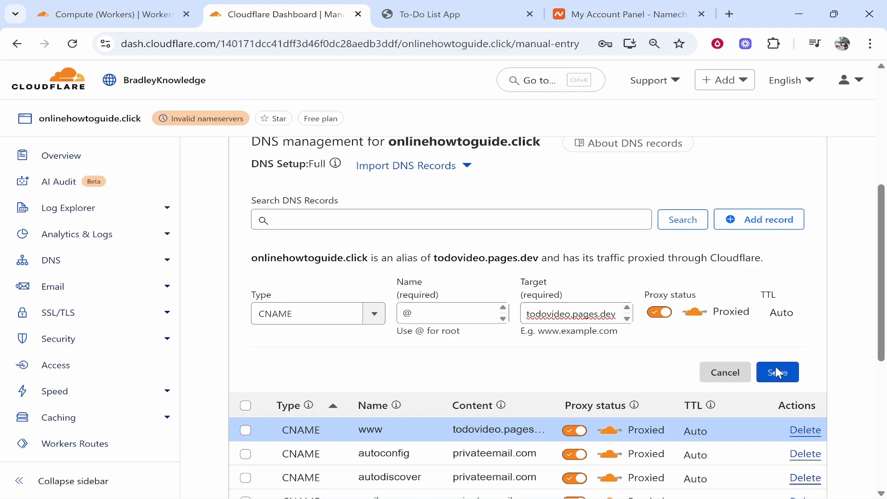
left_click(777, 372)
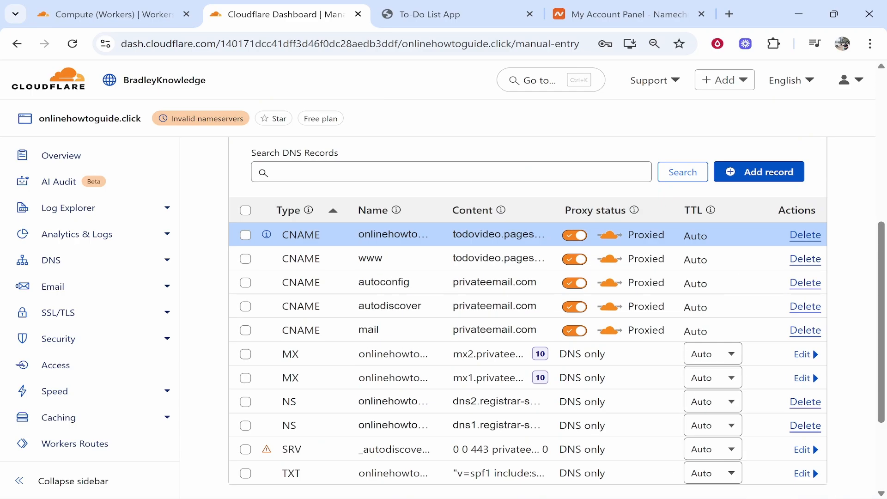
mouse_move(270, 277)
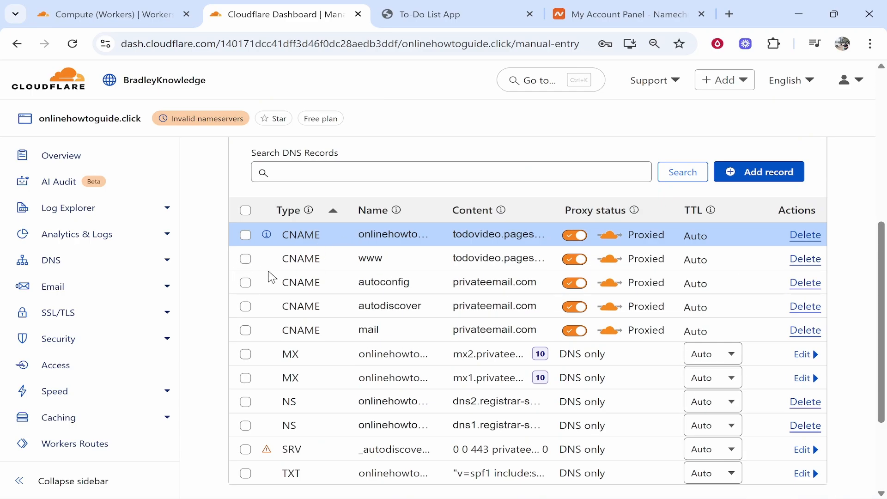
left_click(393, 234)
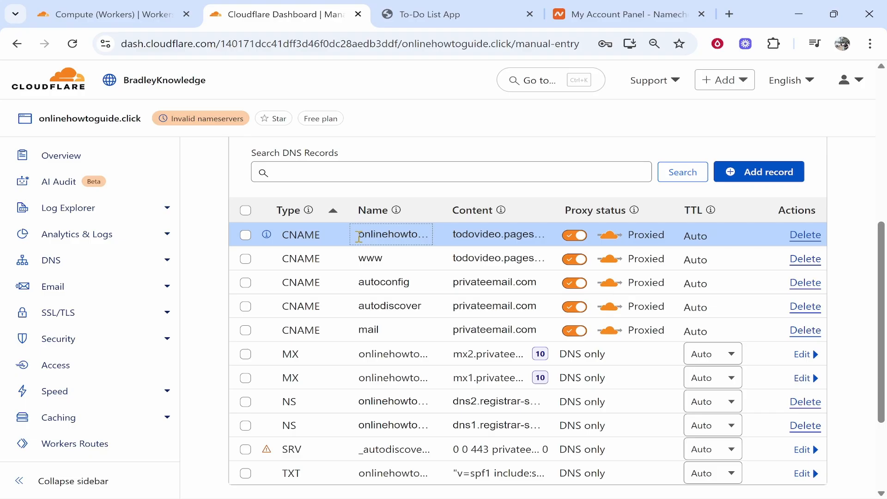
scroll("up", 3)
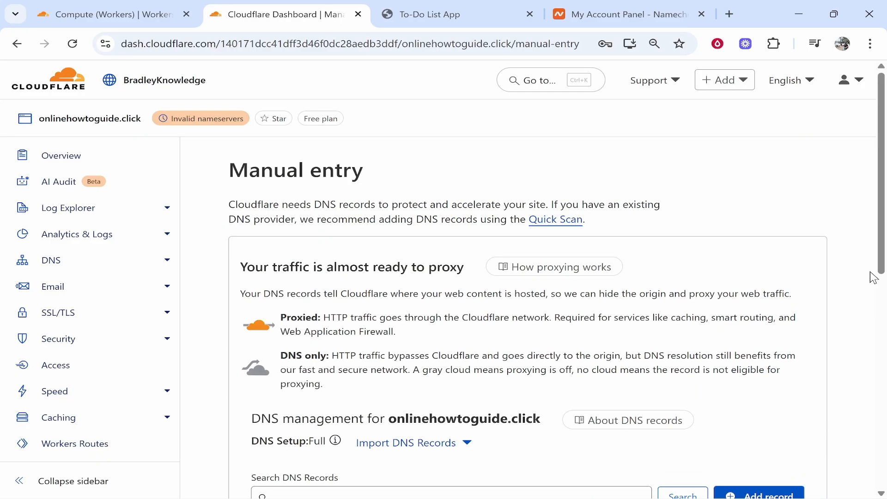
mouse_move(204, 121)
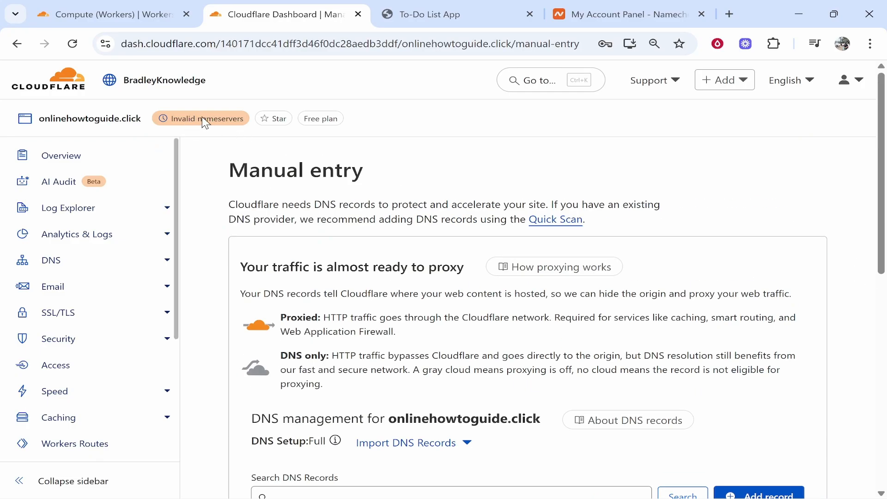
mouse_move(327, 225)
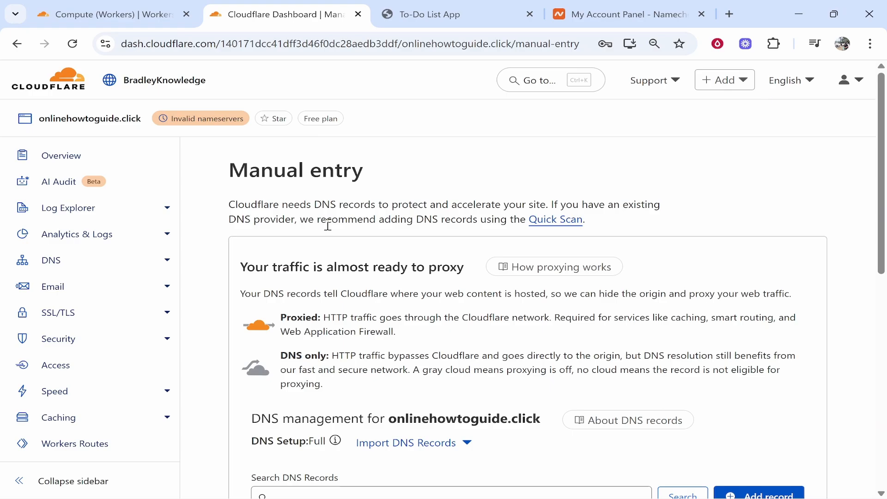
mouse_move(447, 310)
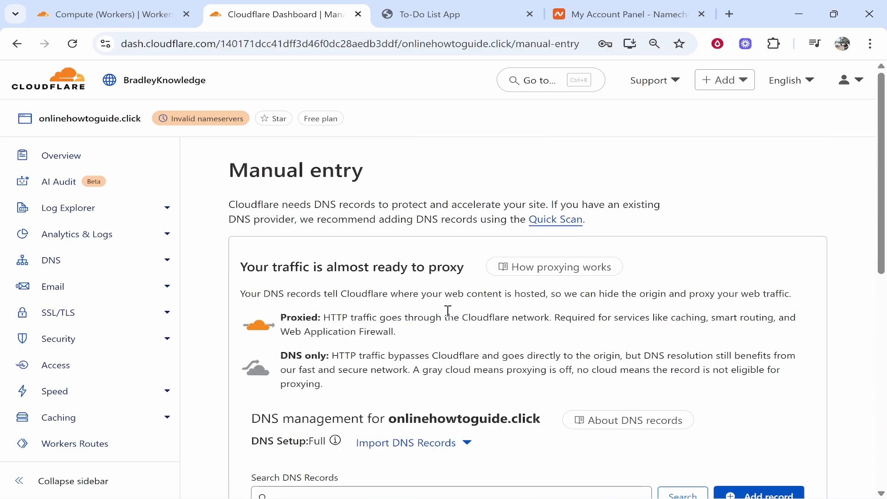
mouse_move(61, 156)
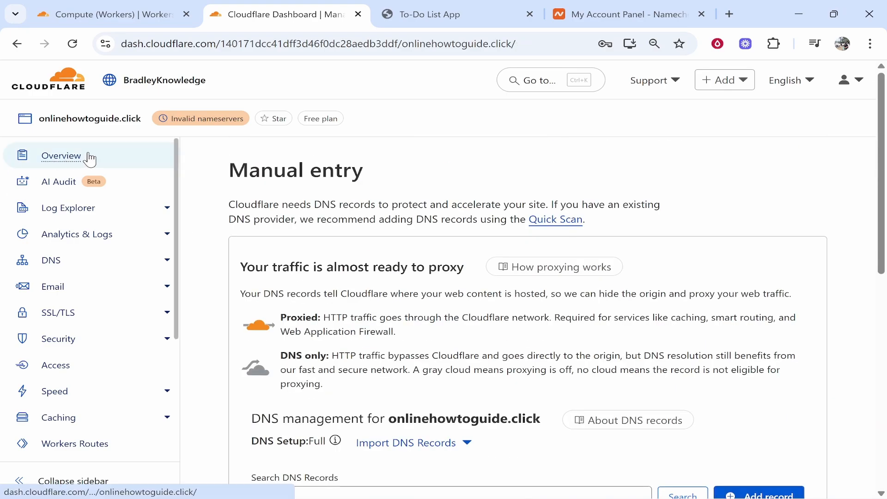
Step: Open the onlinehowtoguide.click Overview page to confirm the domain is Active
left_click(61, 155)
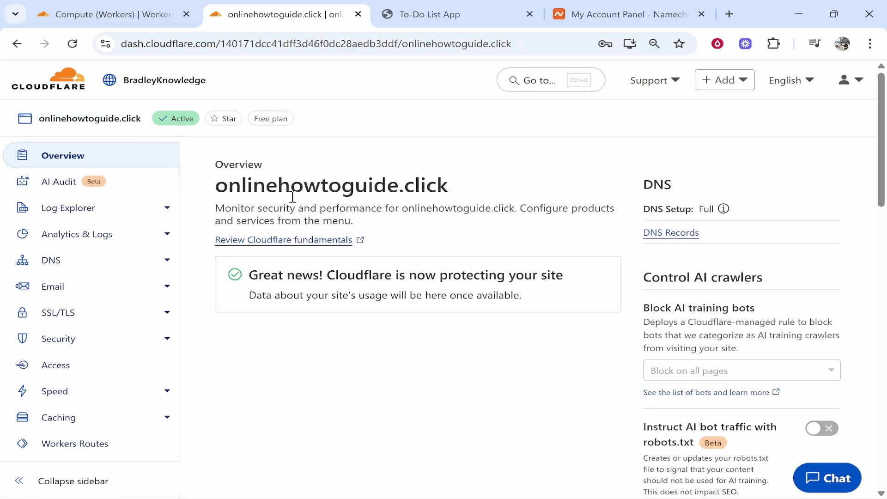
left_click(821, 428)
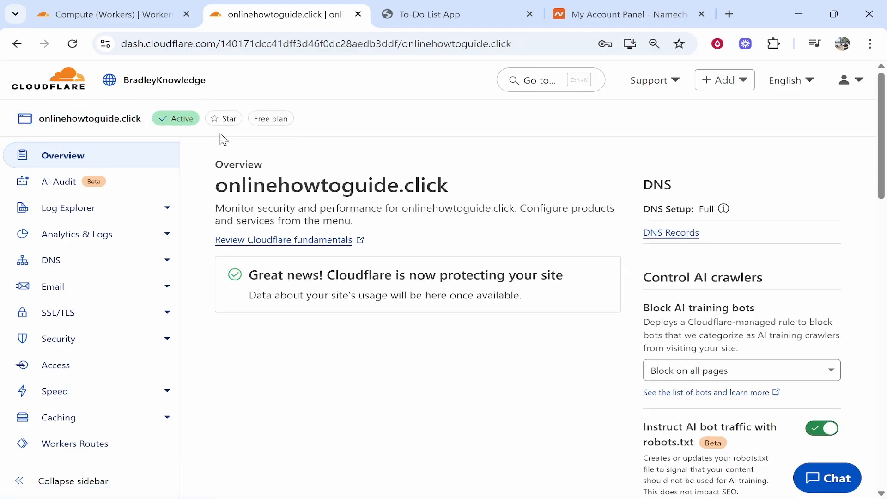
mouse_move(343, 202)
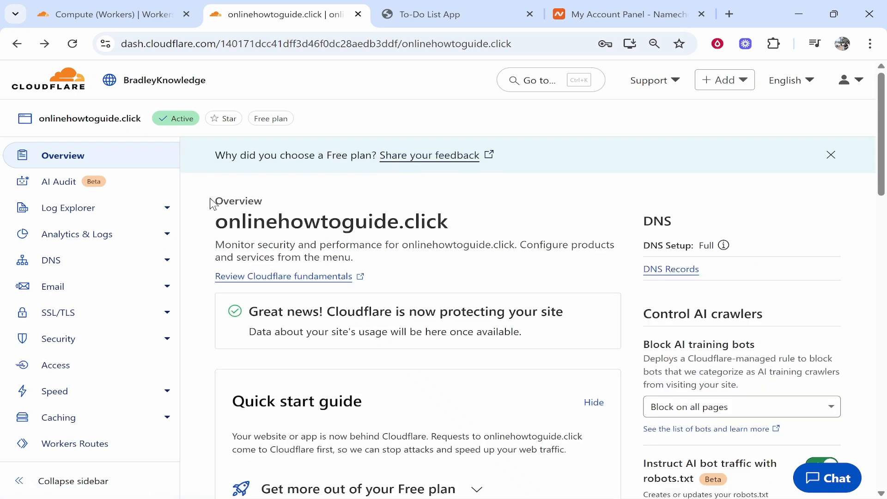
double_click(330, 221)
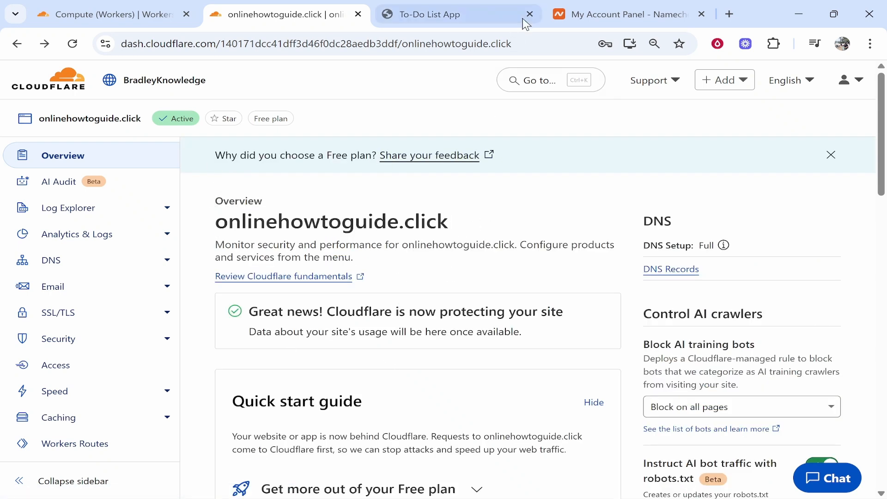
Step: In Namecheap, manage onlinehowtoguide.click and set its Nameservers option to Custom DNS
left_click(622, 14)
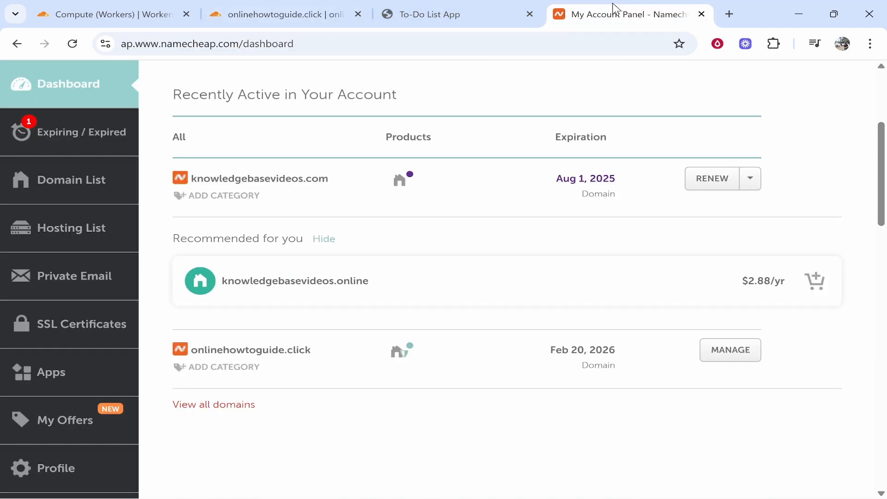
scroll("up", 3)
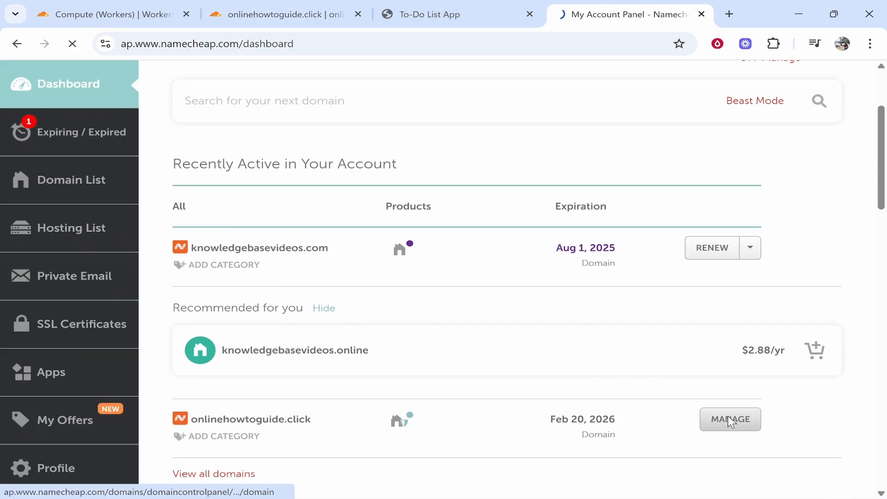
left_click(730, 419)
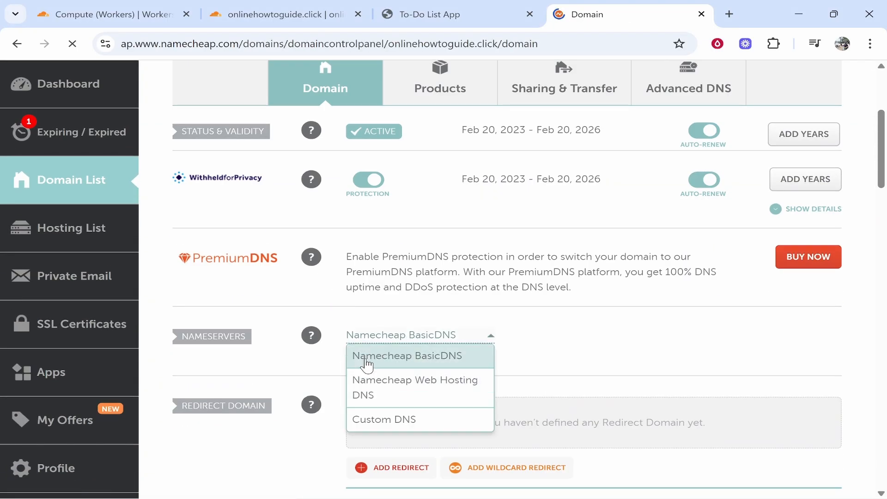
left_click(383, 419)
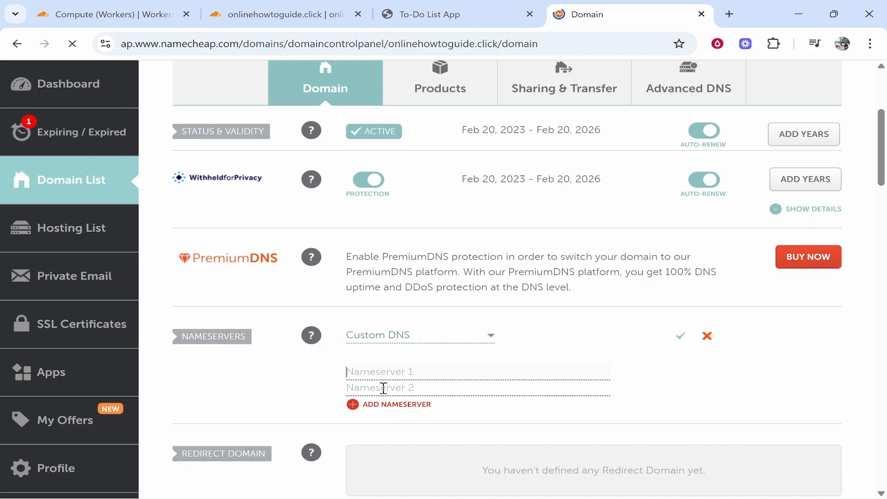
left_click(238, 14)
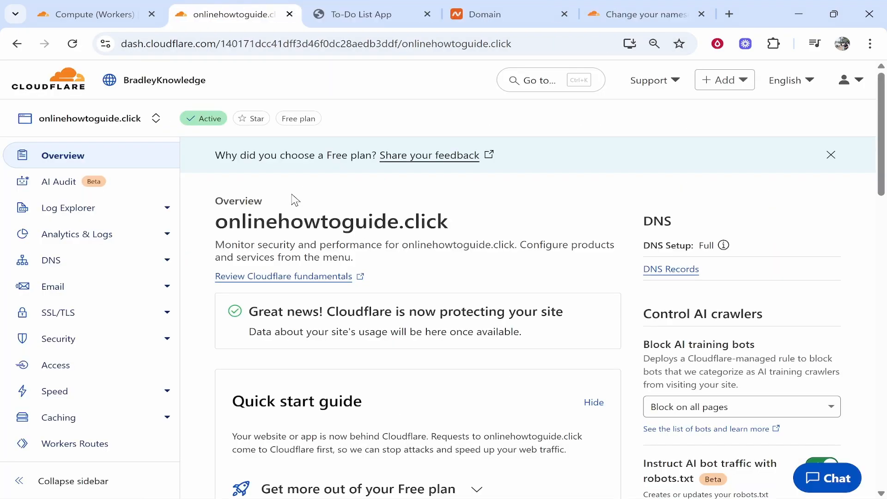
mouse_move(241, 140)
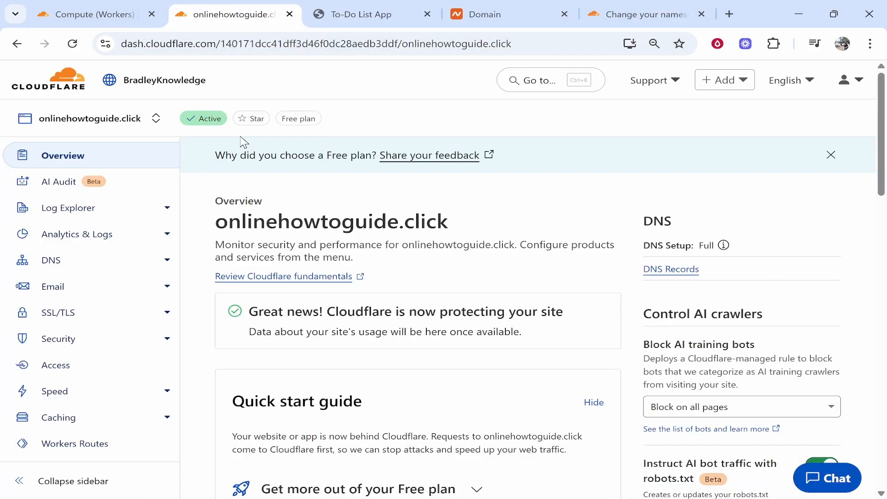
mouse_move(429, 292)
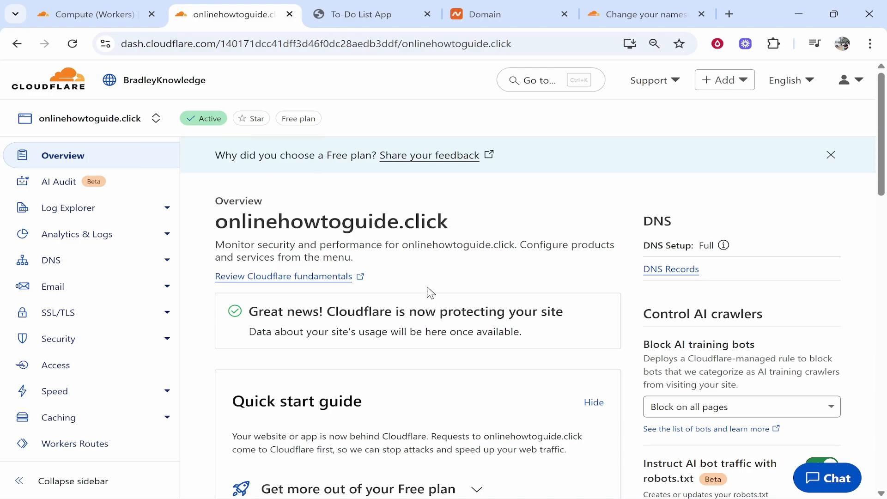
mouse_move(395, 282)
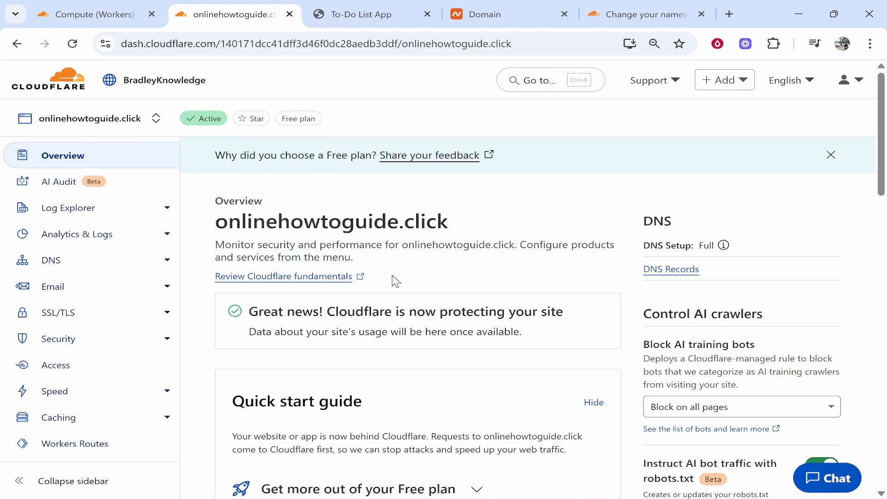
mouse_move(205, 119)
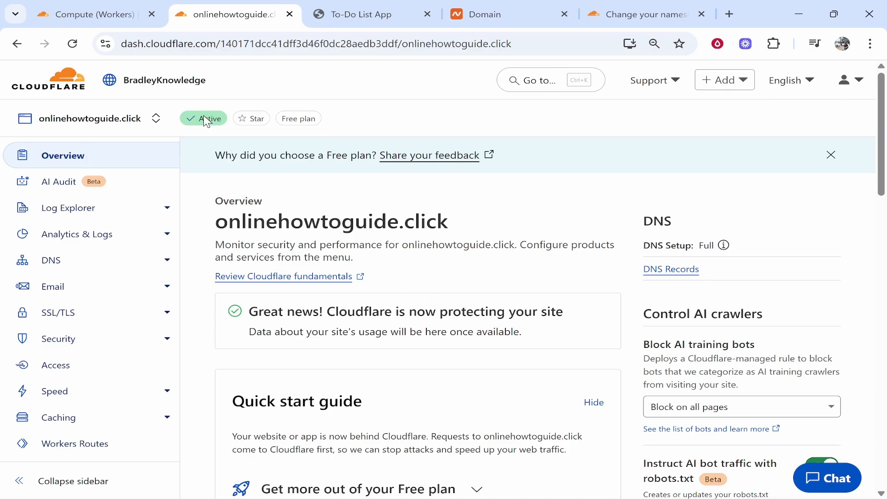
mouse_move(230, 136)
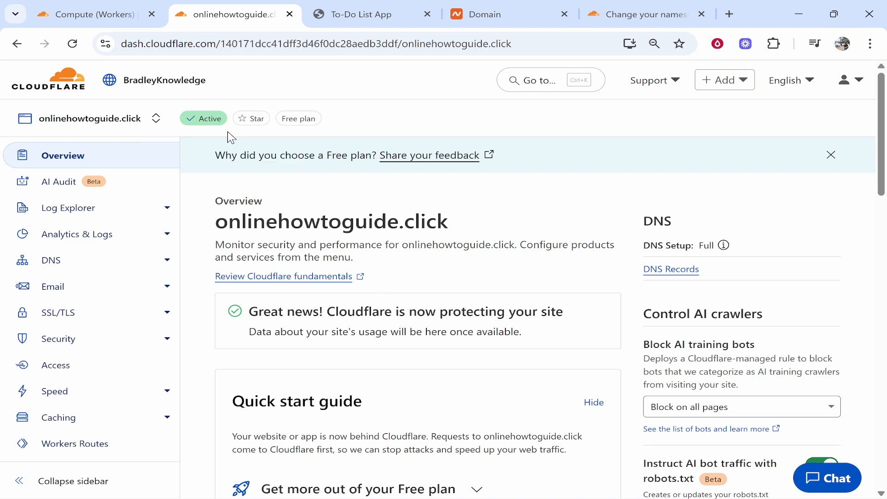
Step: Find the Cloudflare nameservers arvind.ns.cloudflare.com and brenna.ns.cloudflare.com on onlinehowtoguide.click's DNS records page
left_click(830, 154)
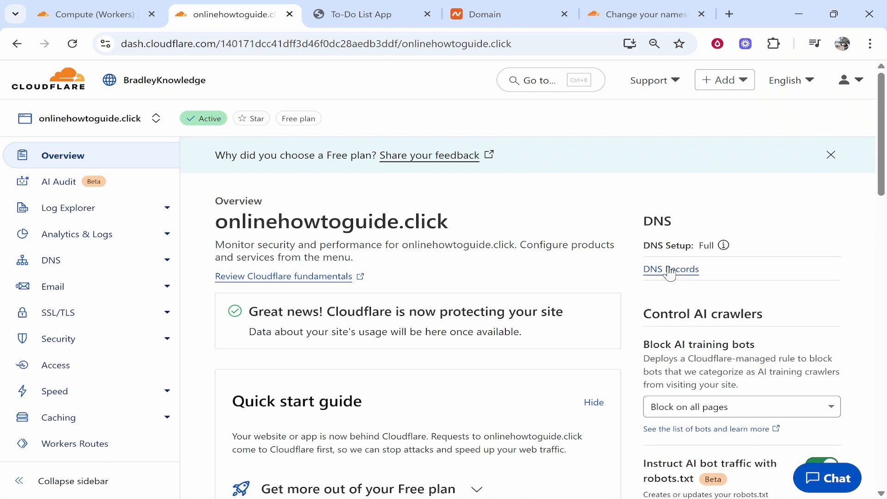
left_click(670, 269)
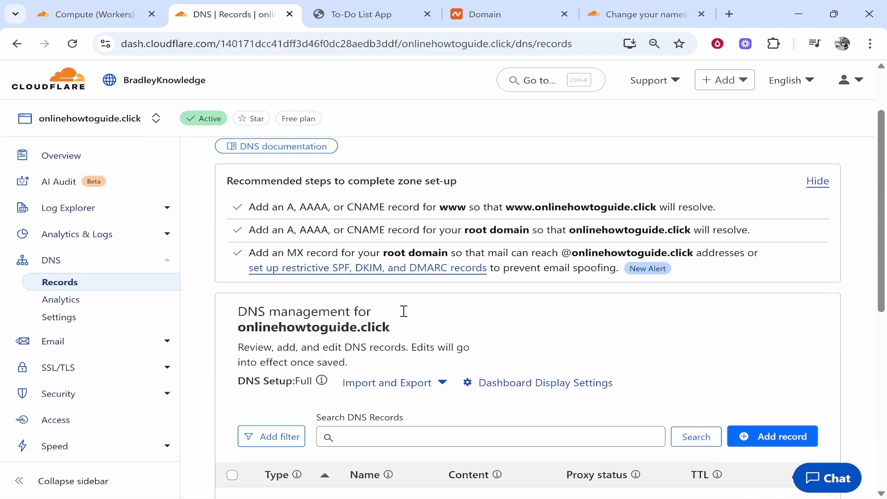
scroll("down", 3)
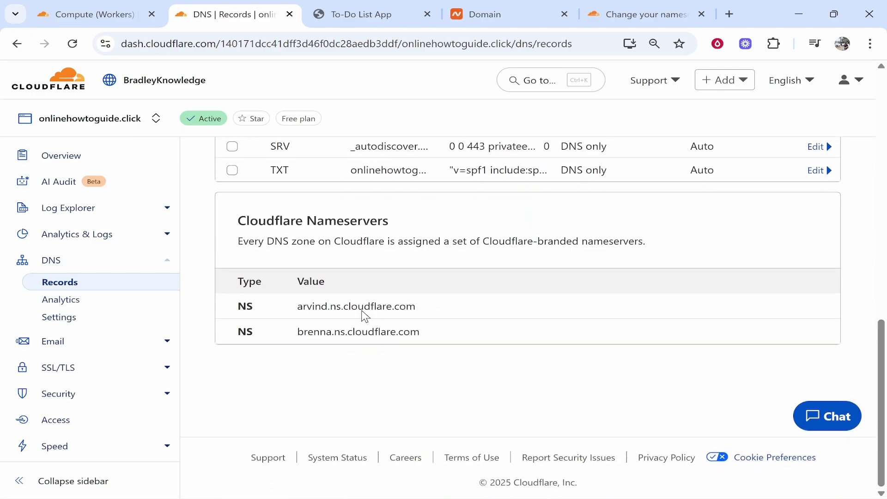
mouse_move(23, 54)
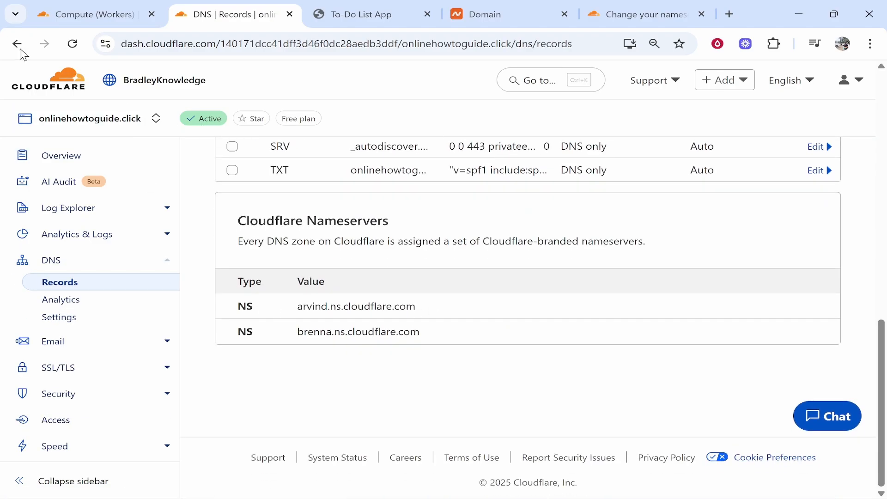
left_click(62, 156)
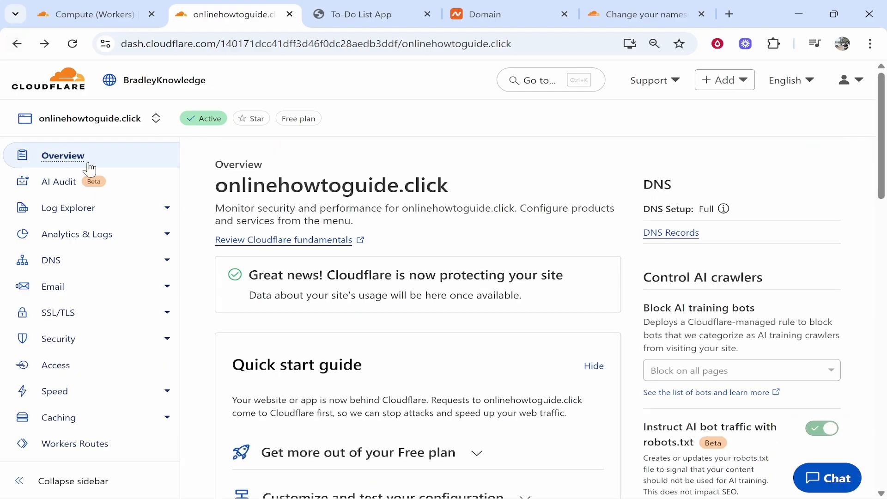
scroll("down", 3)
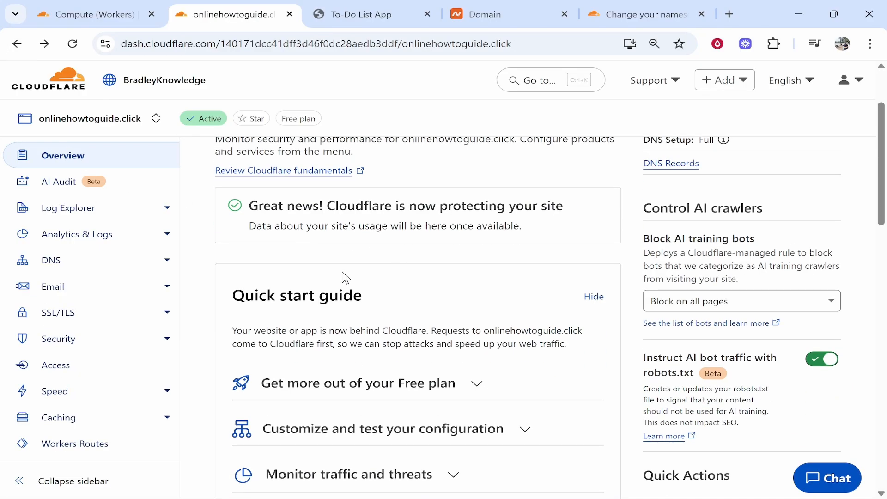
scroll("up", 3)
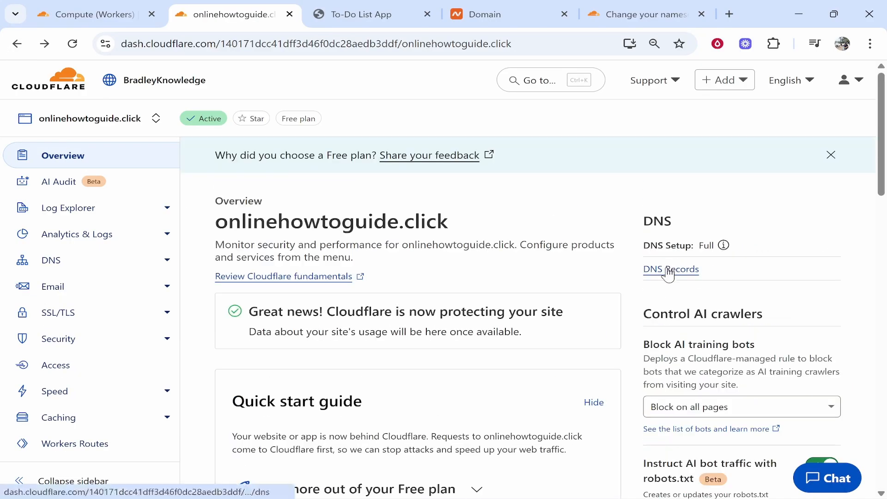
left_click(670, 269)
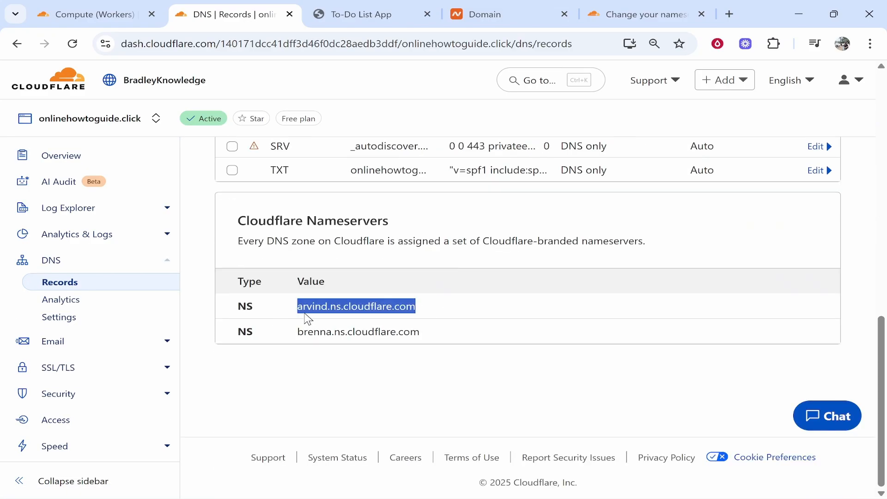
mouse_move(368, 330)
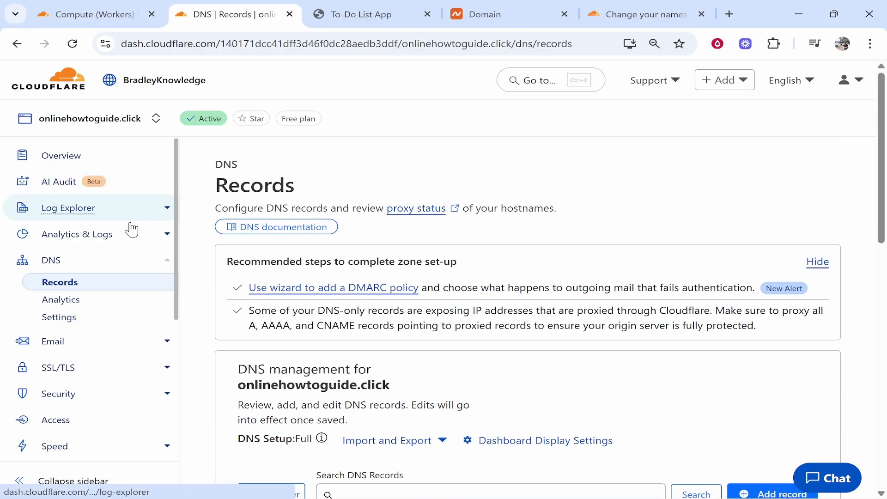
scroll("down", 3)
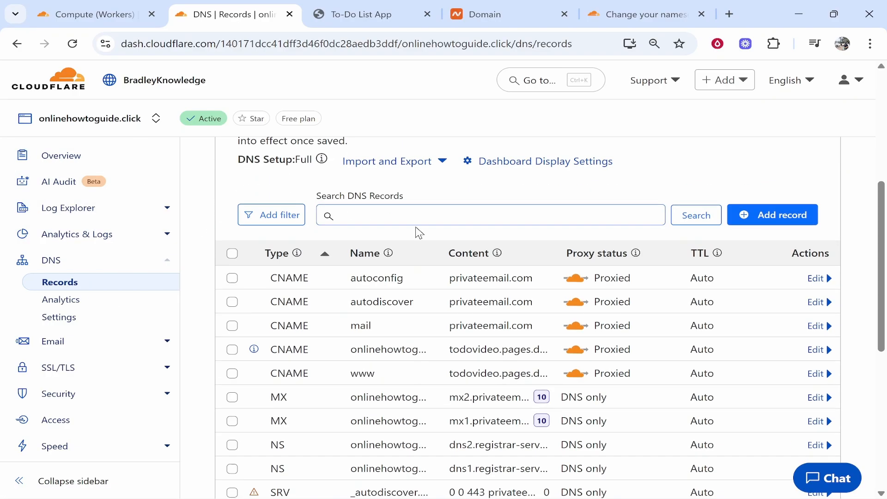
scroll("down", 3)
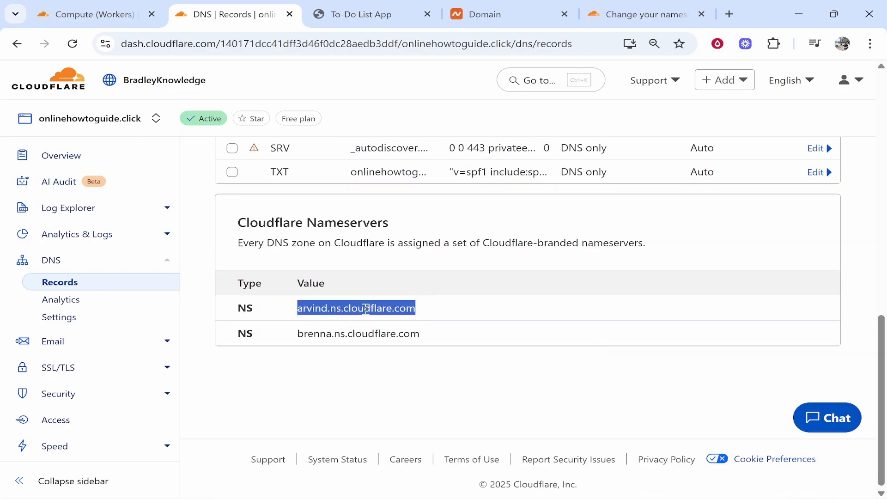
left_click(484, 15)
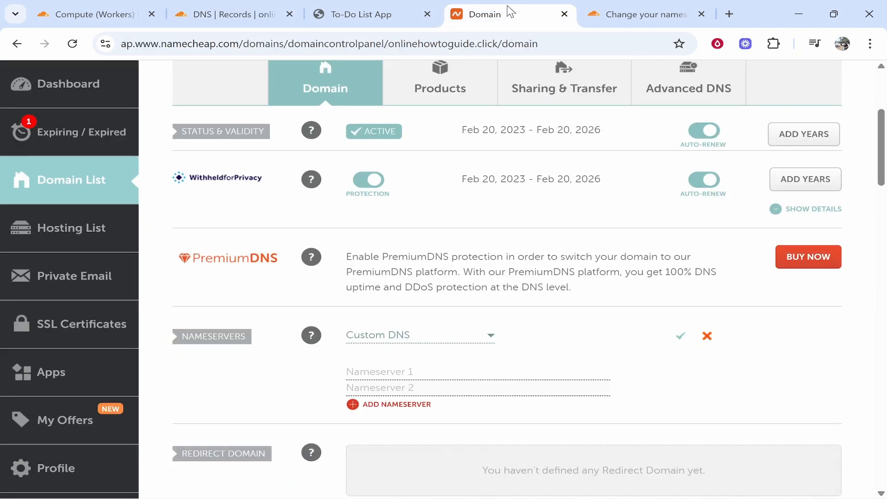
Step: Choose Custom DNS as onlinehowtoguide.click's nameserver type in Namecheap
scroll("up", 3)
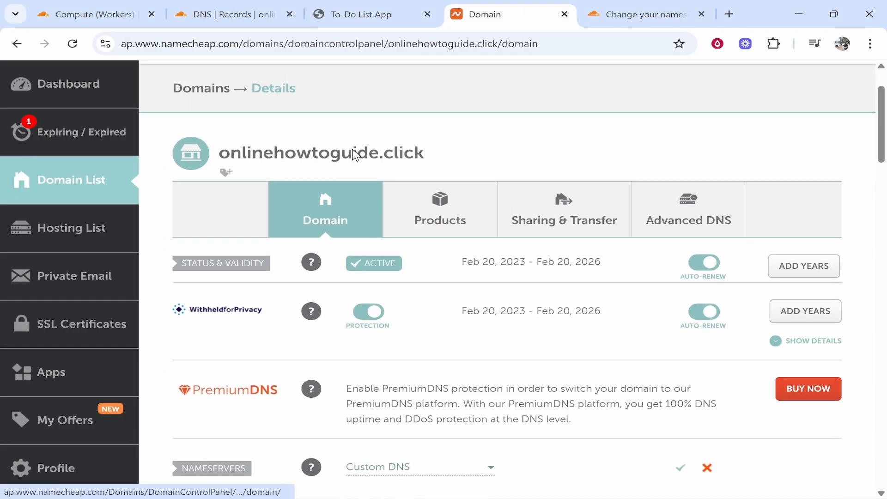
left_click(419, 466)
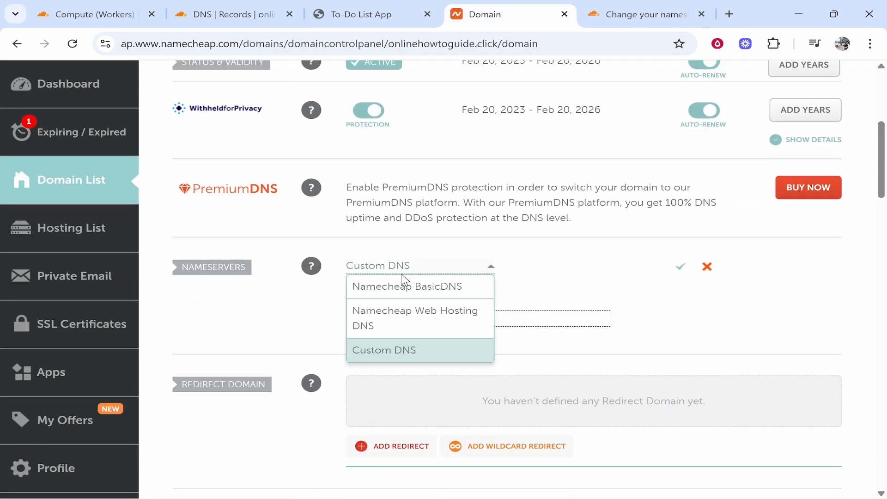
left_click(407, 286)
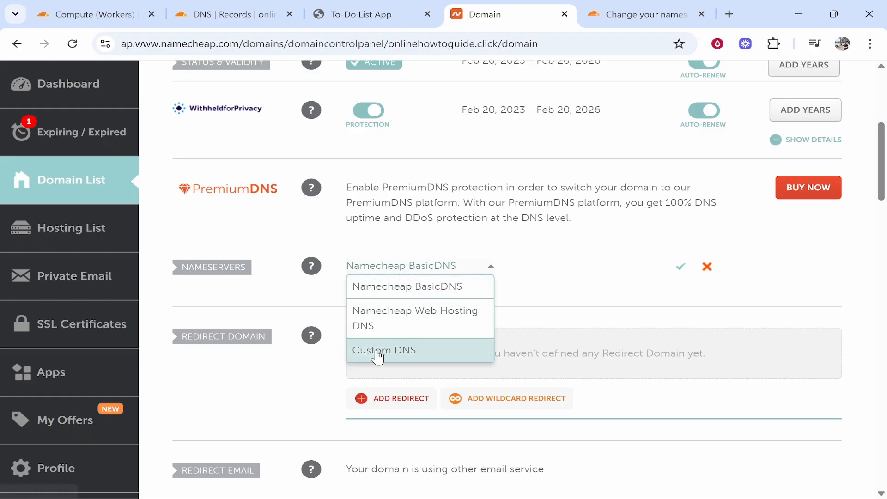
left_click(384, 350)
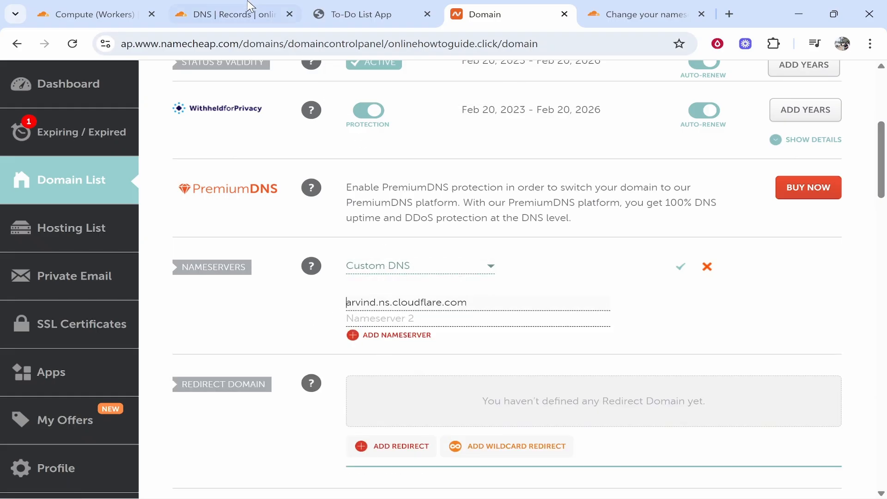
Step: Fill in brenna.ns.cloudflare.com as the second nameserver and save the custom nameservers
left_click(232, 14)
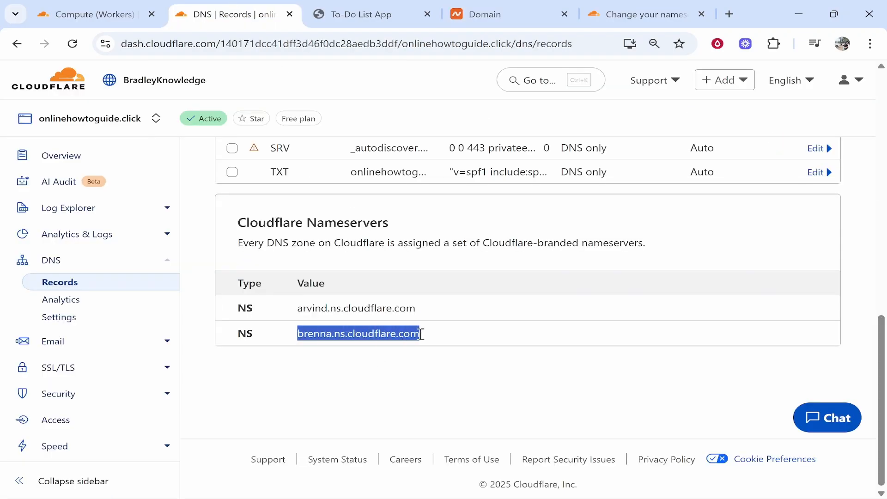
left_click(502, 14)
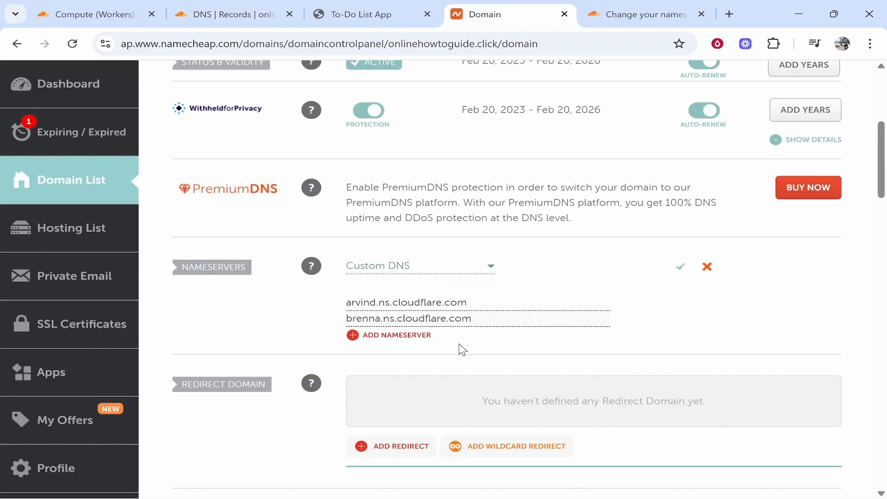
left_click(680, 267)
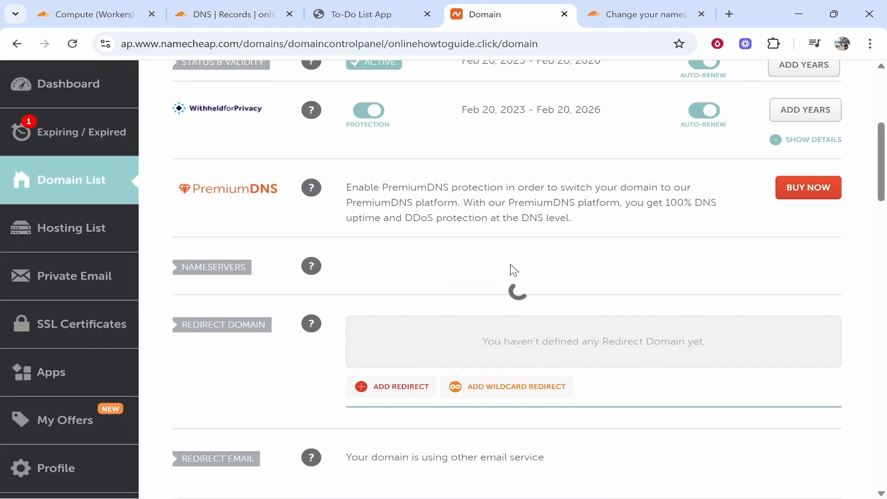
mouse_move(375, 309)
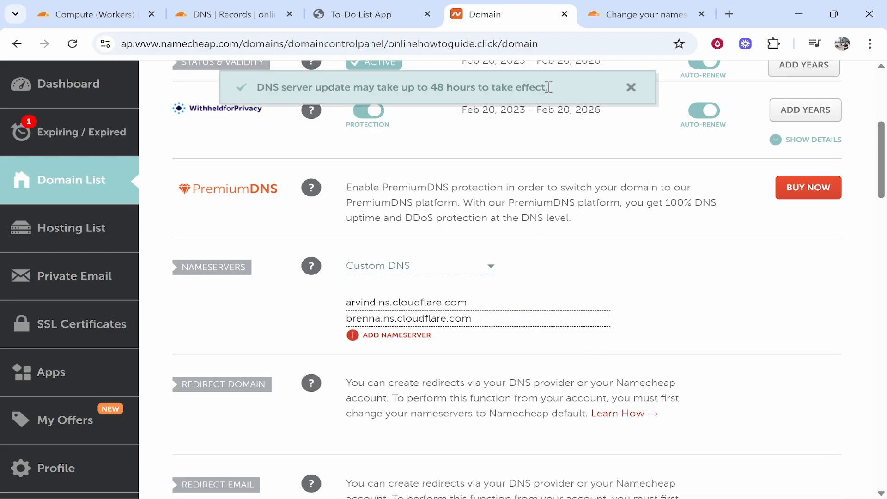
mouse_move(648, 224)
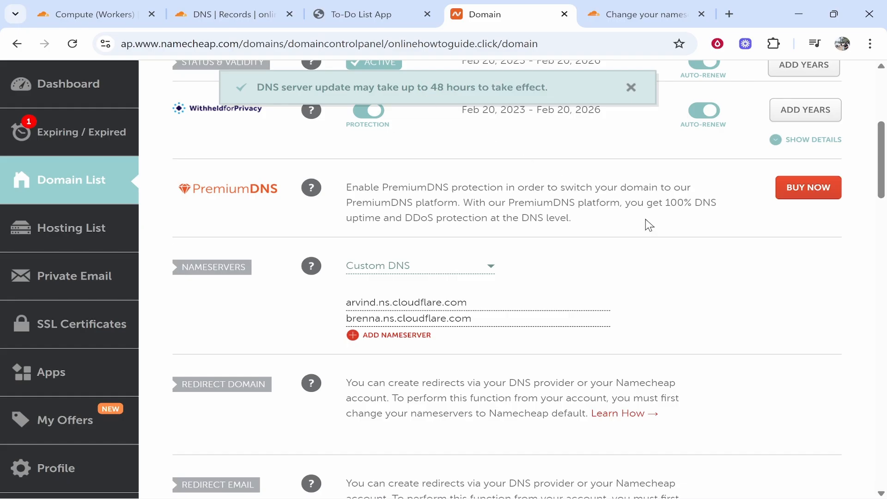
left_click(227, 14)
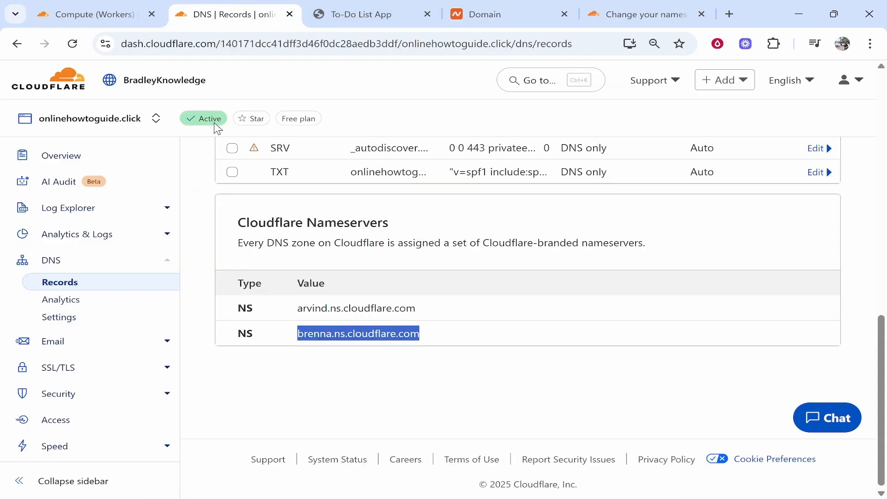
scroll("up", 3)
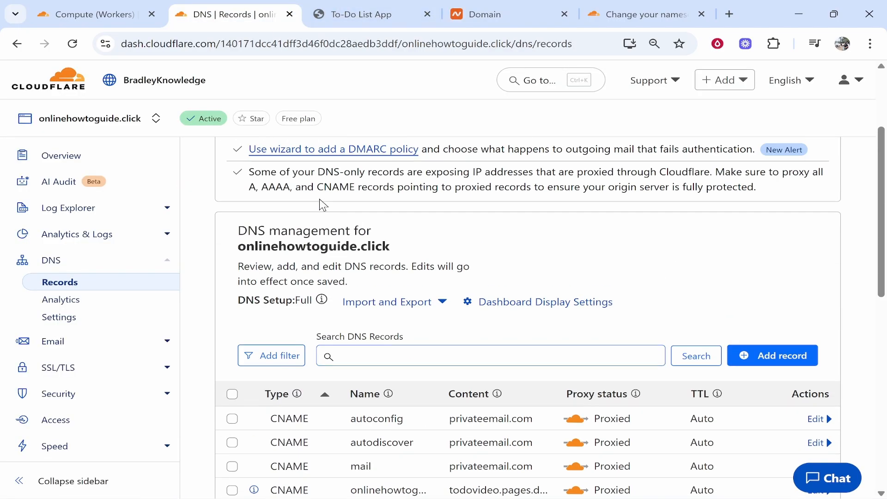
scroll("up", 3)
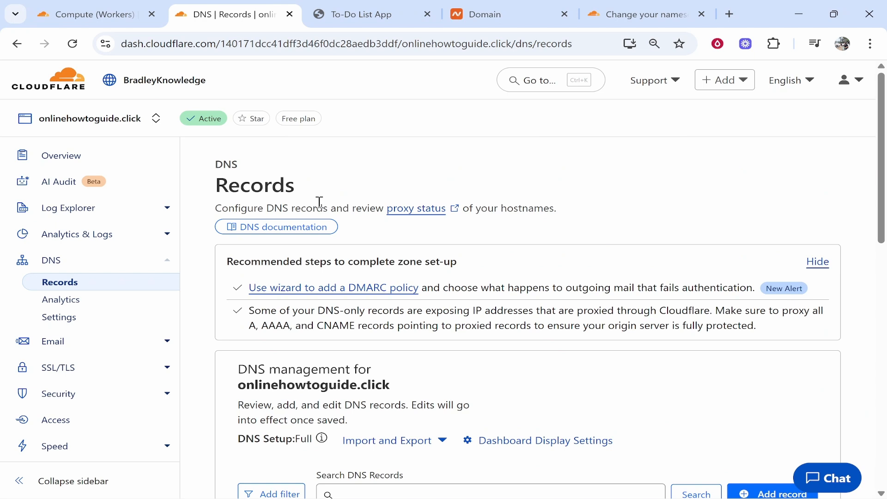
mouse_move(257, 153)
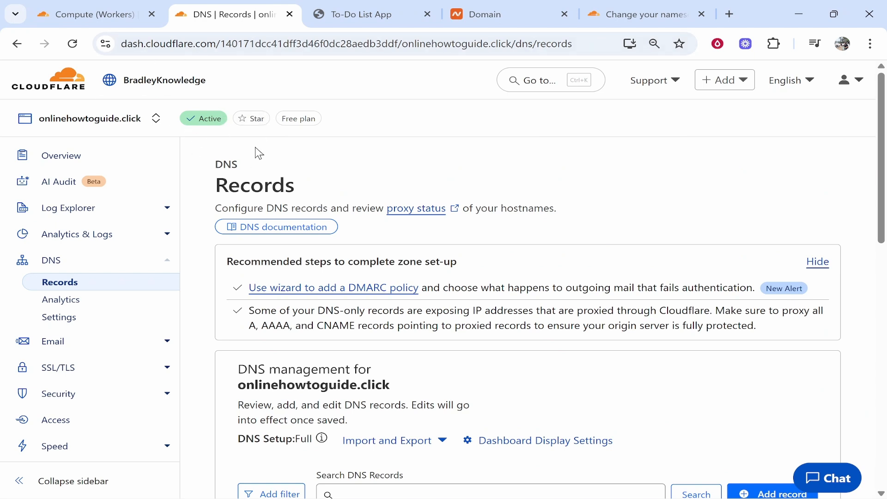
mouse_move(202, 118)
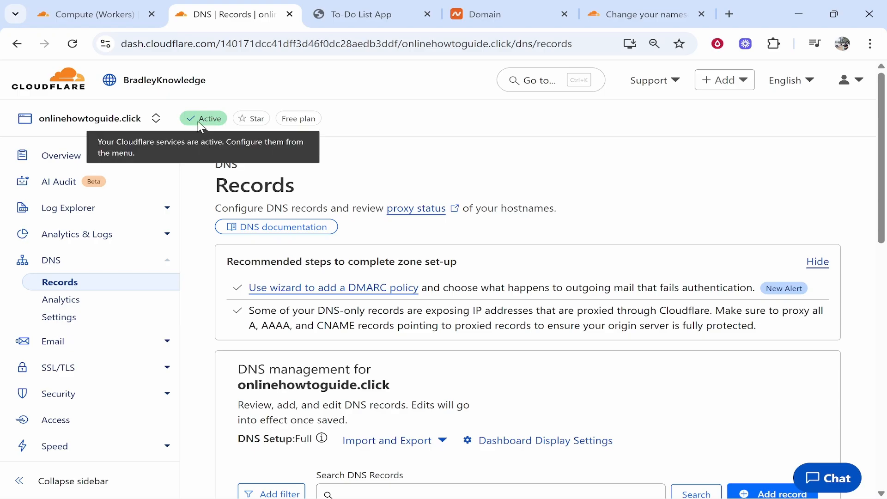
mouse_move(216, 111)
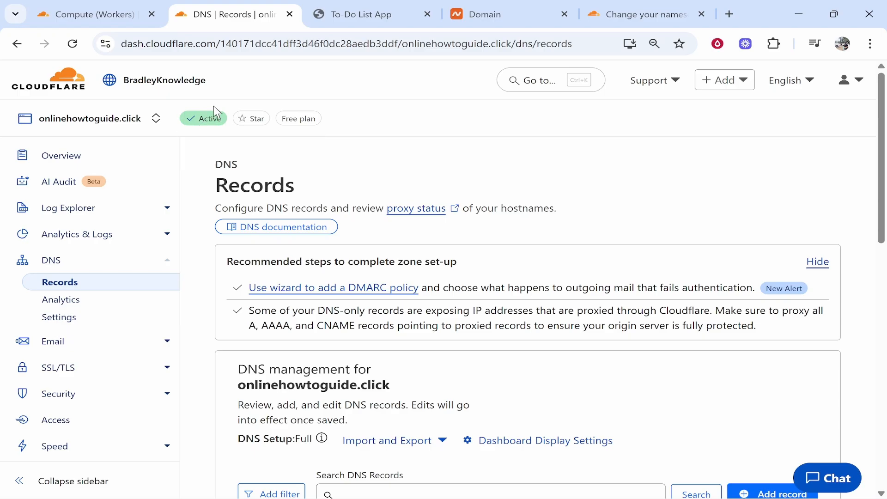
mouse_move(176, 136)
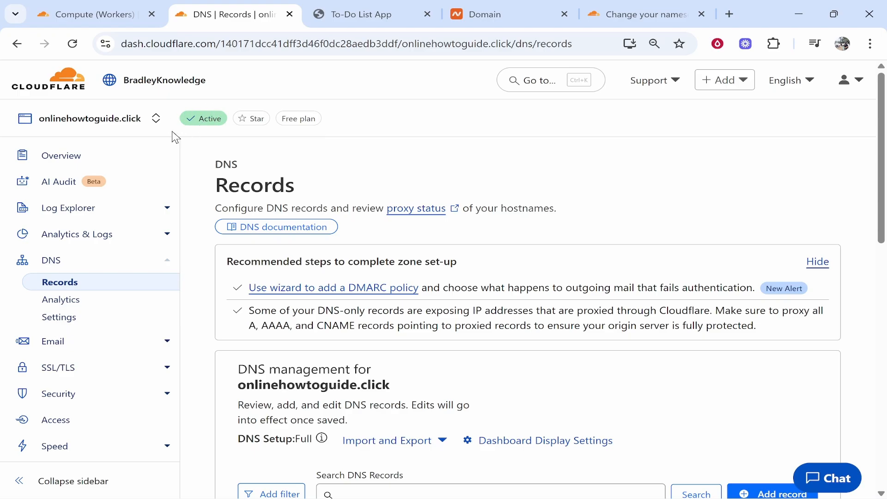
mouse_move(498, 104)
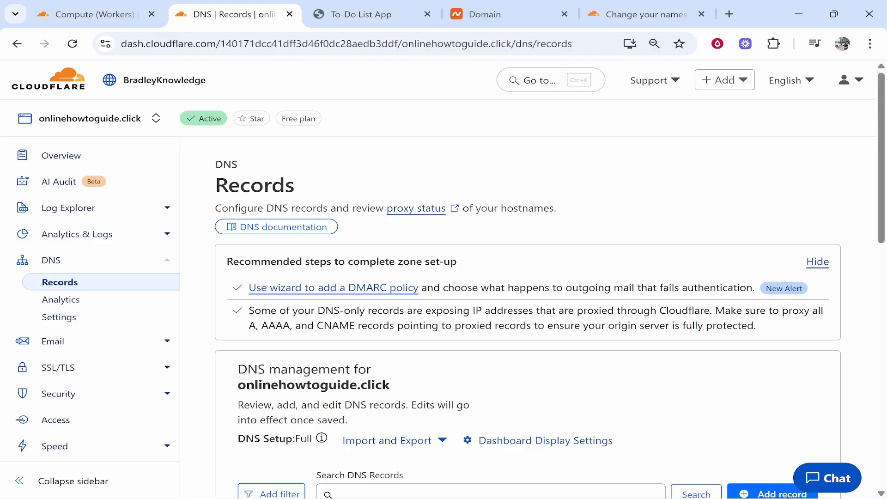
mouse_move(205, 128)
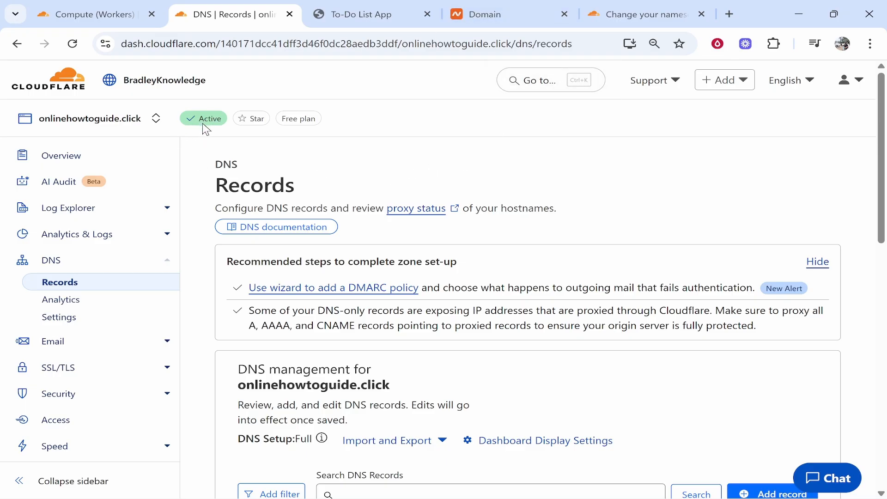
mouse_move(202, 118)
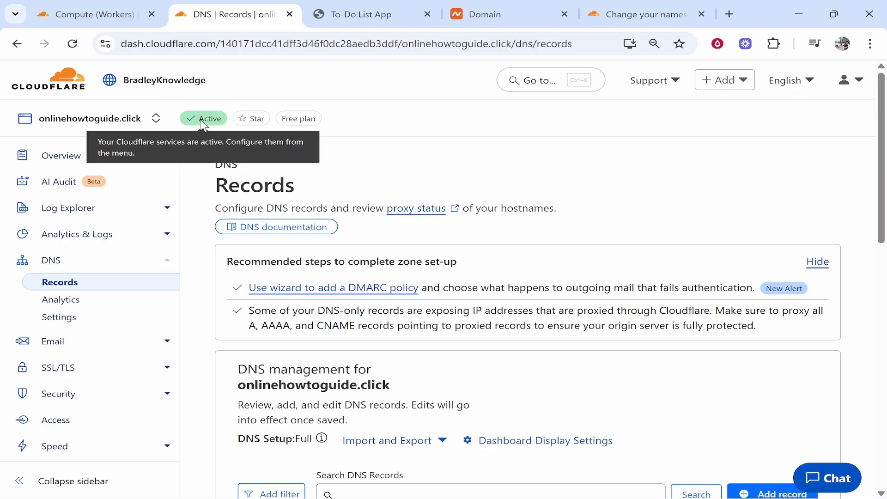
scroll("down", 3)
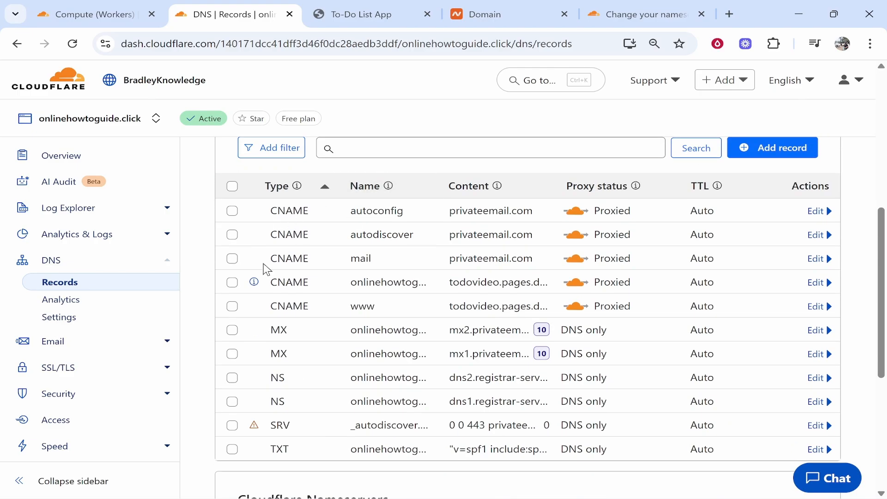
mouse_move(276, 286)
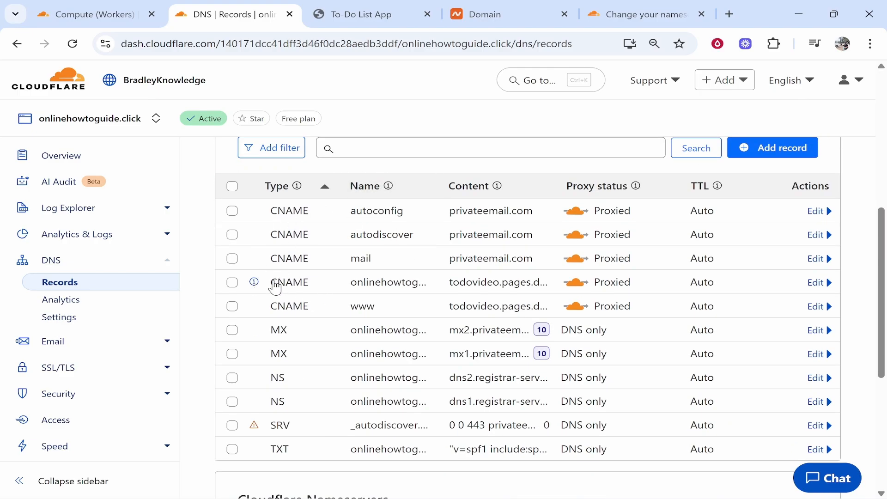
scroll("up", 3)
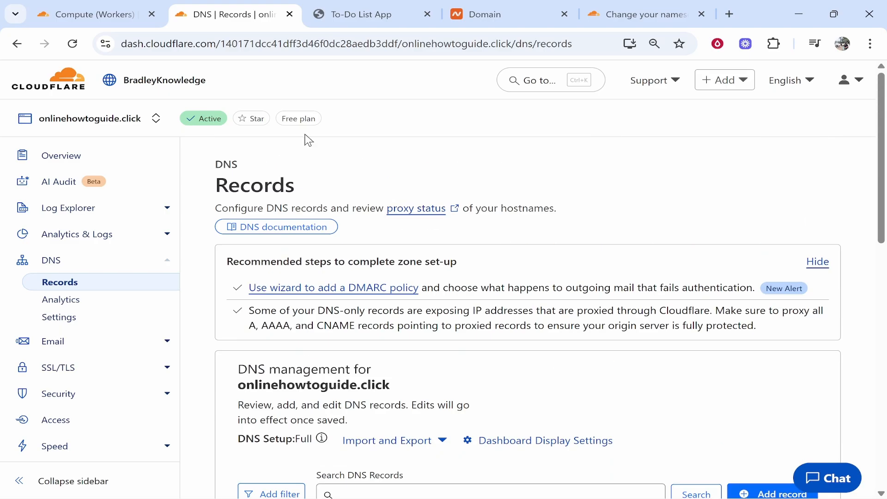
left_click(506, 14)
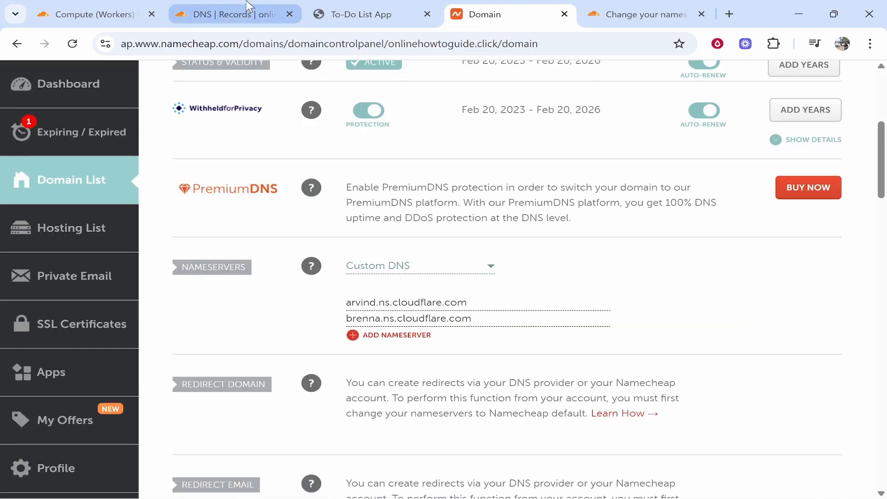
left_click(232, 14)
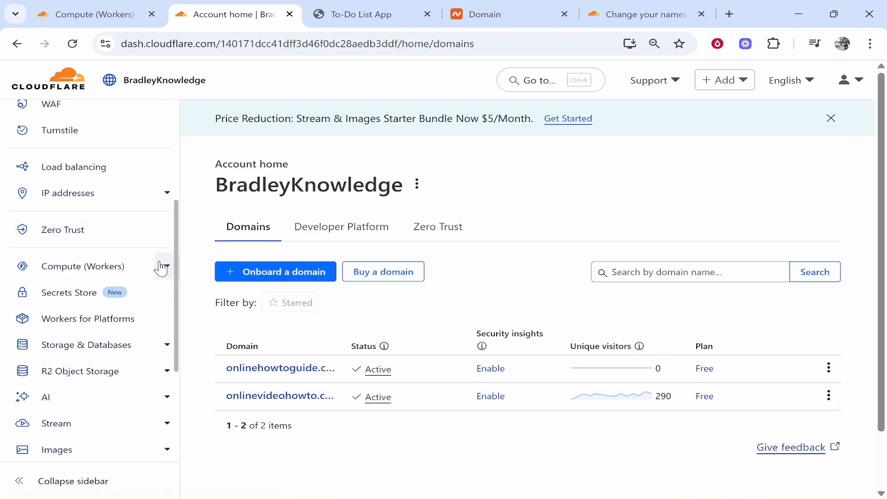
Step: Open the todovideo Pages project's Custom domains tab
left_click(83, 266)
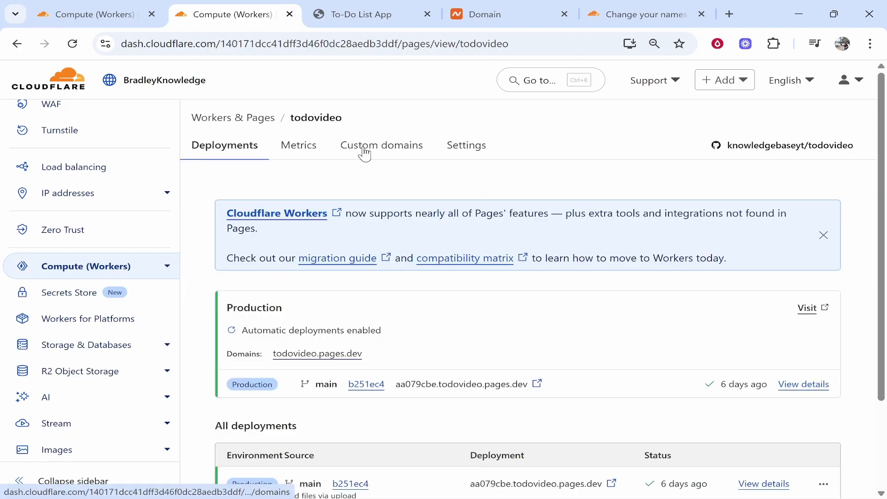
left_click(381, 144)
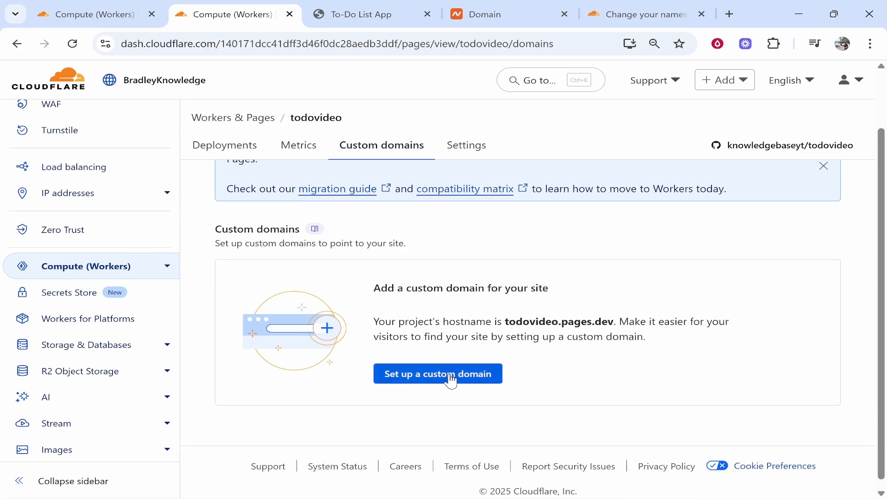
left_click(484, 14)
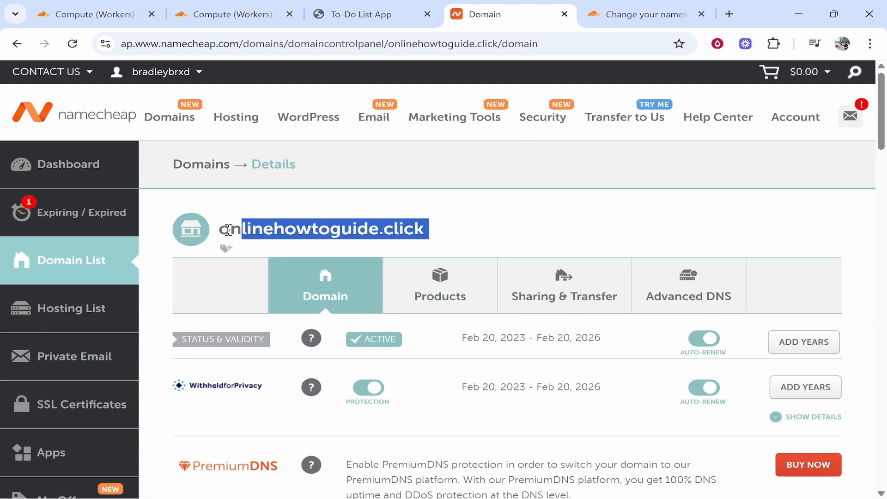
left_click(232, 15)
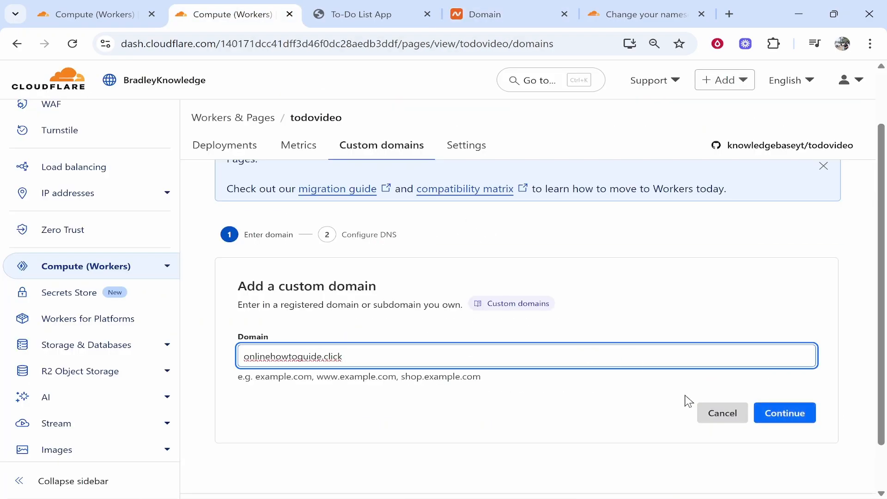
Step: Confirm the DNS record so onlinehowtoguide.click is listed as Initializing
left_click(783, 412)
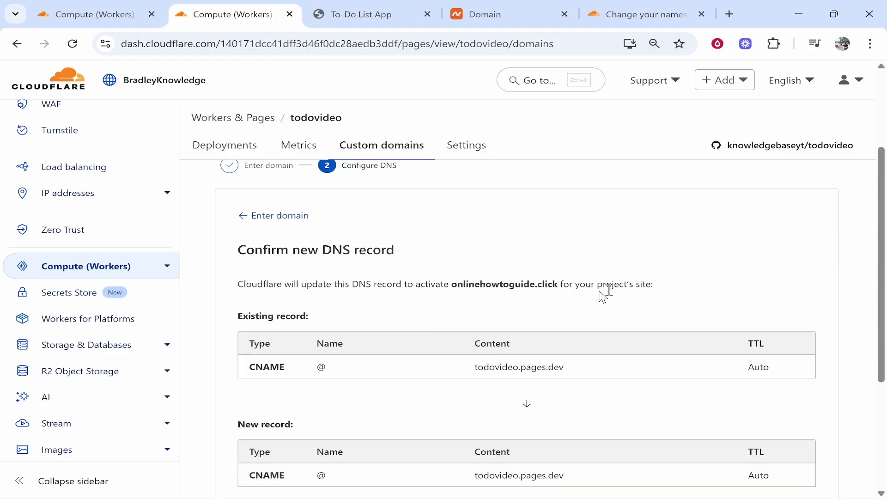
scroll("down", 3)
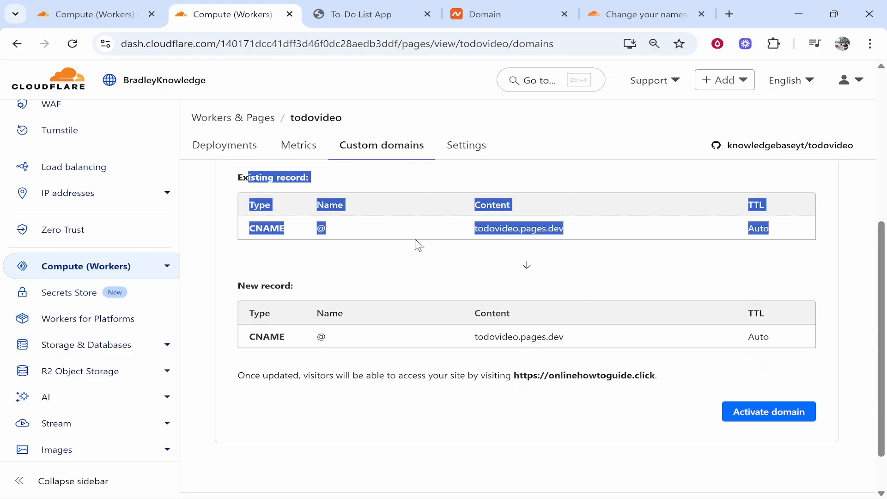
scroll("up", 3)
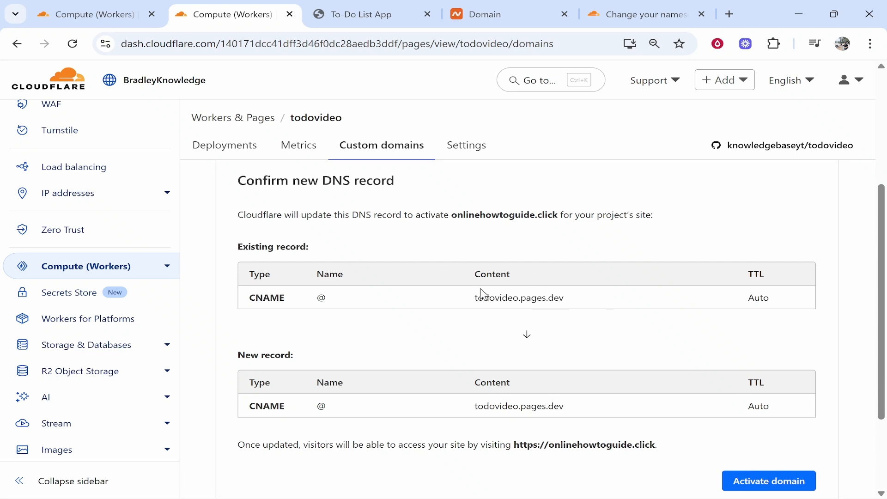
left_click(368, 14)
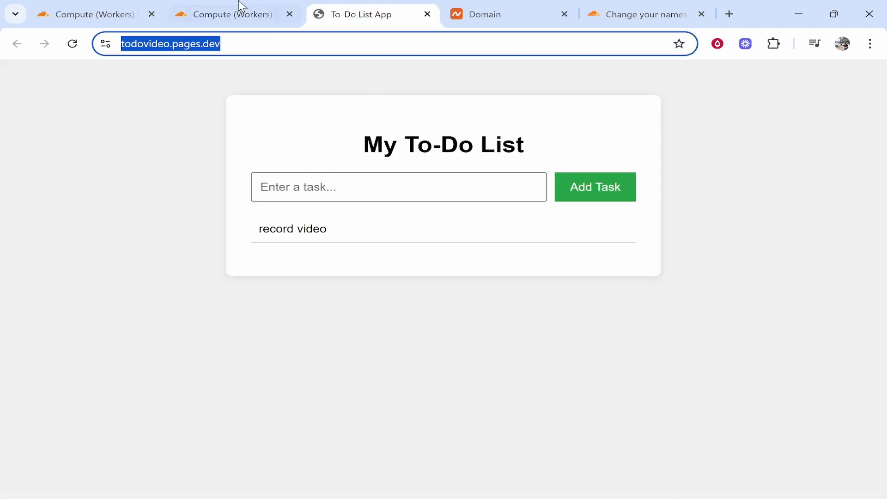
left_click(231, 15)
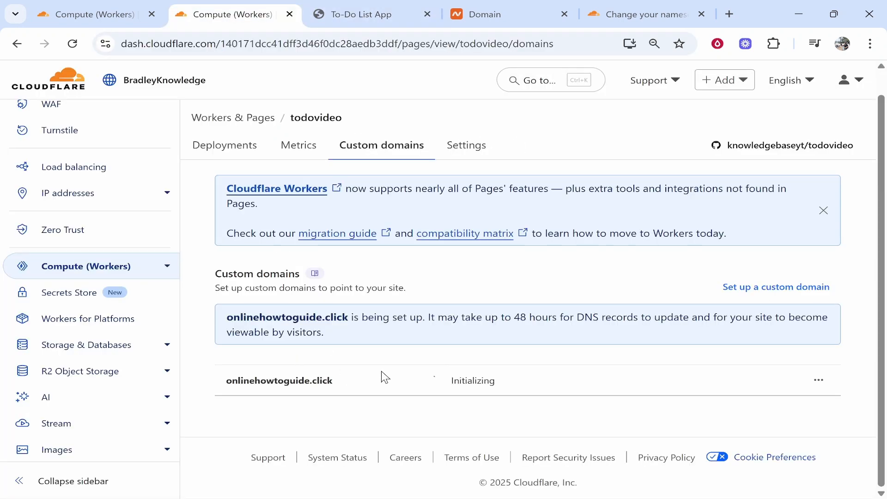
double_click(279, 380)
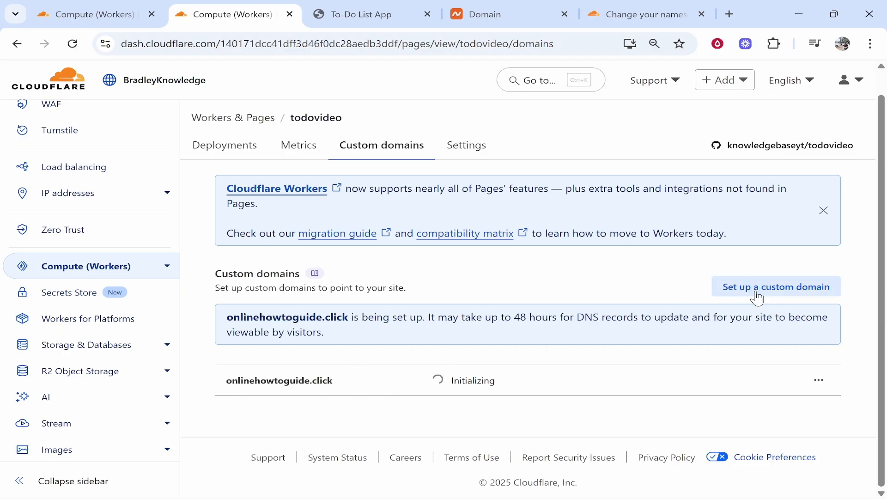
left_click(776, 286)
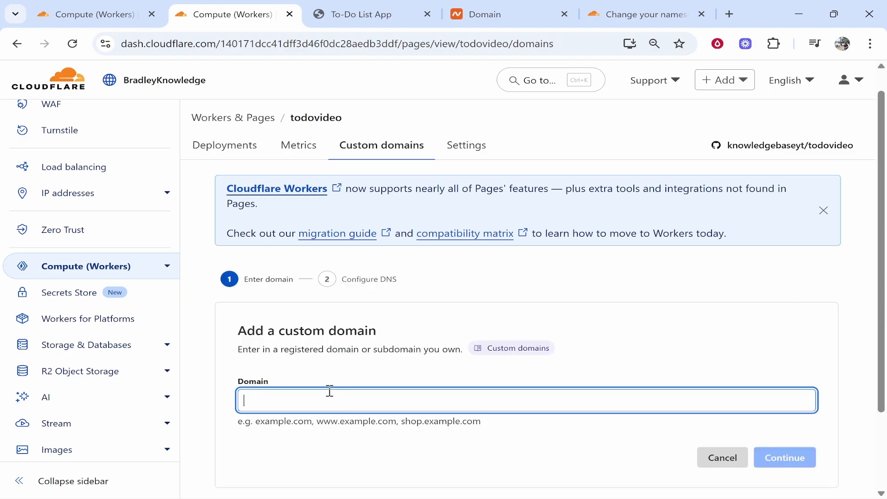
type("www.onlinehowtoguide.click")
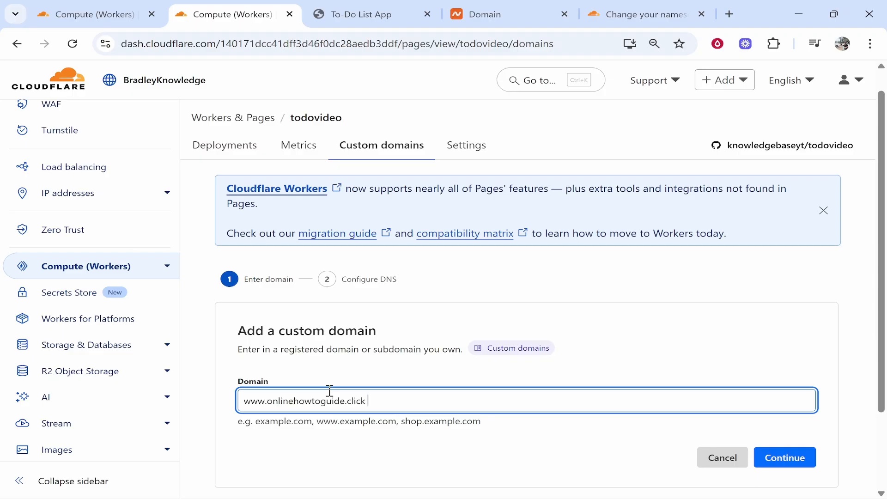
mouse_move(738, 411)
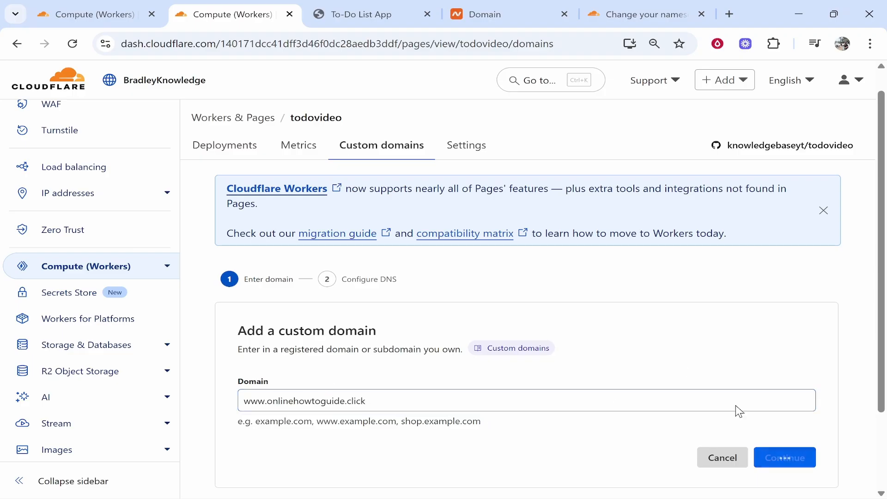
left_click(784, 457)
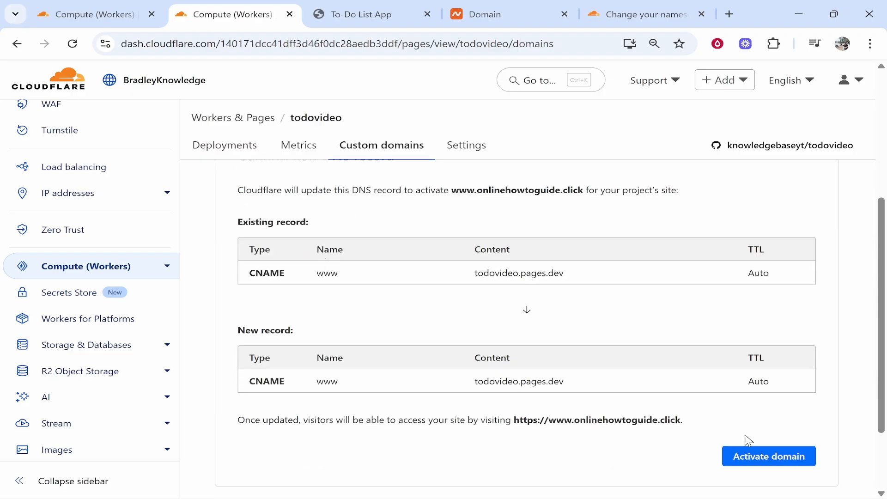
Step: Activate the www domain and reload to see both domains verifying
left_click(768, 456)
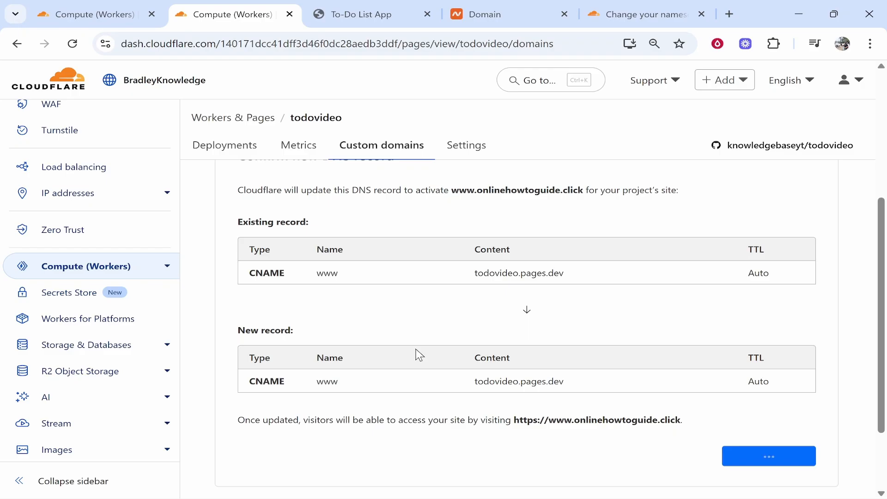
left_click(768, 456)
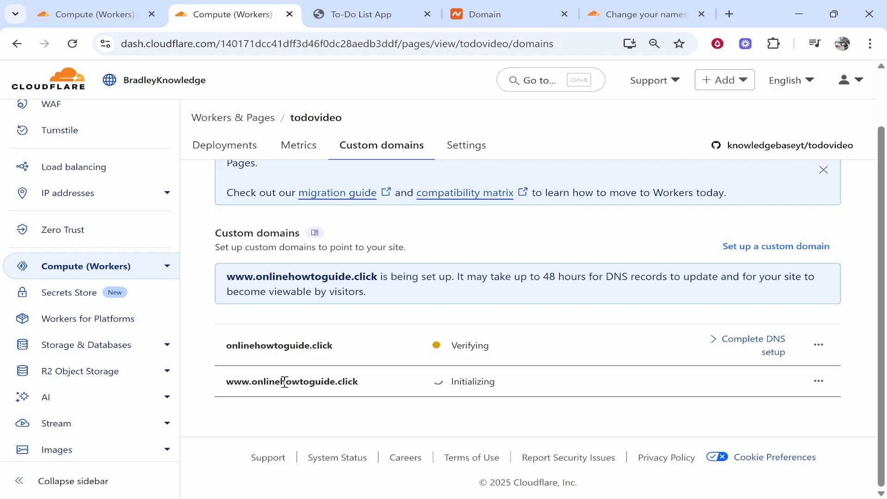
mouse_move(488, 344)
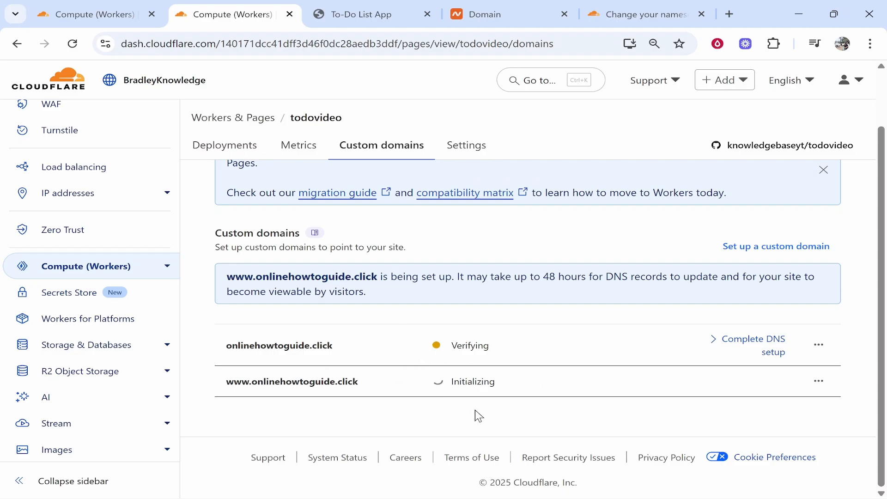
mouse_move(495, 377)
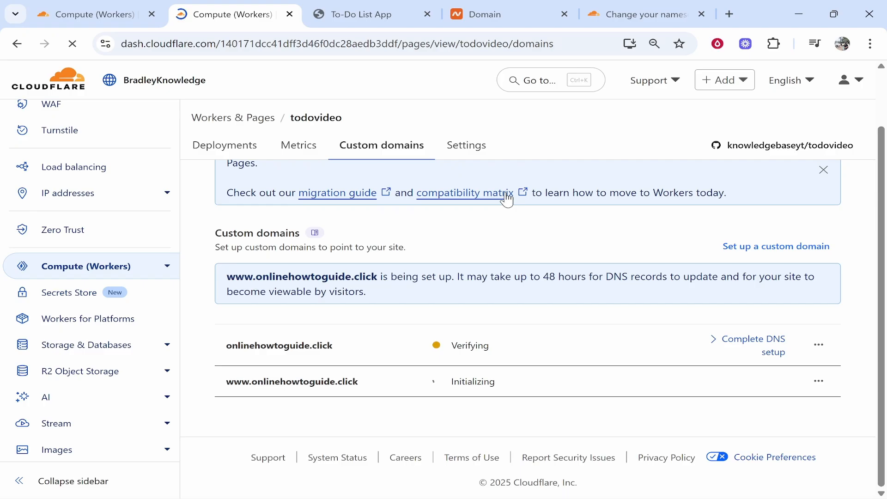
left_click(73, 44)
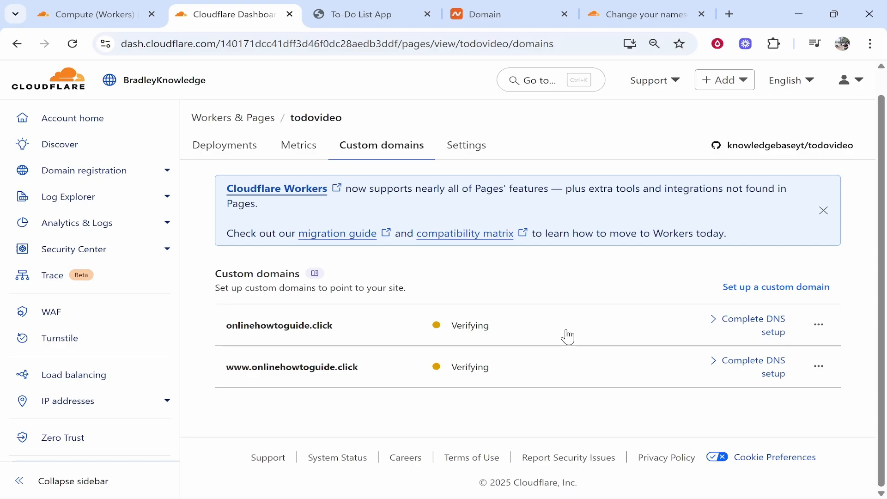
double_click(289, 367)
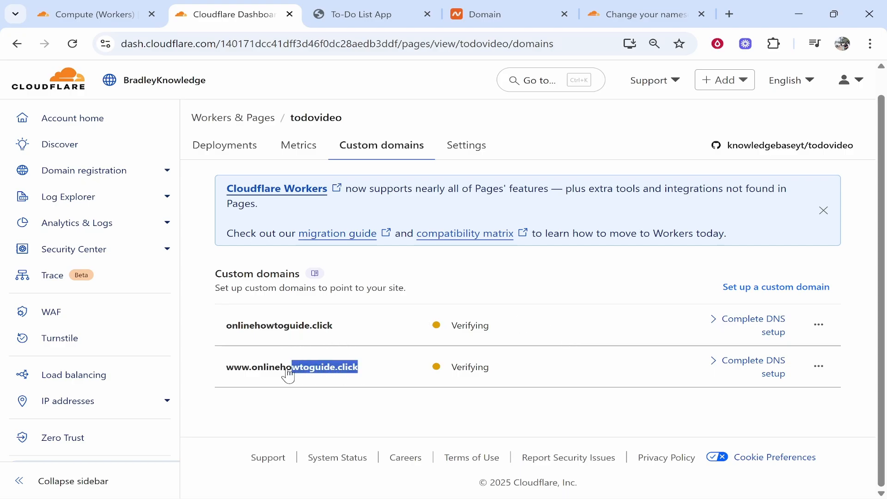
right_click(292, 366)
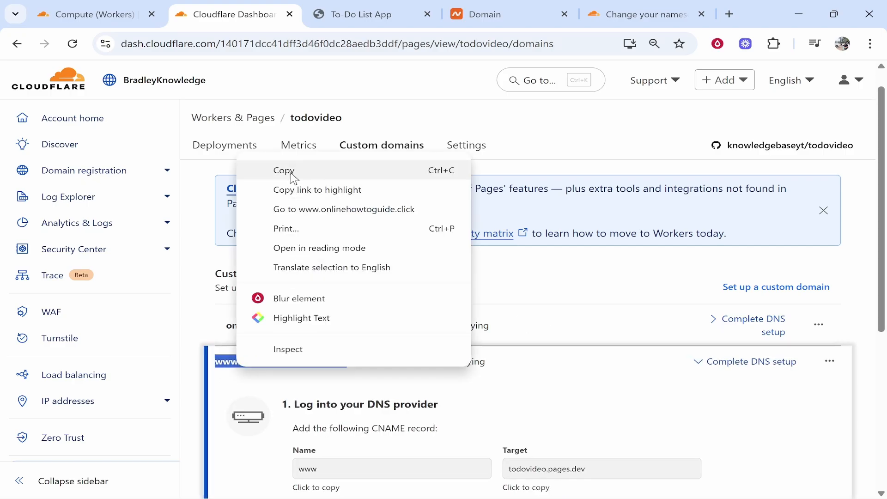
left_click(342, 209)
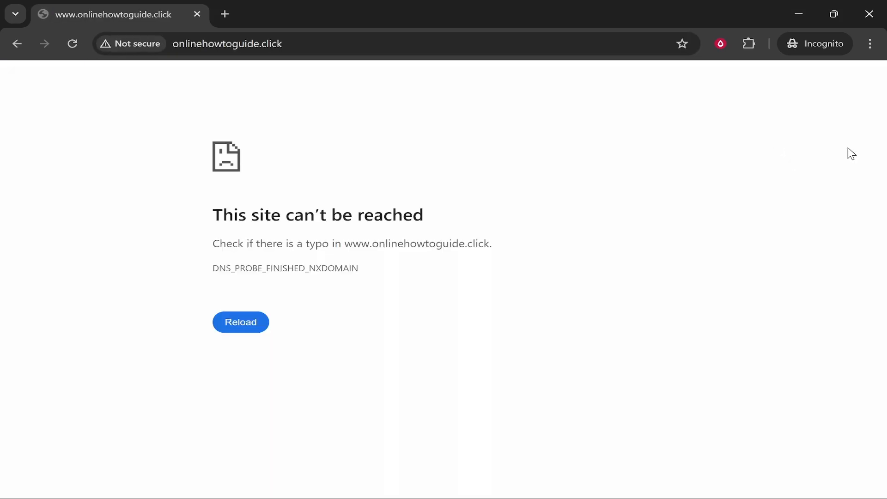
left_click(232, 14)
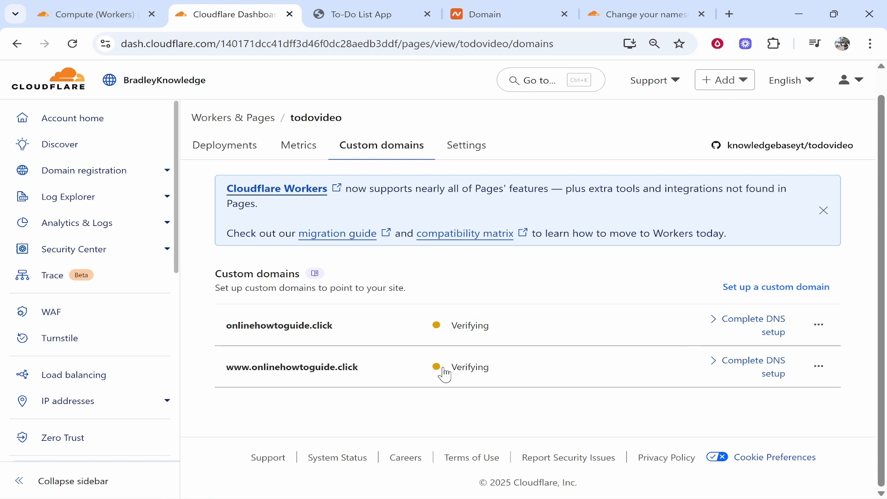
left_click(72, 44)
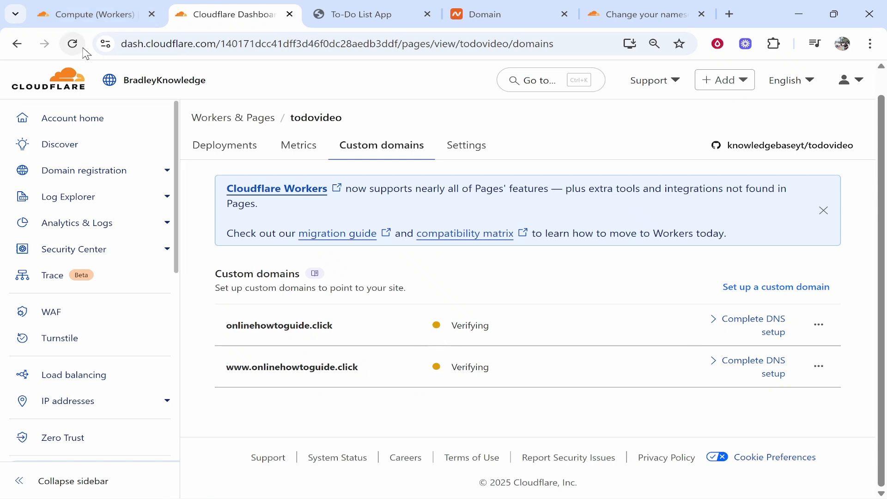
Step: Reload the Custom domains list to show both domains Active with SSL
left_click(73, 44)
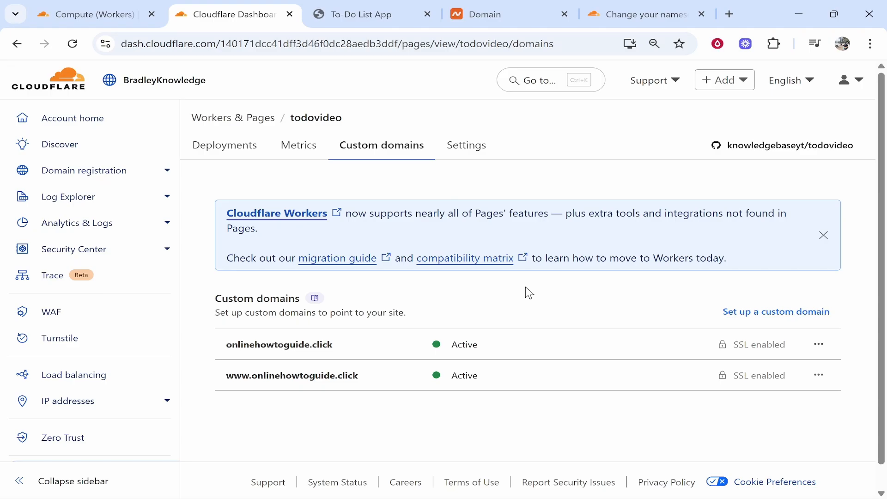
double_click(292, 375)
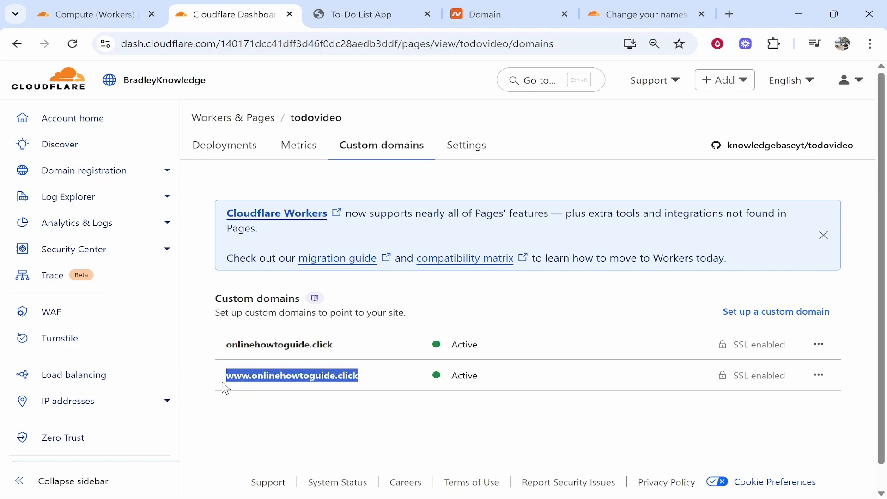
mouse_move(854, 50)
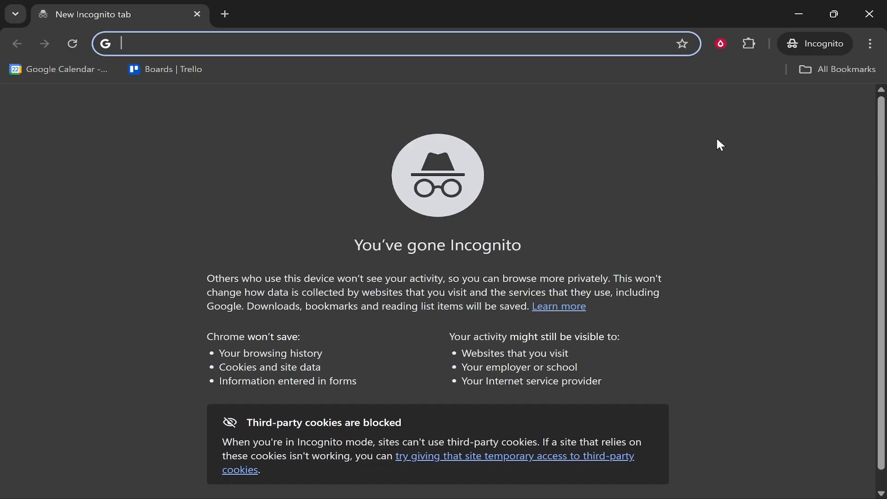
Step: Load the My To-Do List app at onlinehowtoguide.click in incognito, then close the window
type("onlinehowtoguide.click")
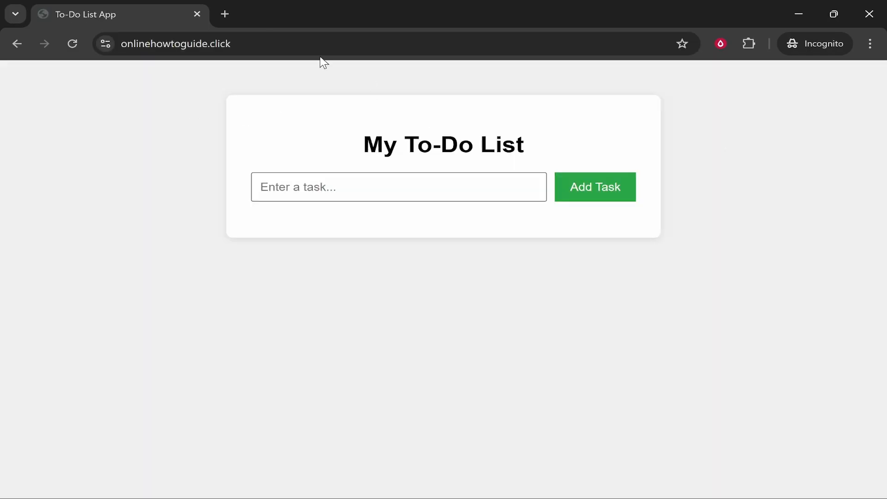
left_click(175, 43)
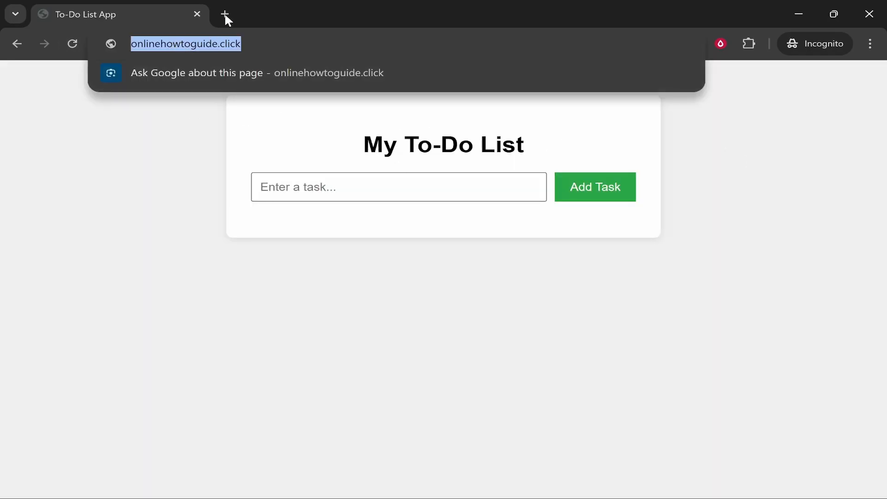
left_click(225, 14)
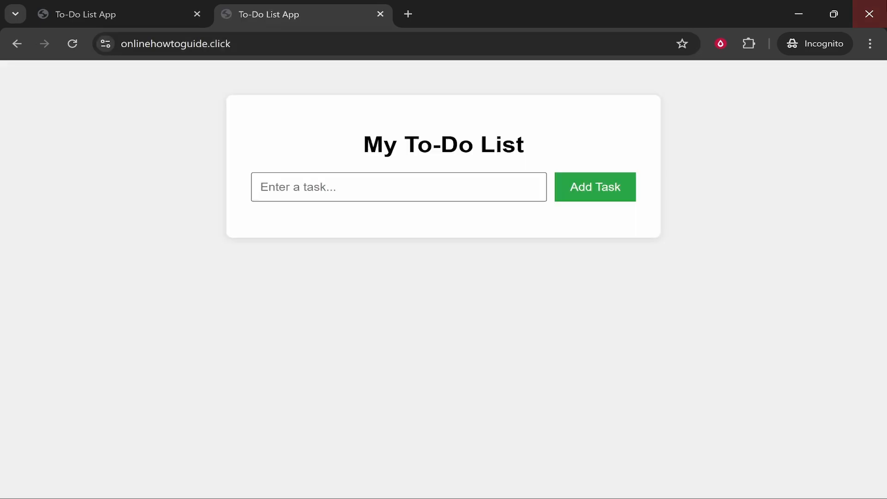
left_click(234, 14)
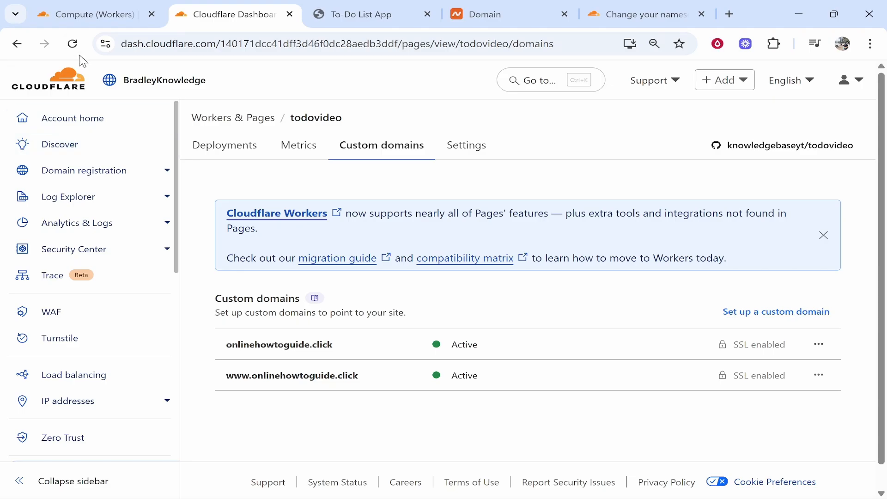
mouse_move(234, 85)
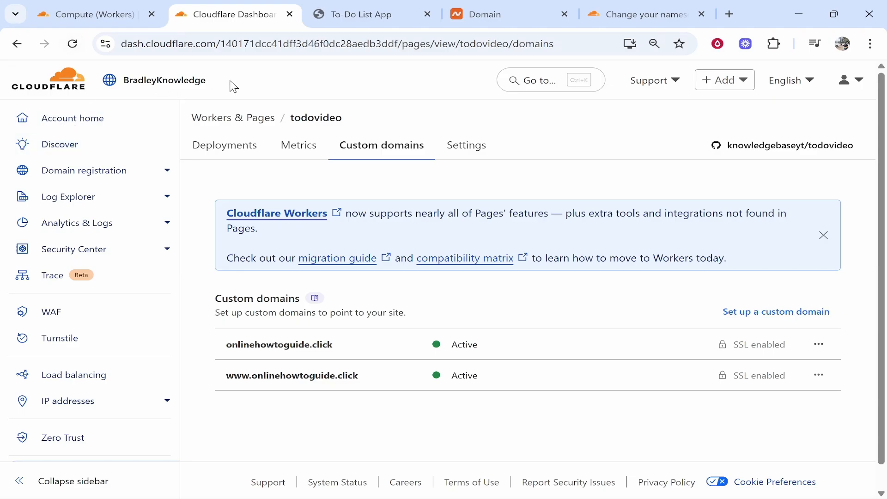